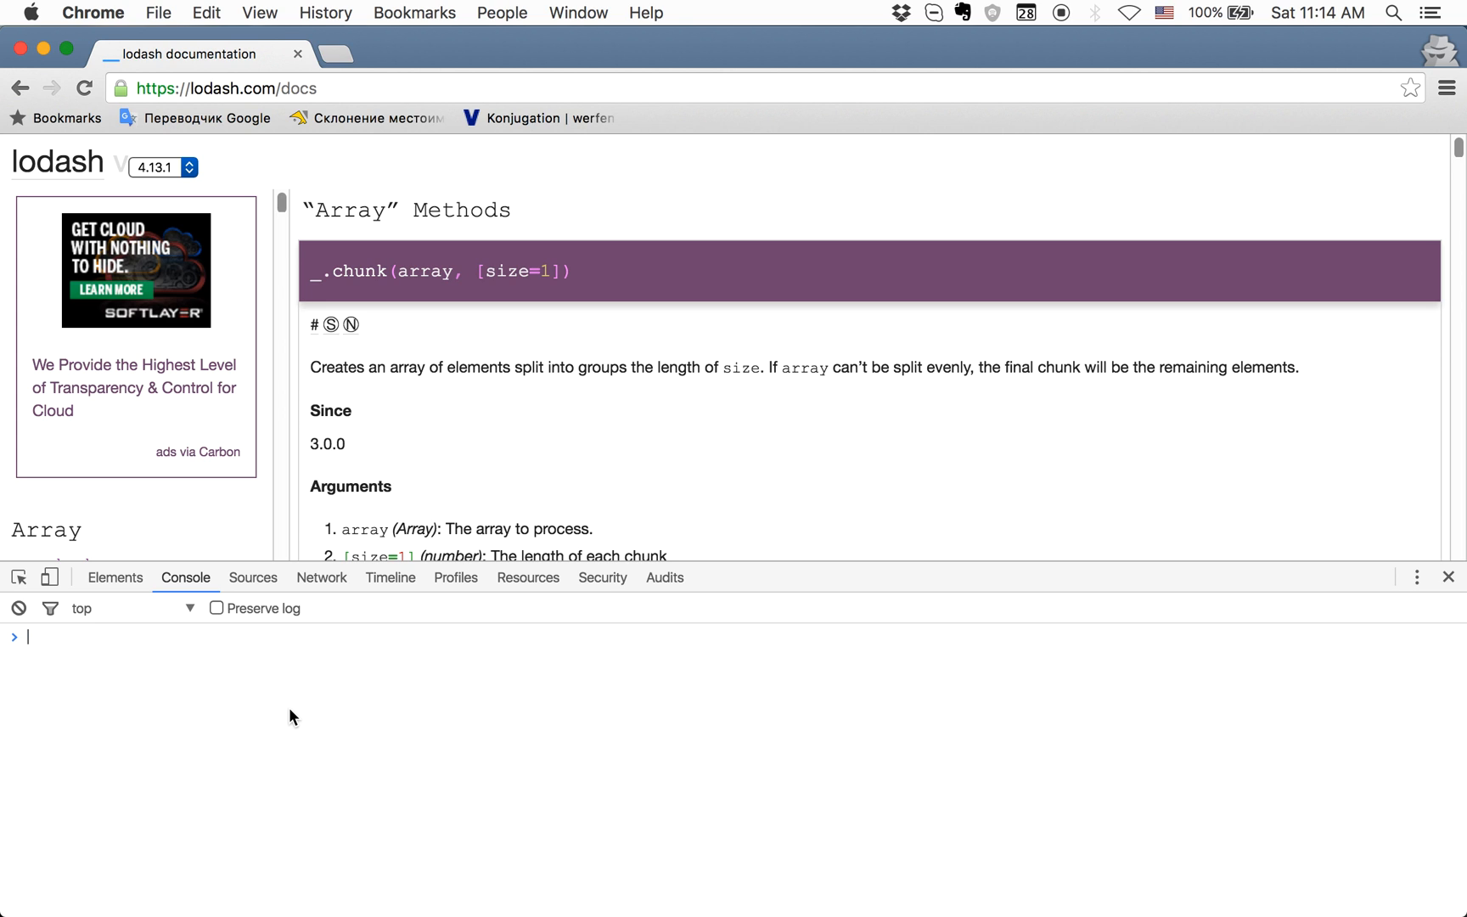
- Define var ar = [1,2,3] and start a for loop pushing ar[i] into newArr
text(var ar = [1,2,3)
text(var newArr = [)
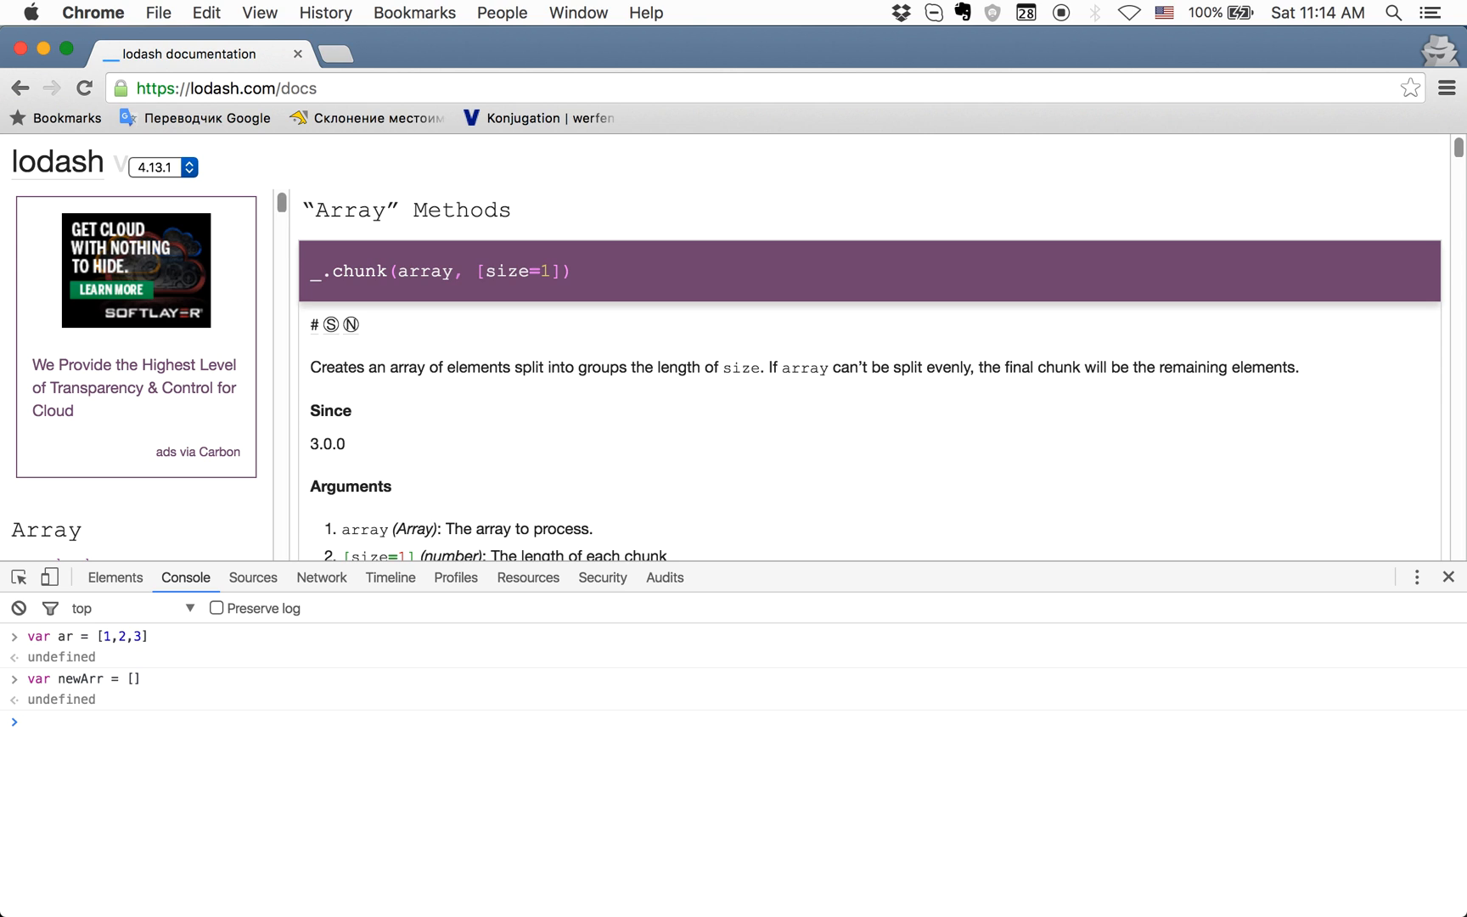
text(for ())
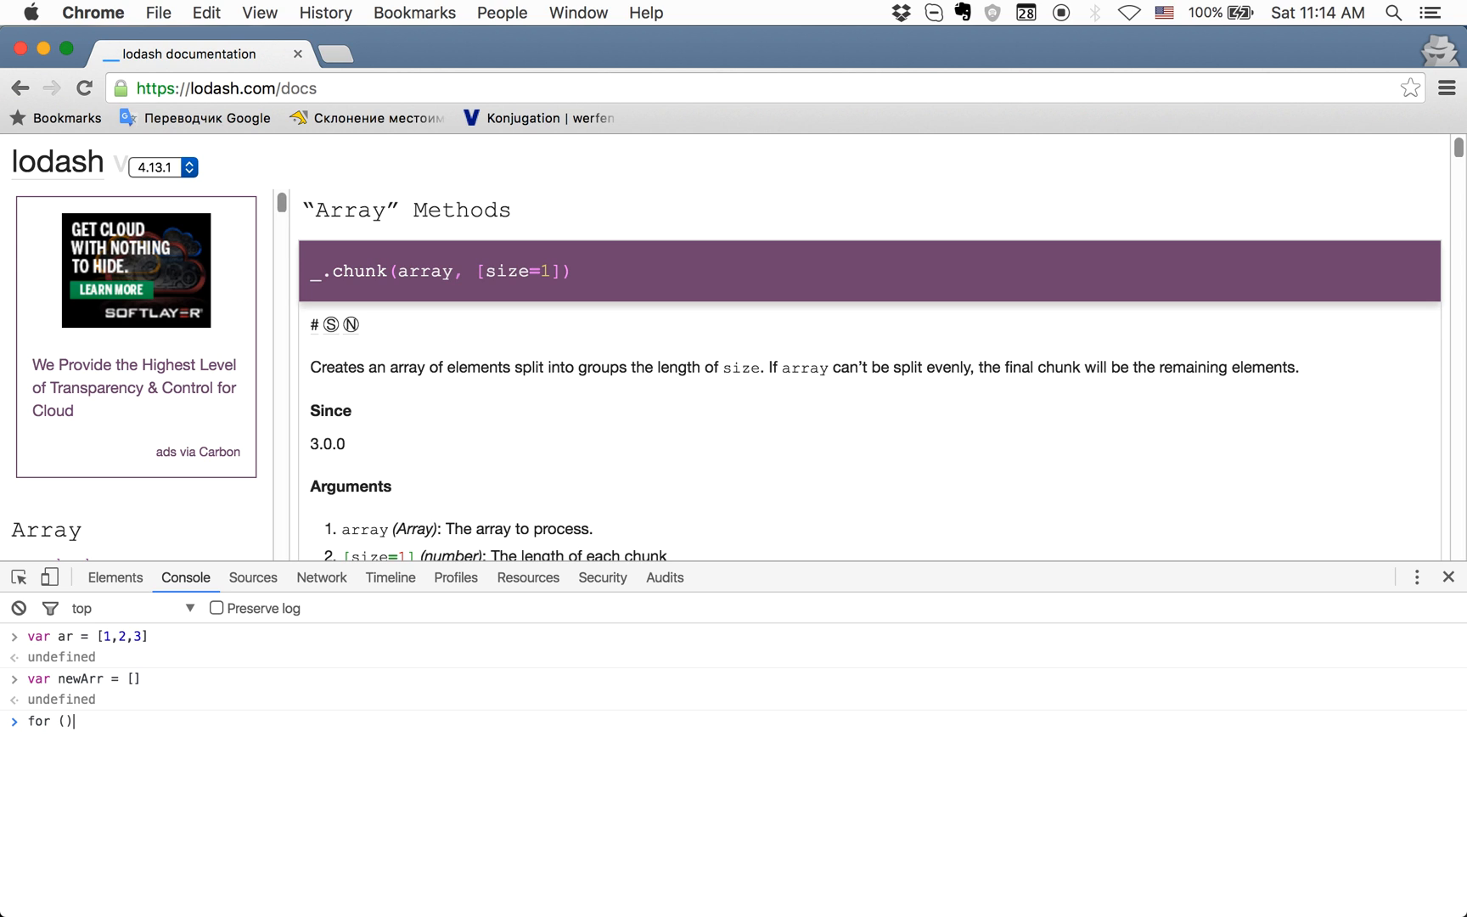
text(var i=)
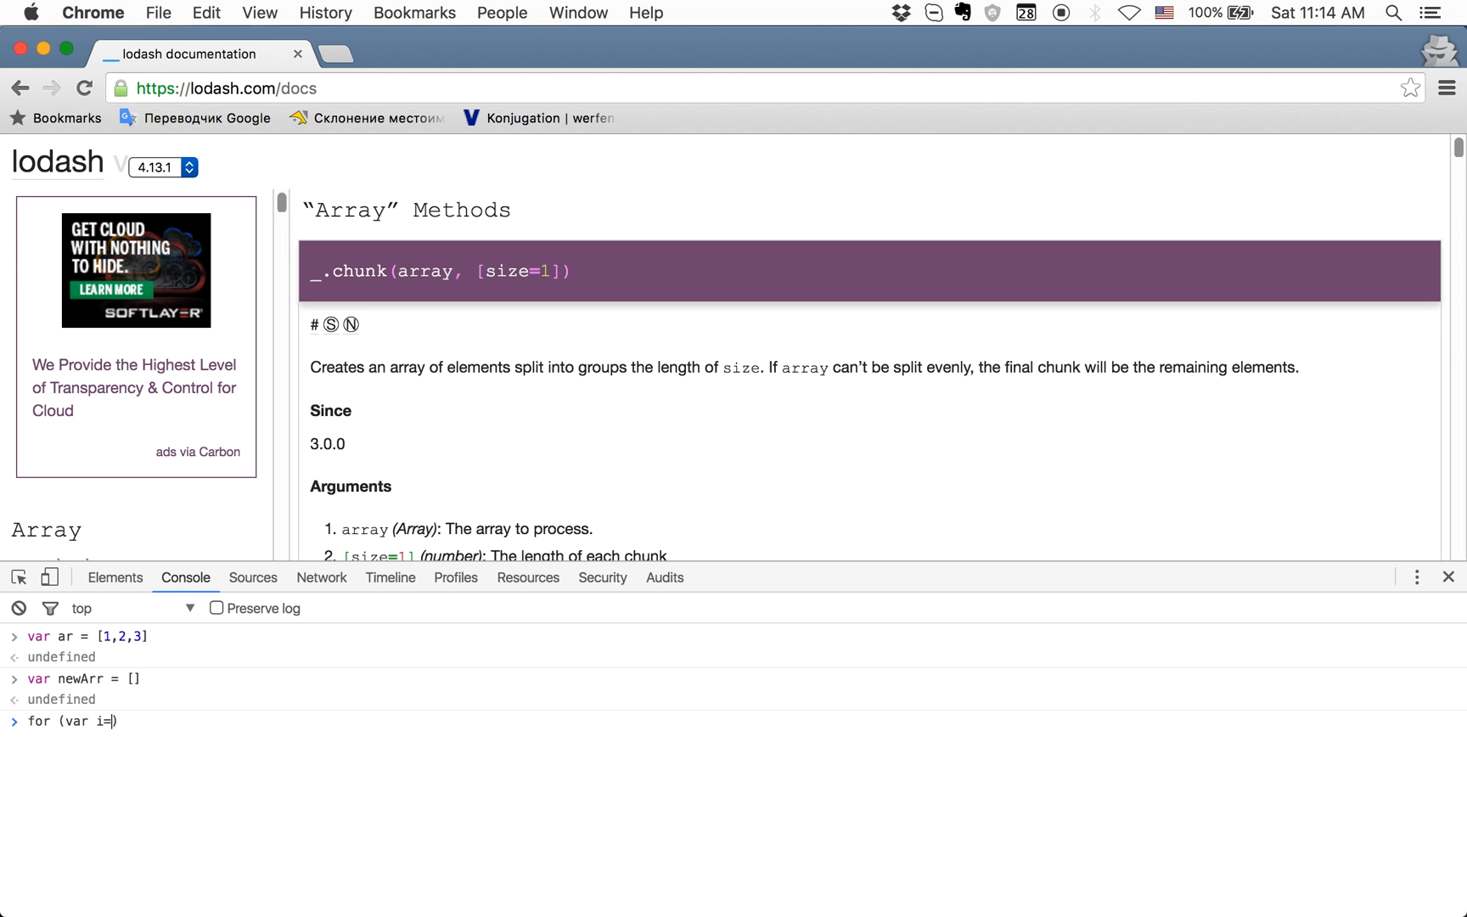
text(0; i<ar)
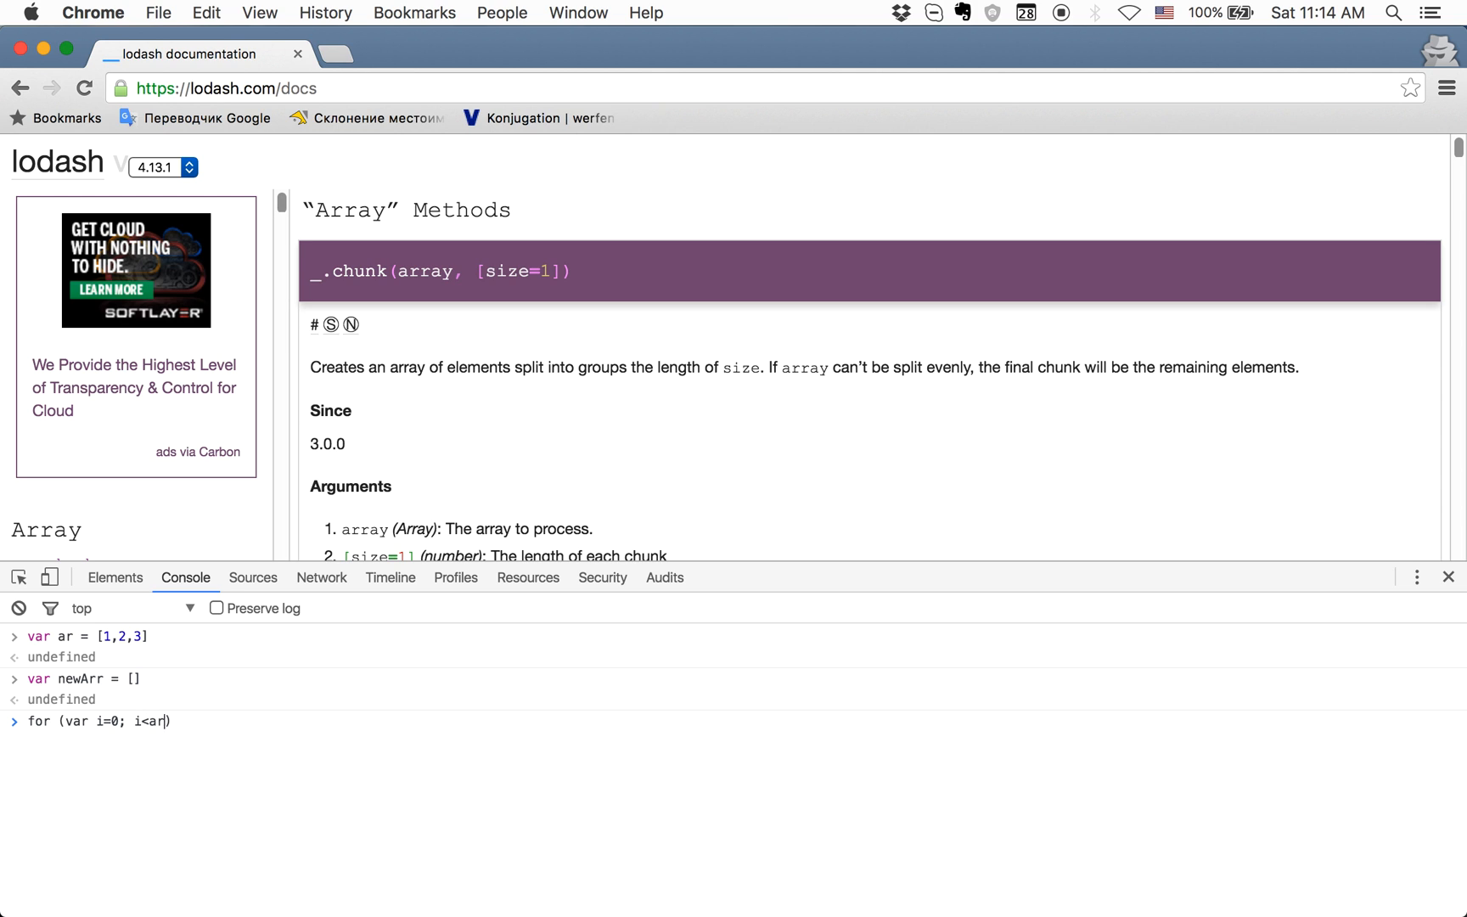
text(.length)
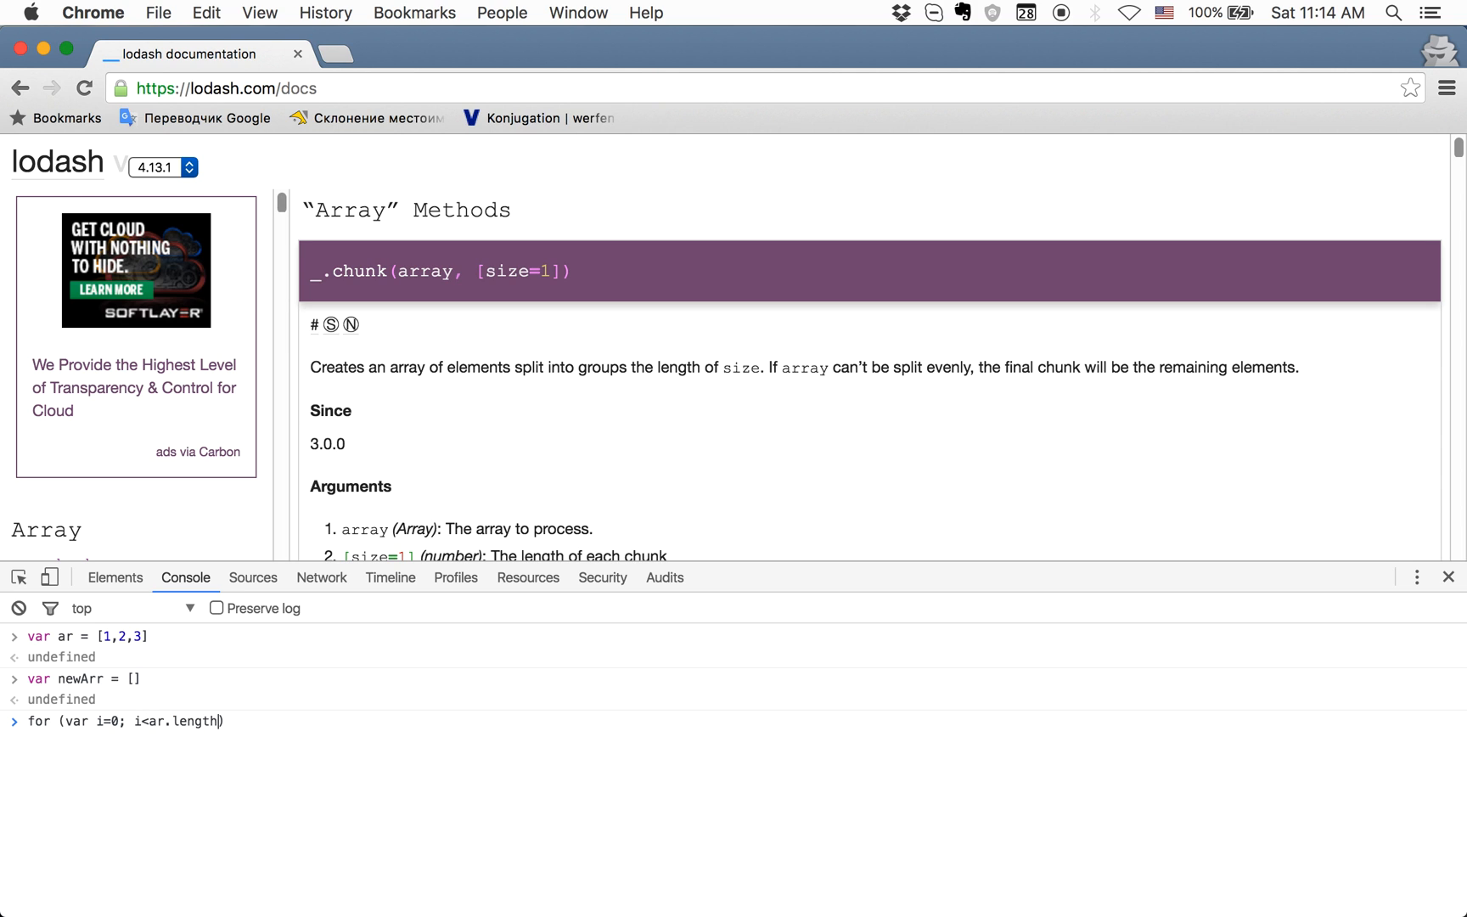
text(;i++))
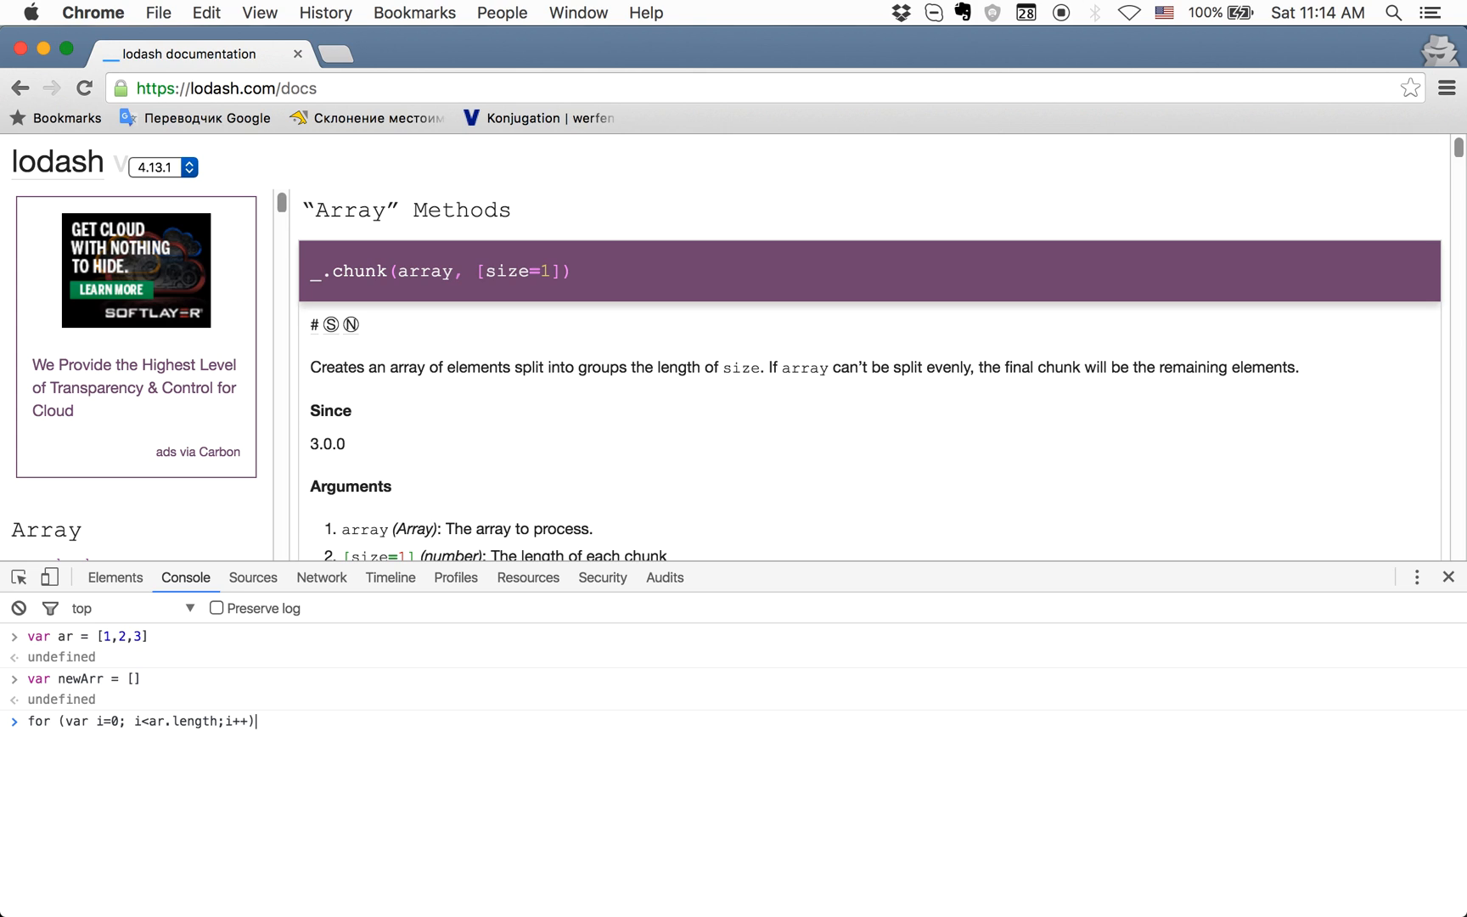
text({)
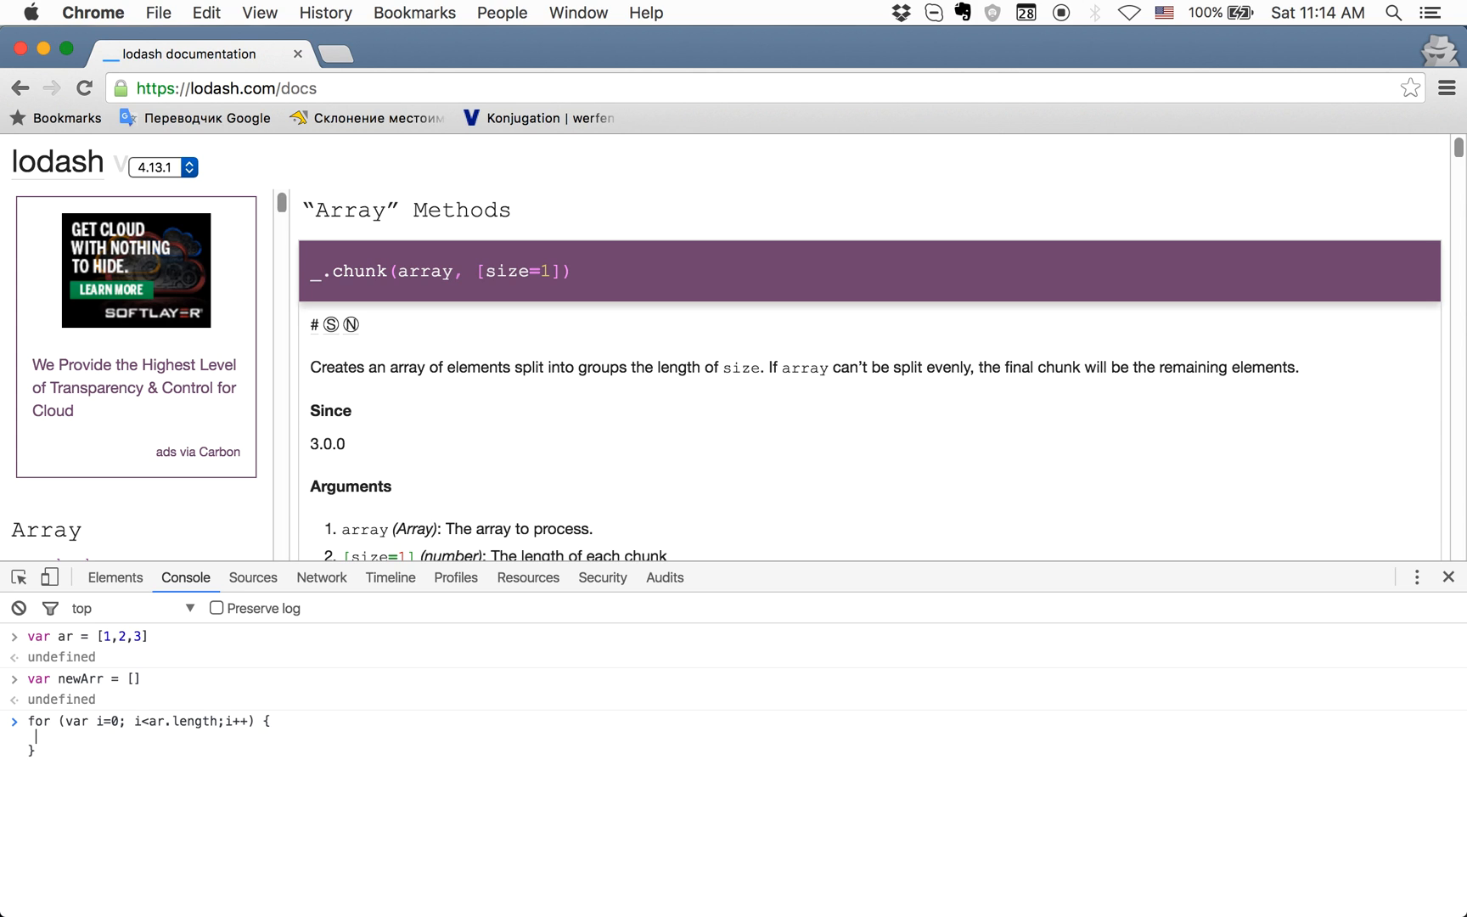
text(newArr.p)
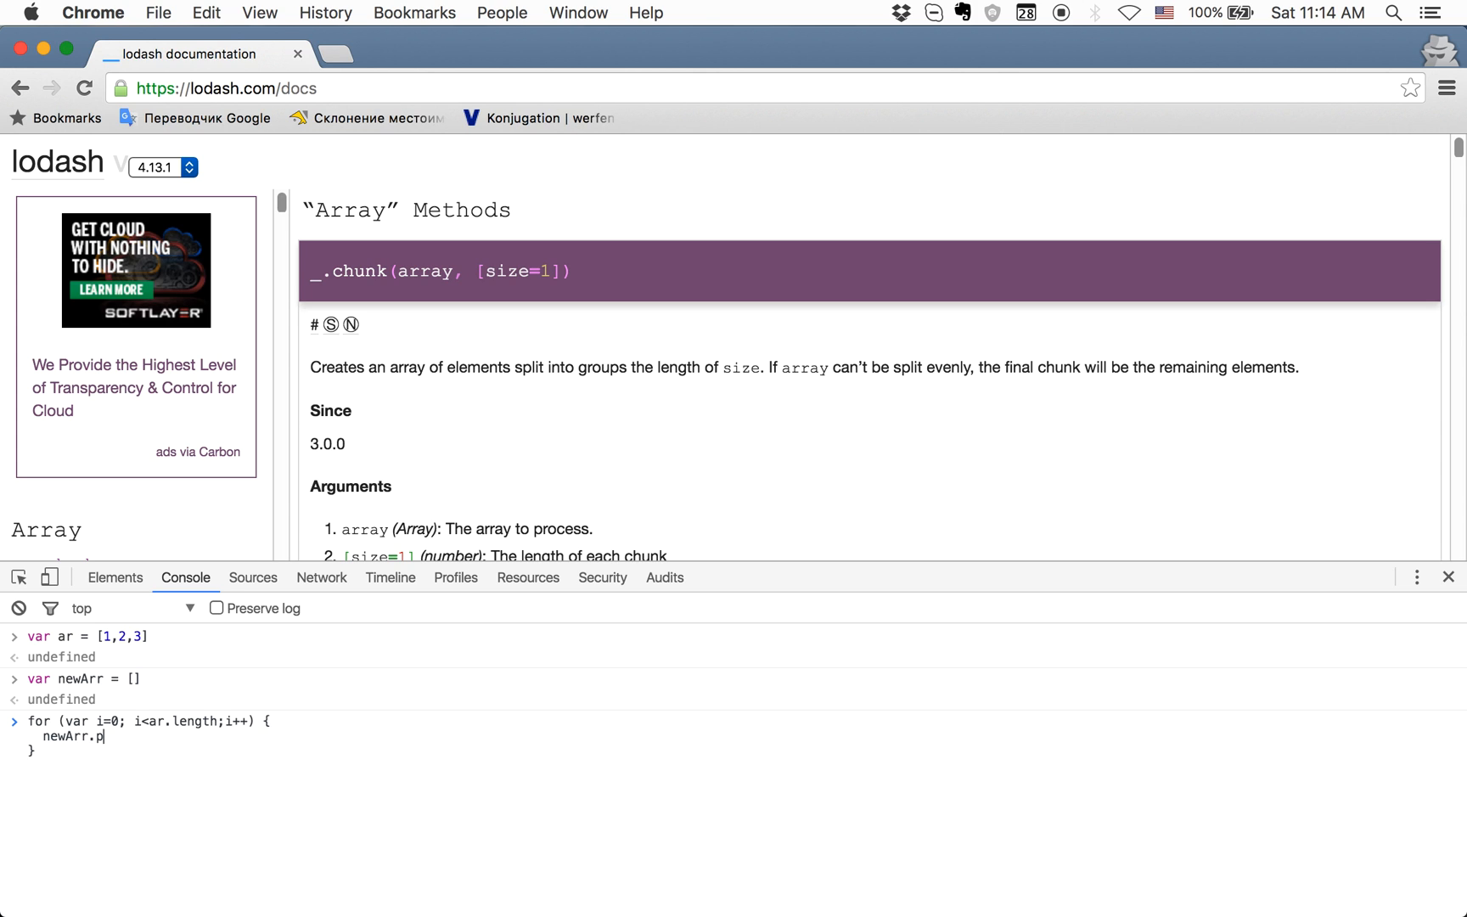
text(ush()
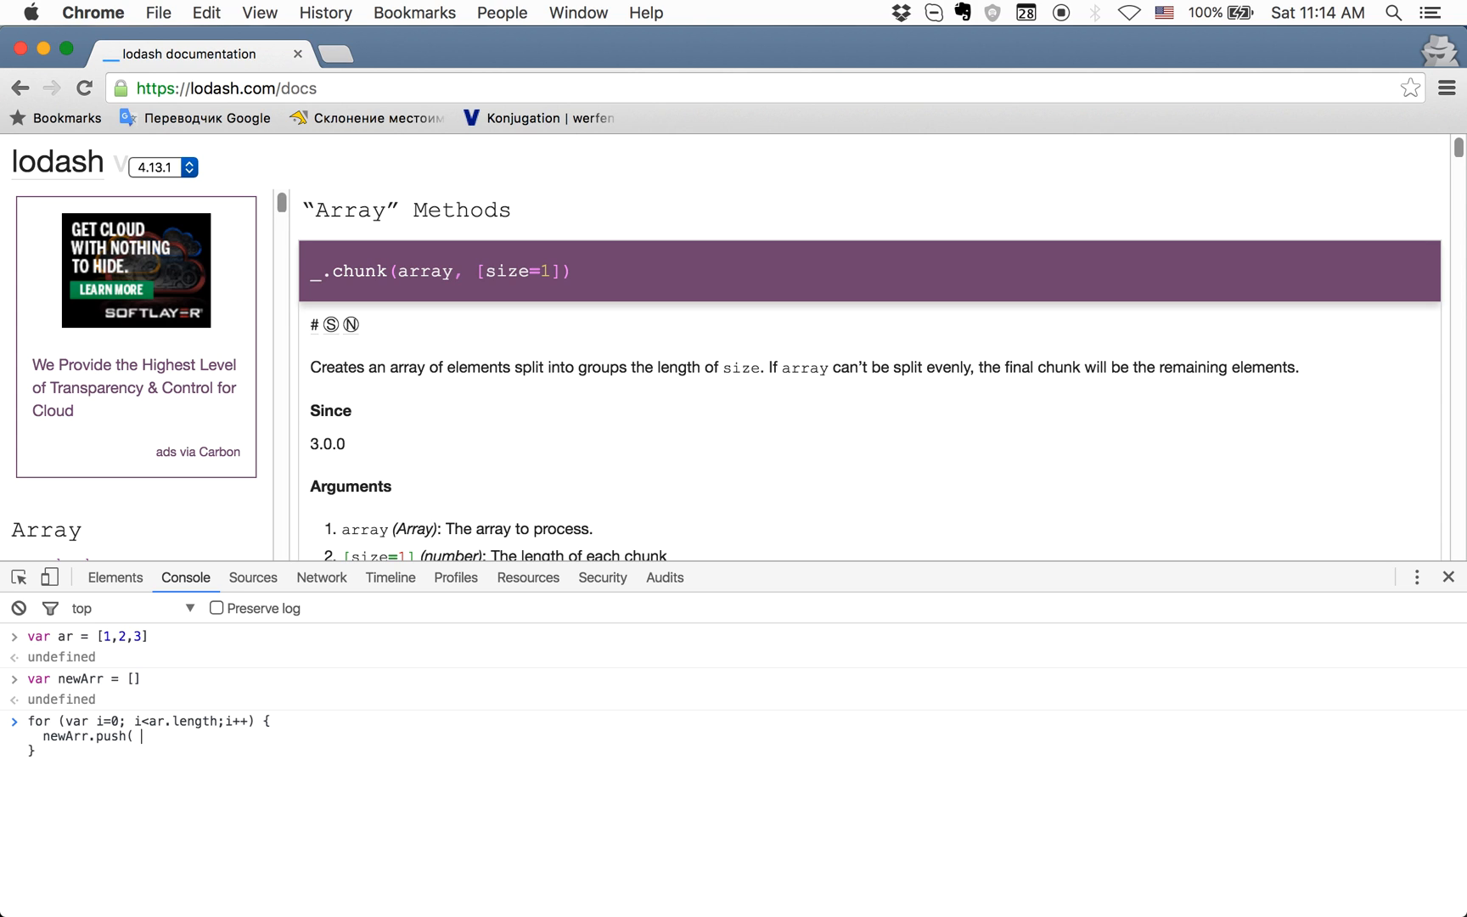
text(ar[i)
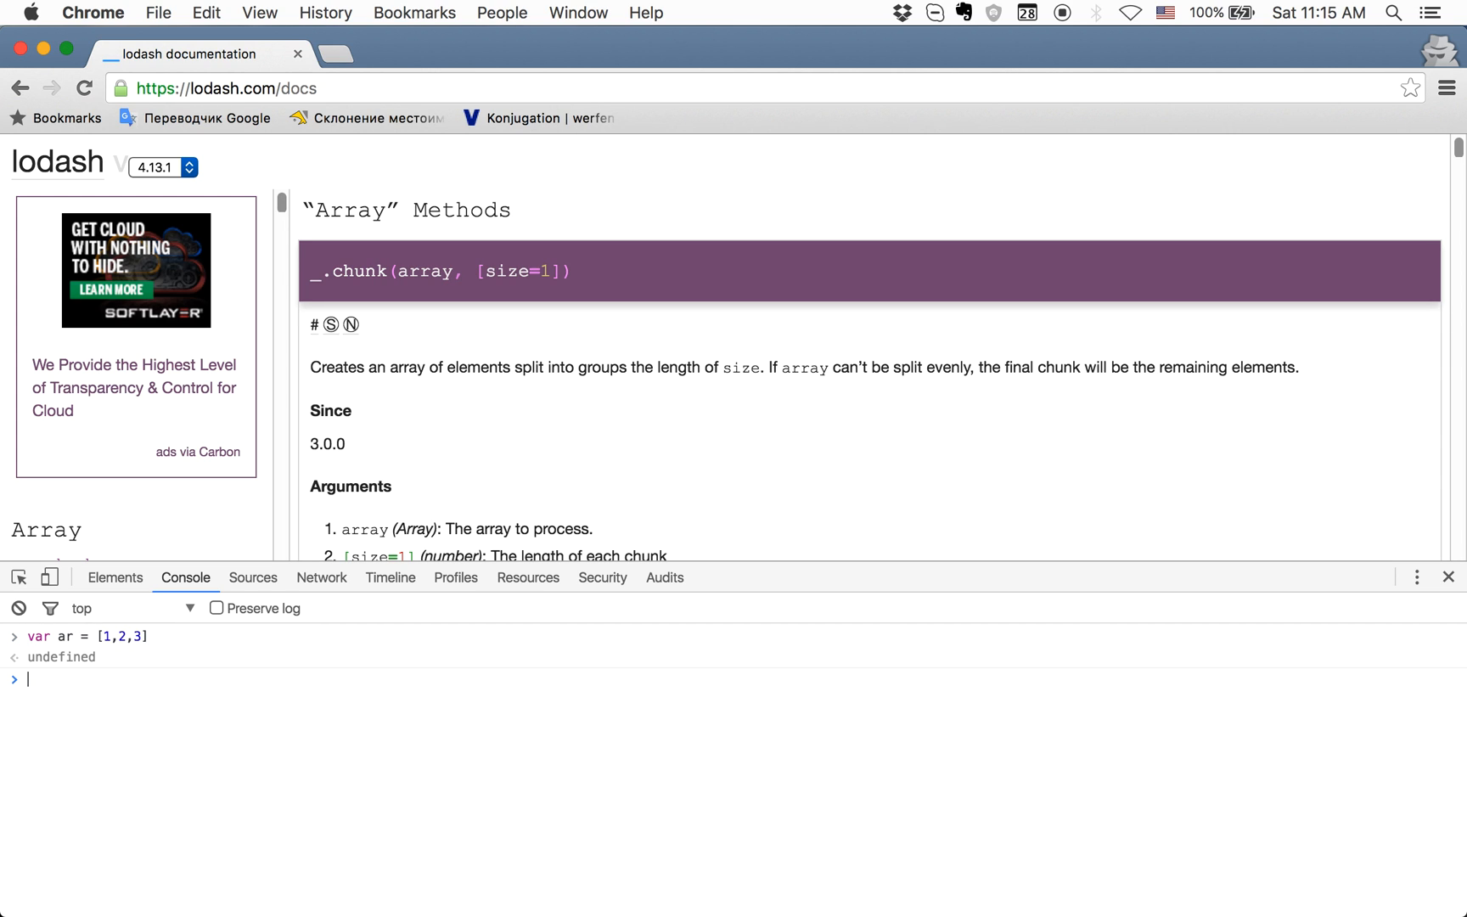
- Set newArr to ar.map returning item * 2, then evaluate newArr as [2, 4, 6]
text(var)
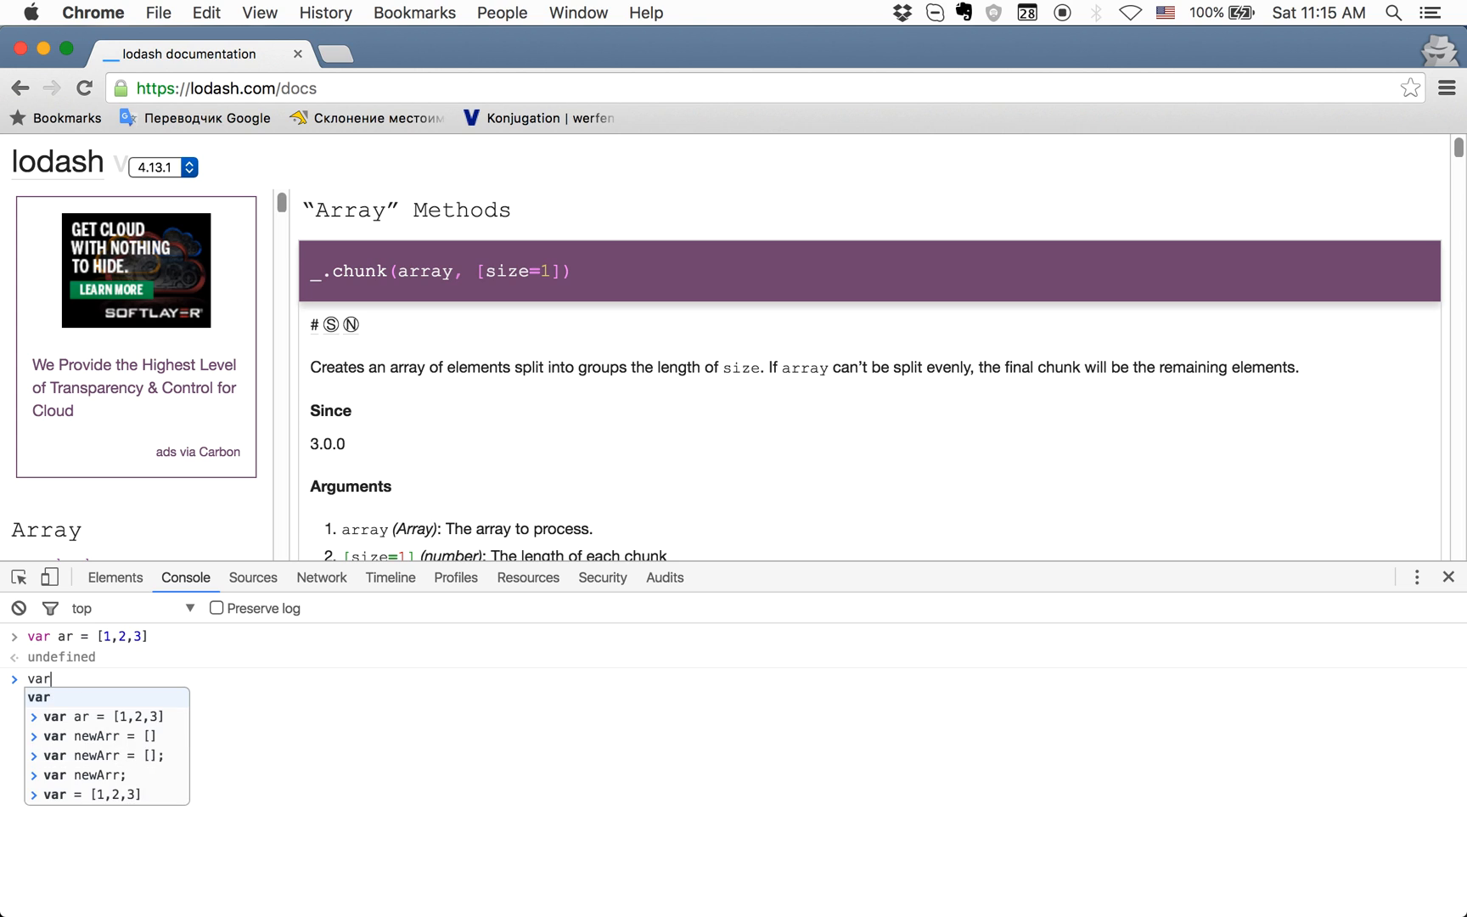
text(newArr)
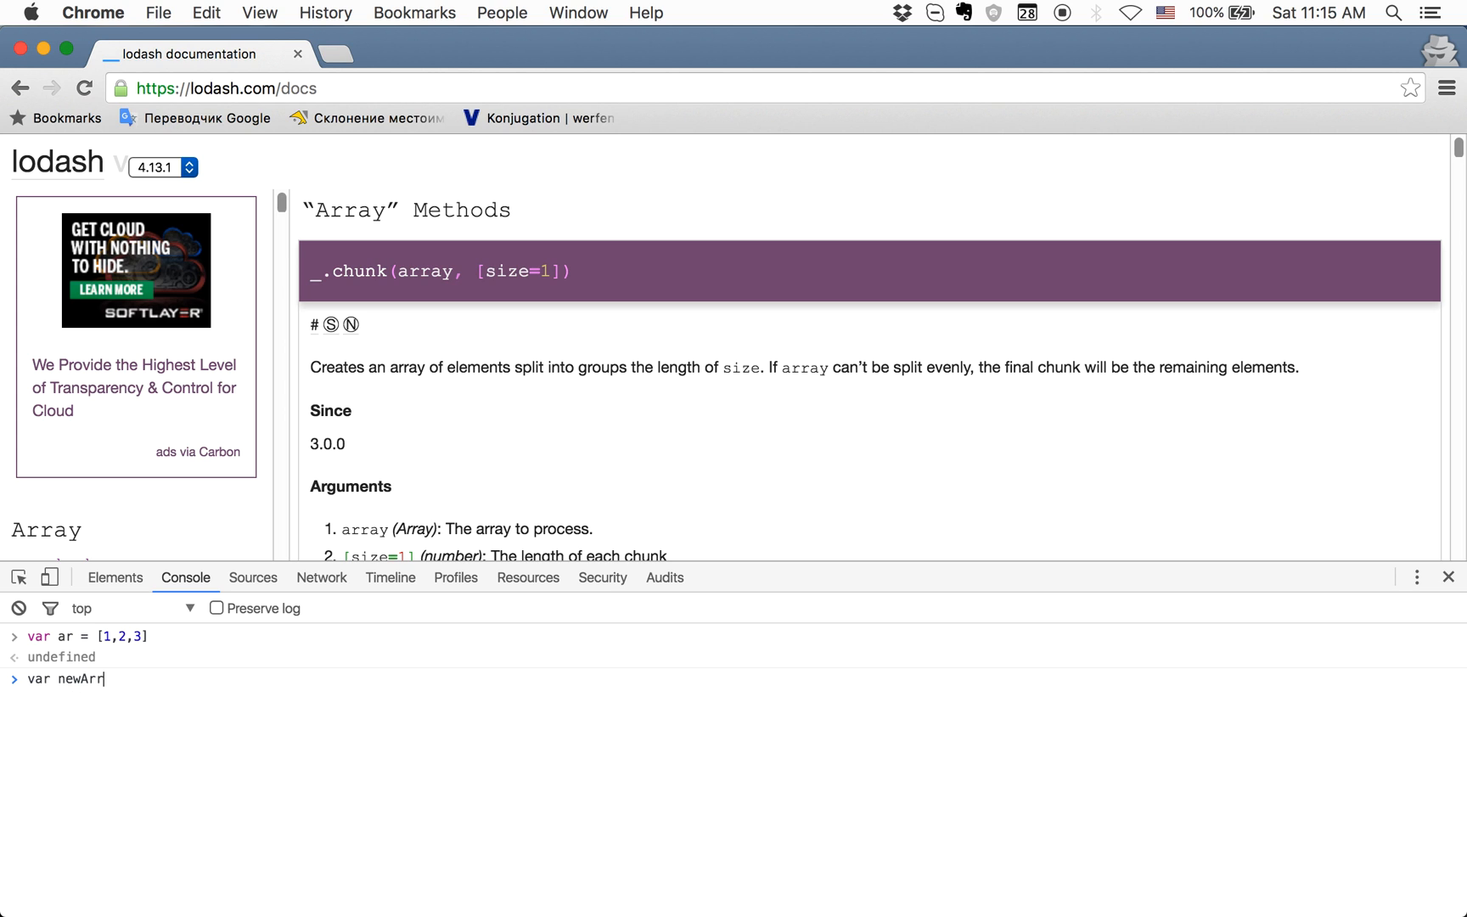
text(= a)
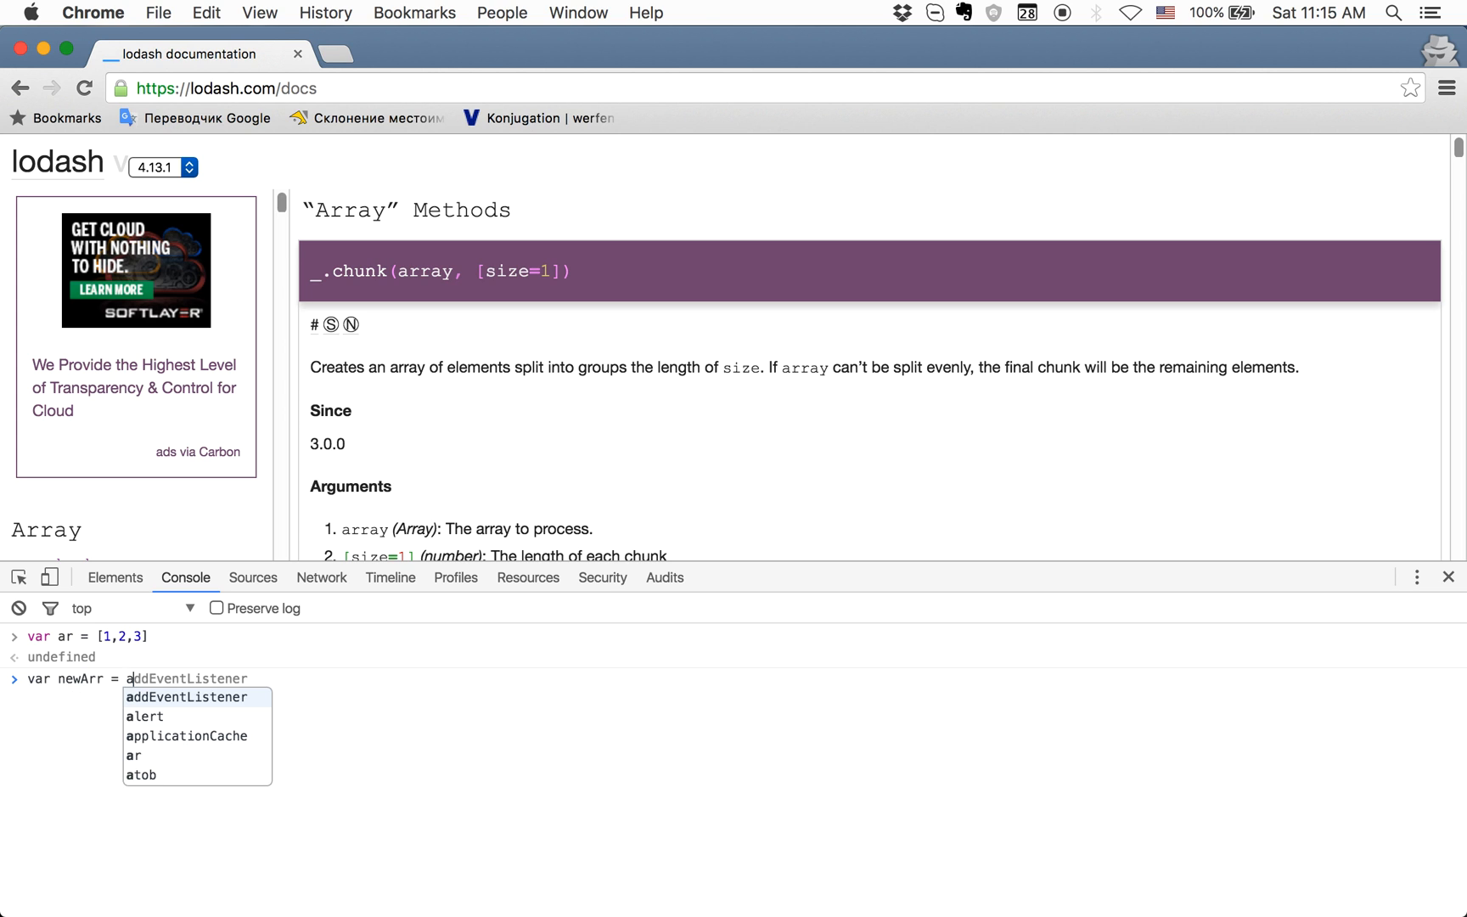
text(rr.)
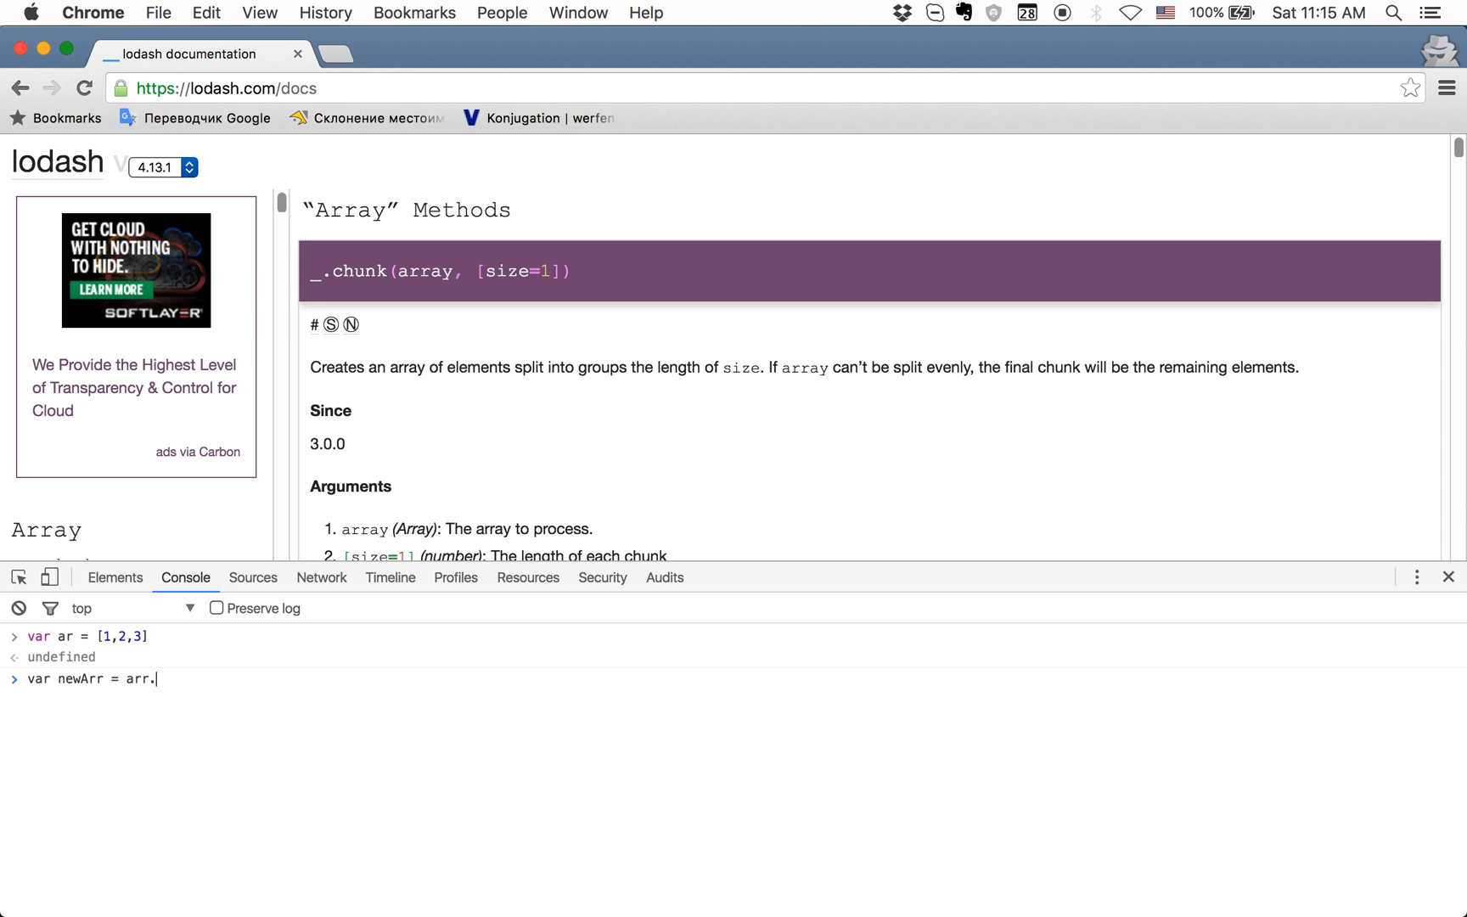
text(map(function (item) {)
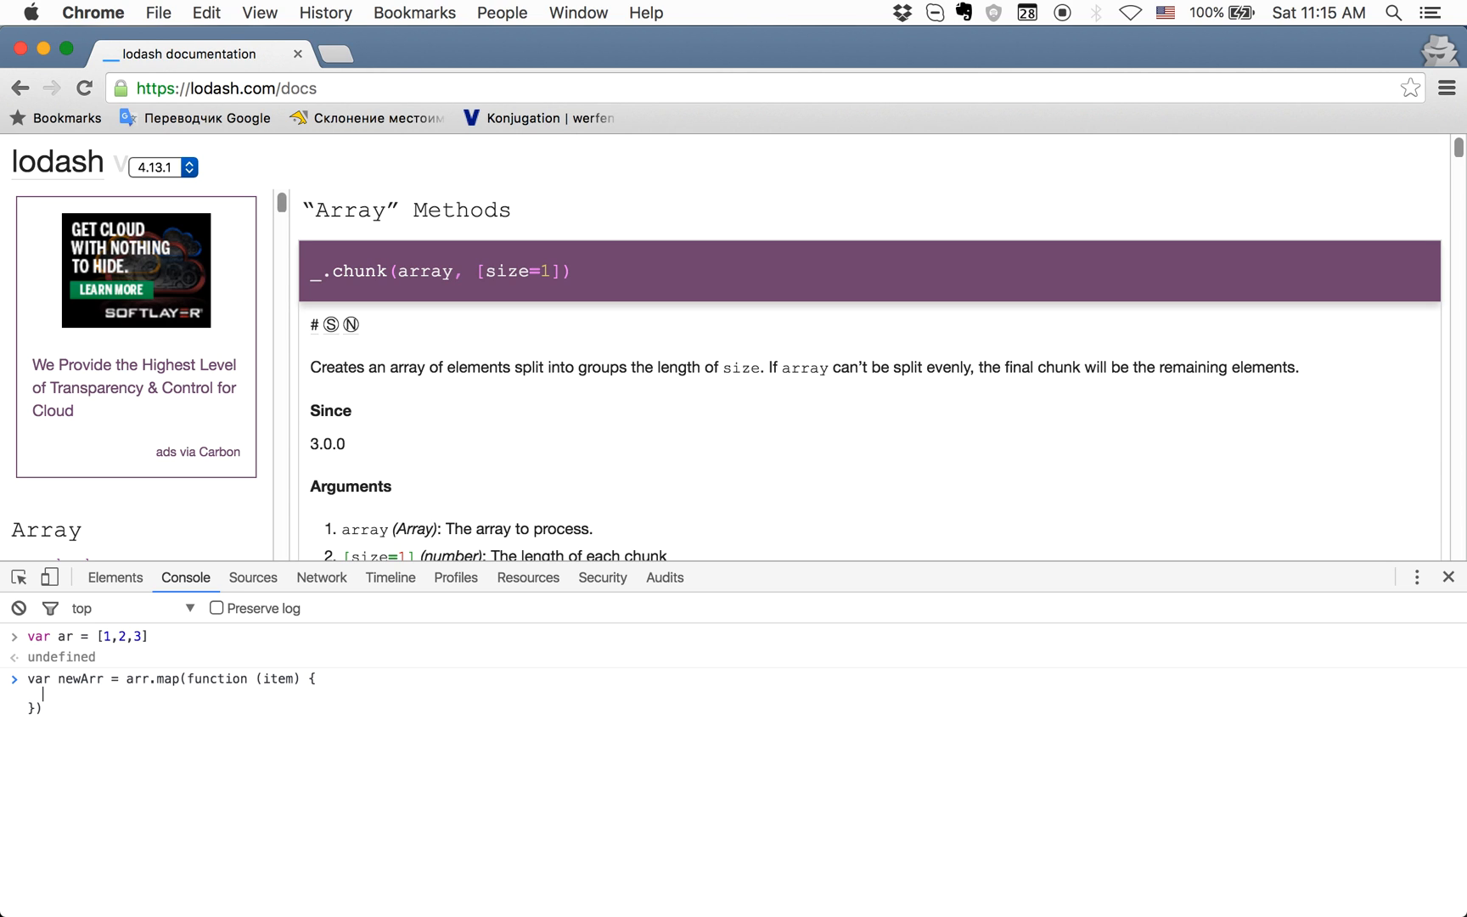
text(return)
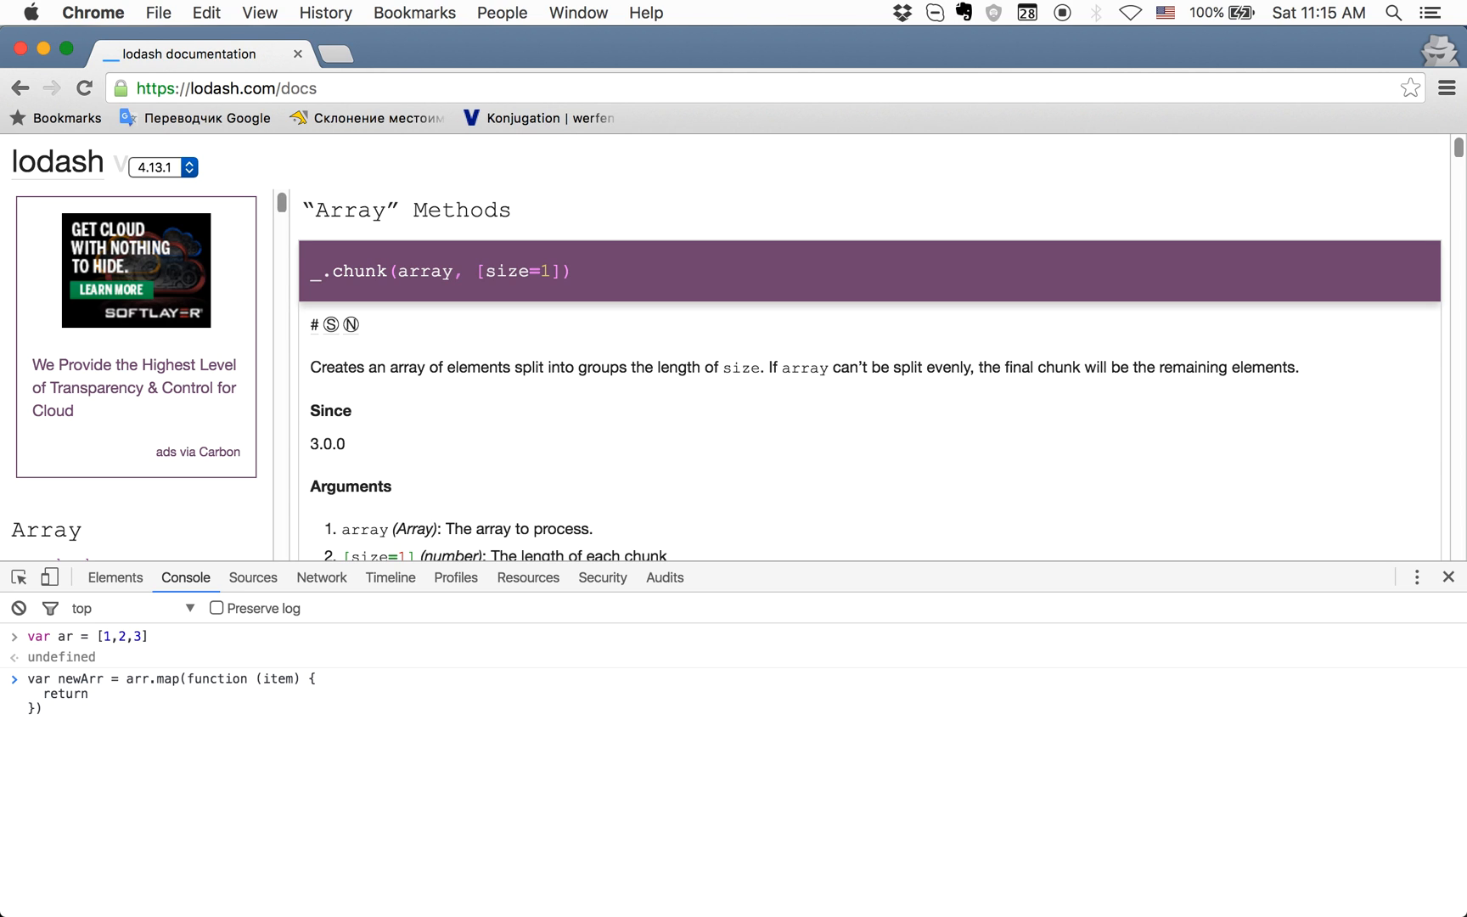
text(item * 2)
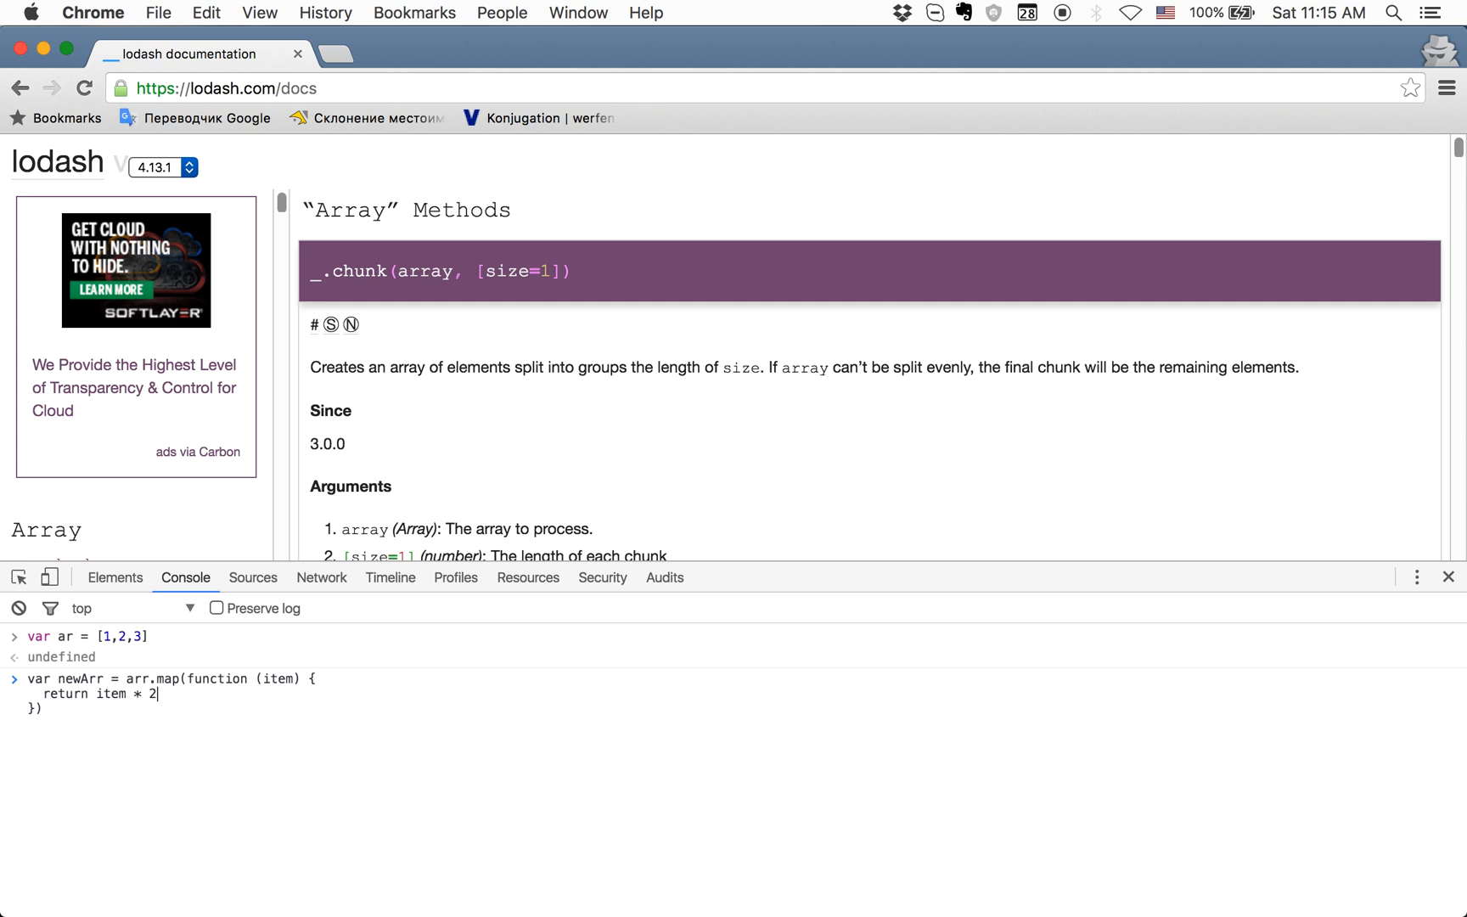
key(Enter)
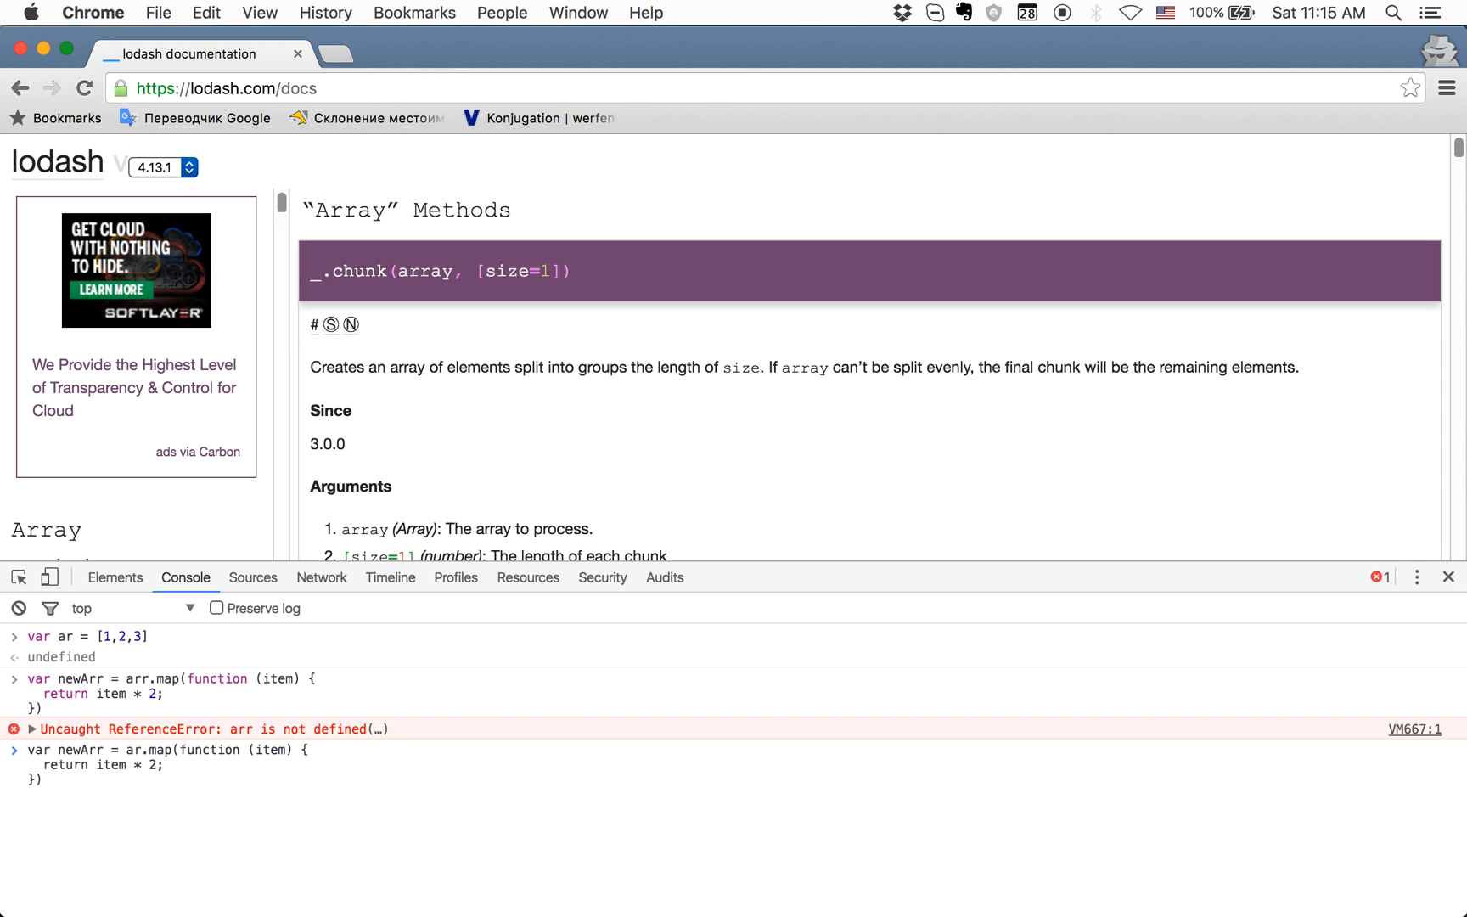
text(newArr)
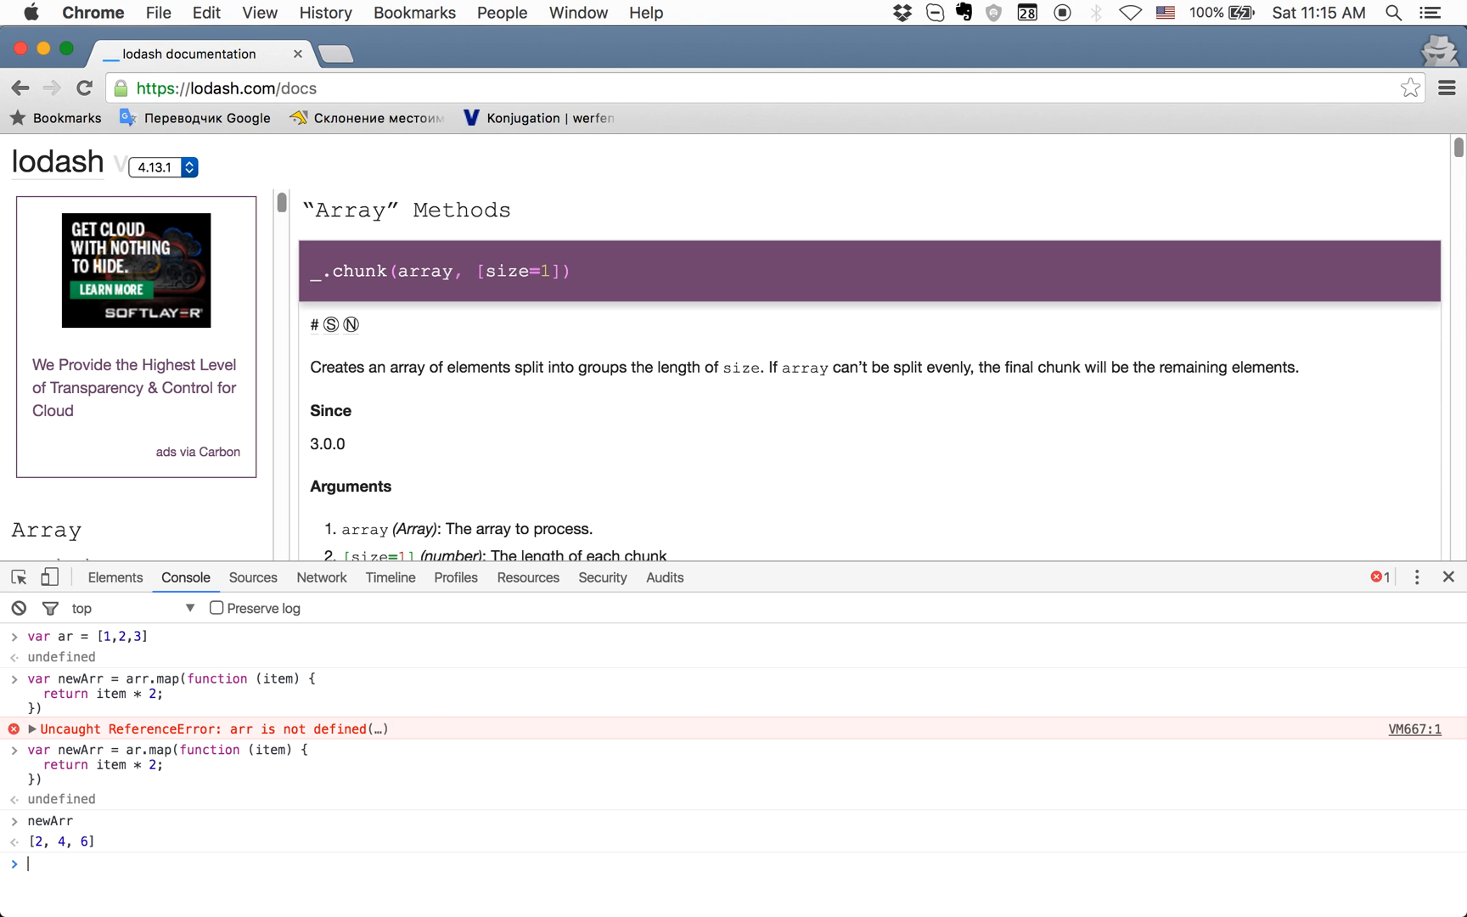
mouse_move(54, 798)
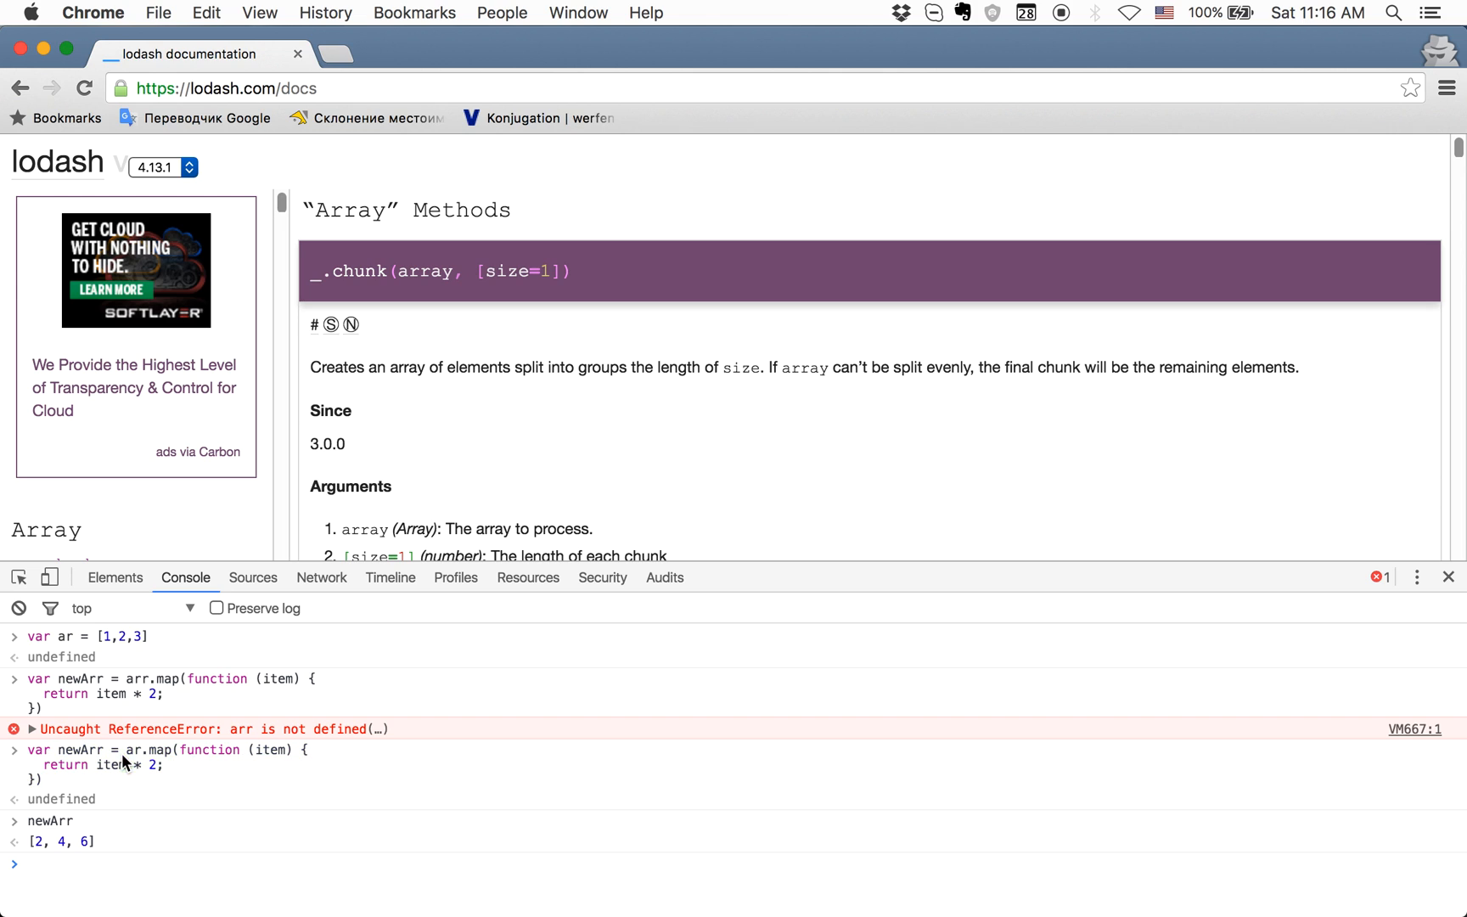
mouse_move(145, 753)
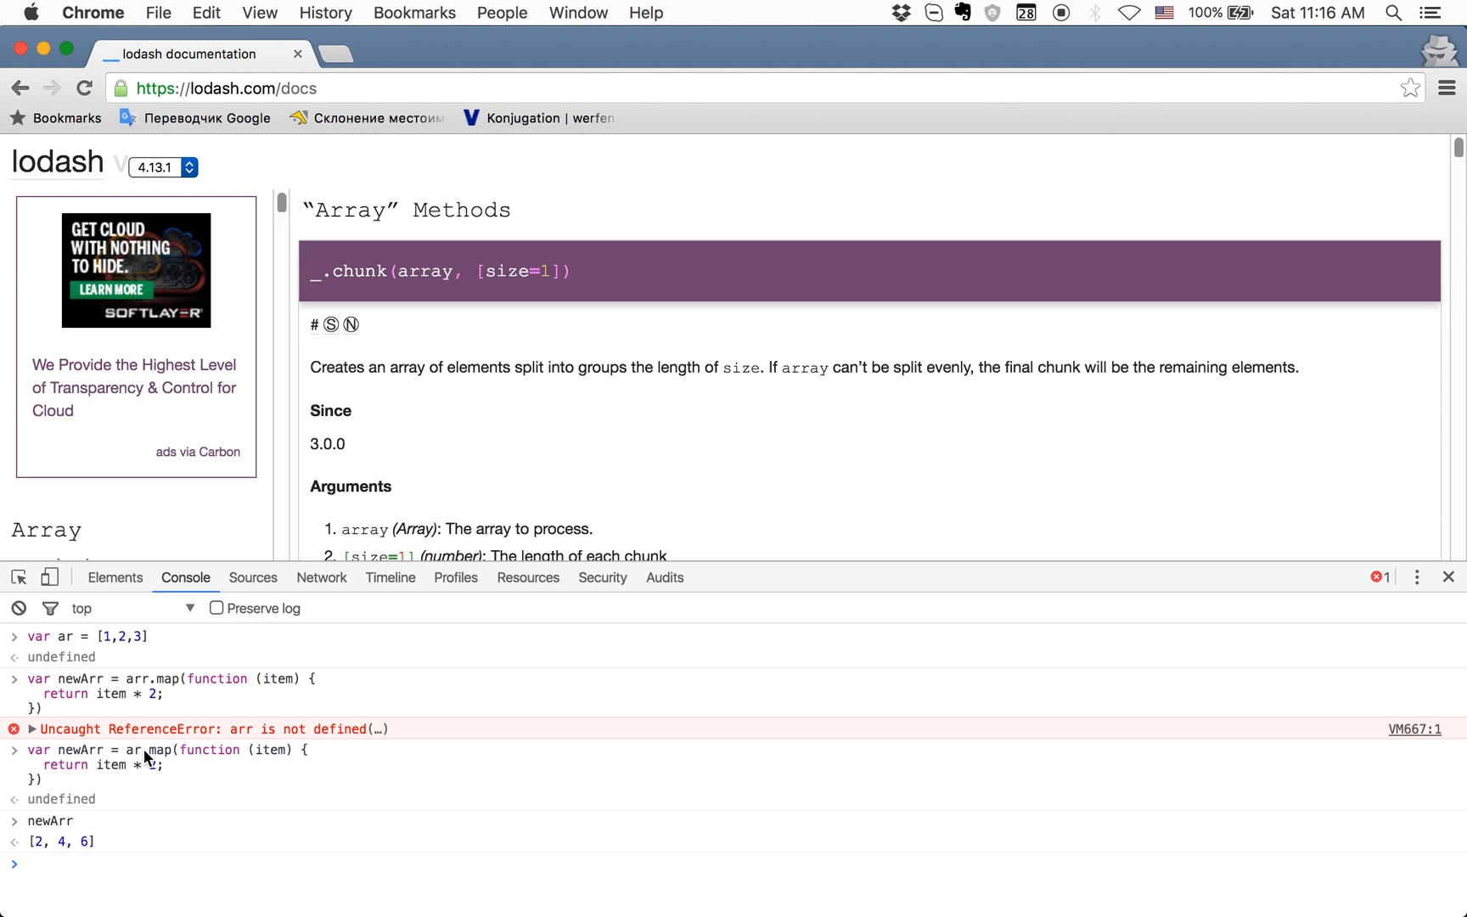
- Highlight the item parameter and the map call in the corrected statement
double_click(157, 749)
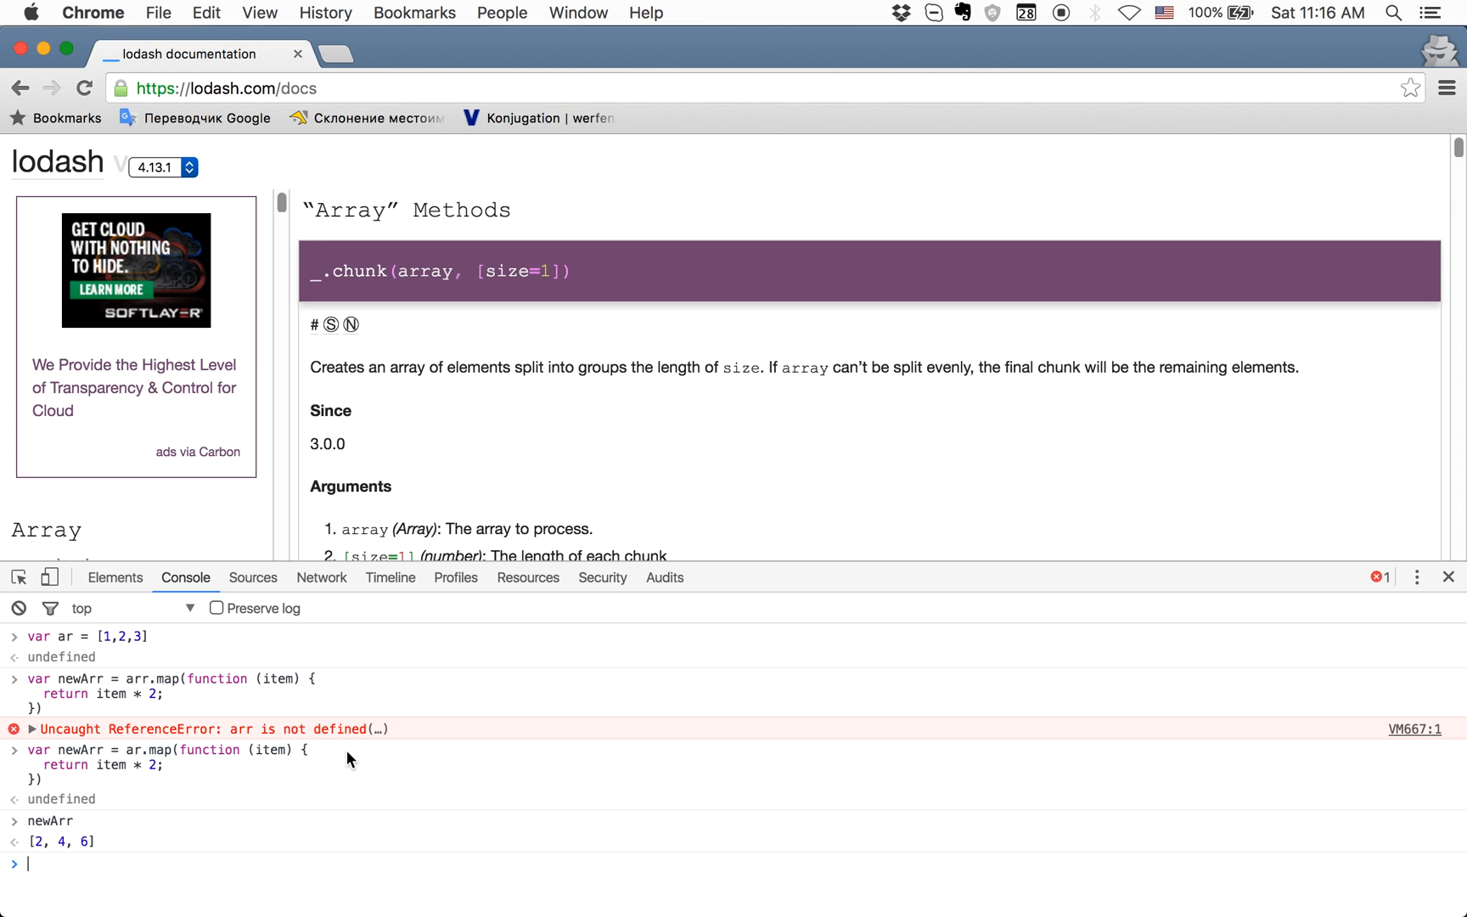
mouse_move(76, 770)
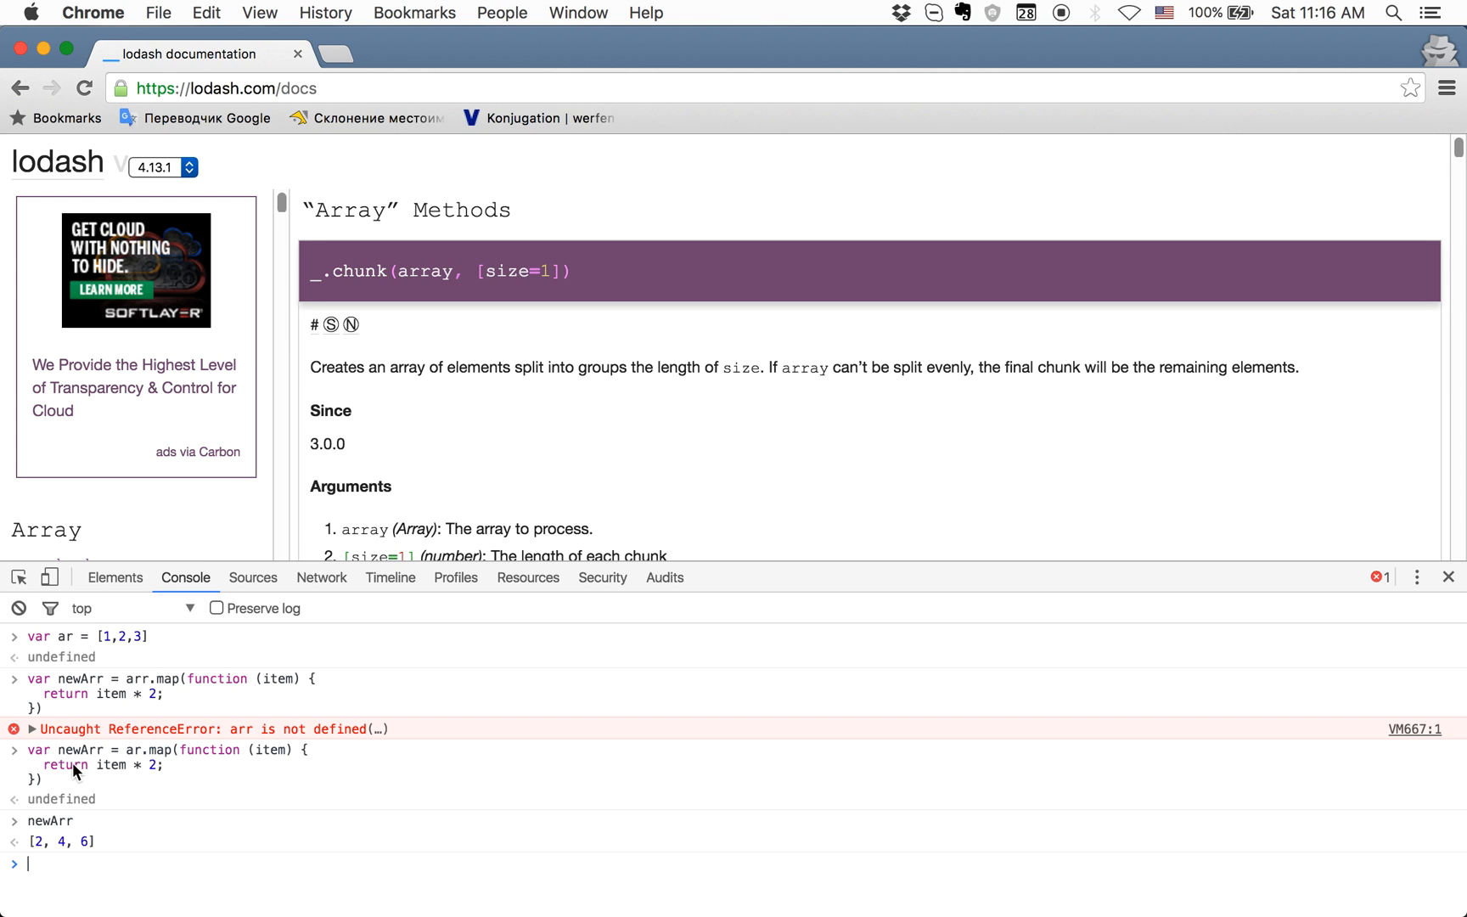
double_click(109, 764)
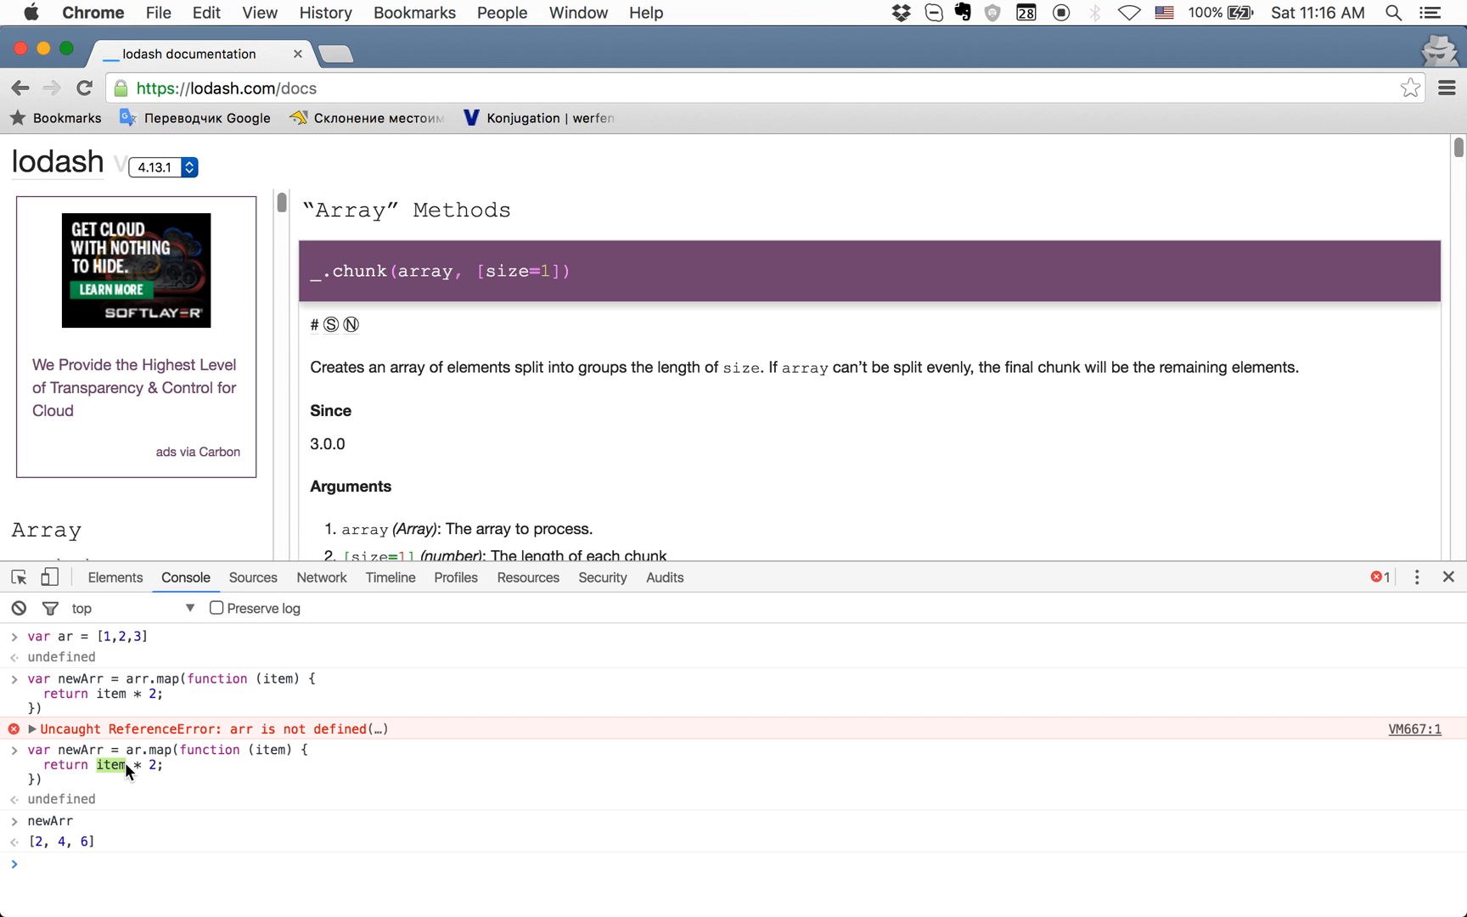
mouse_move(237, 774)
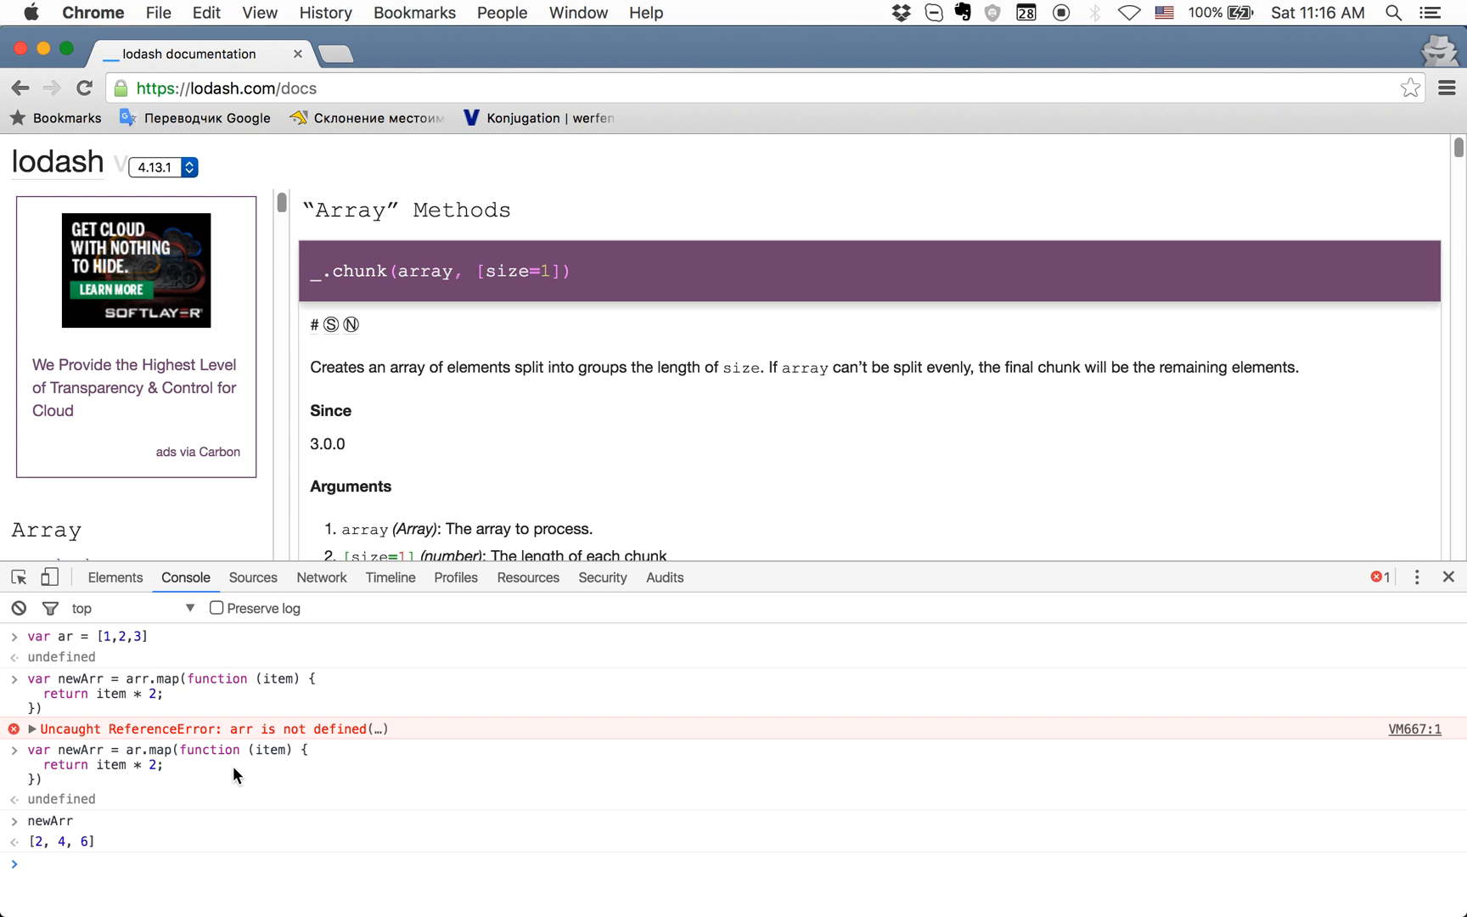
mouse_move(145, 756)
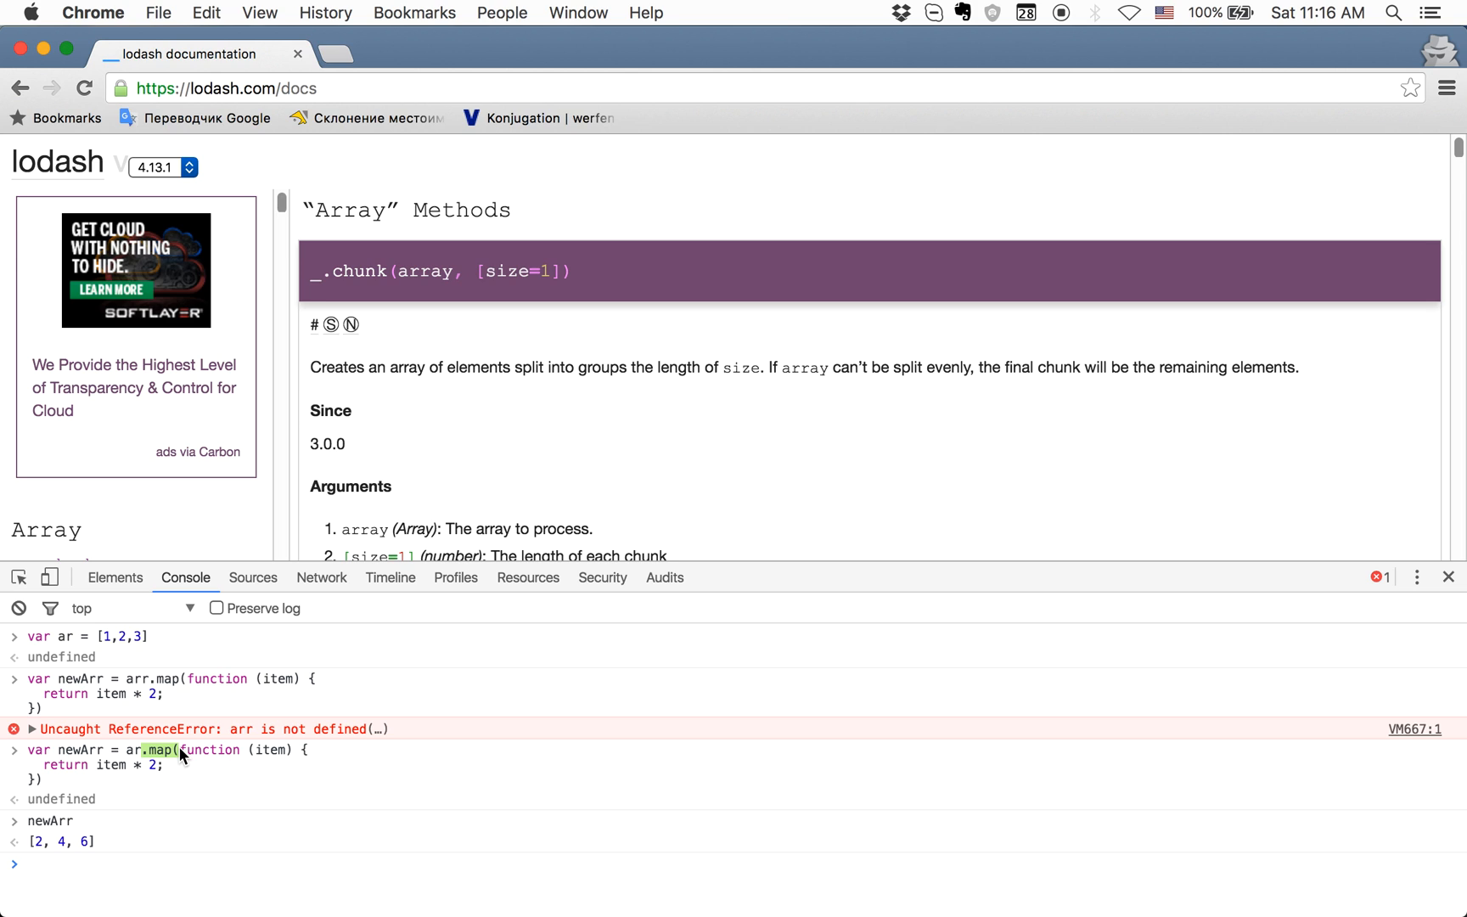
mouse_move(19, 608)
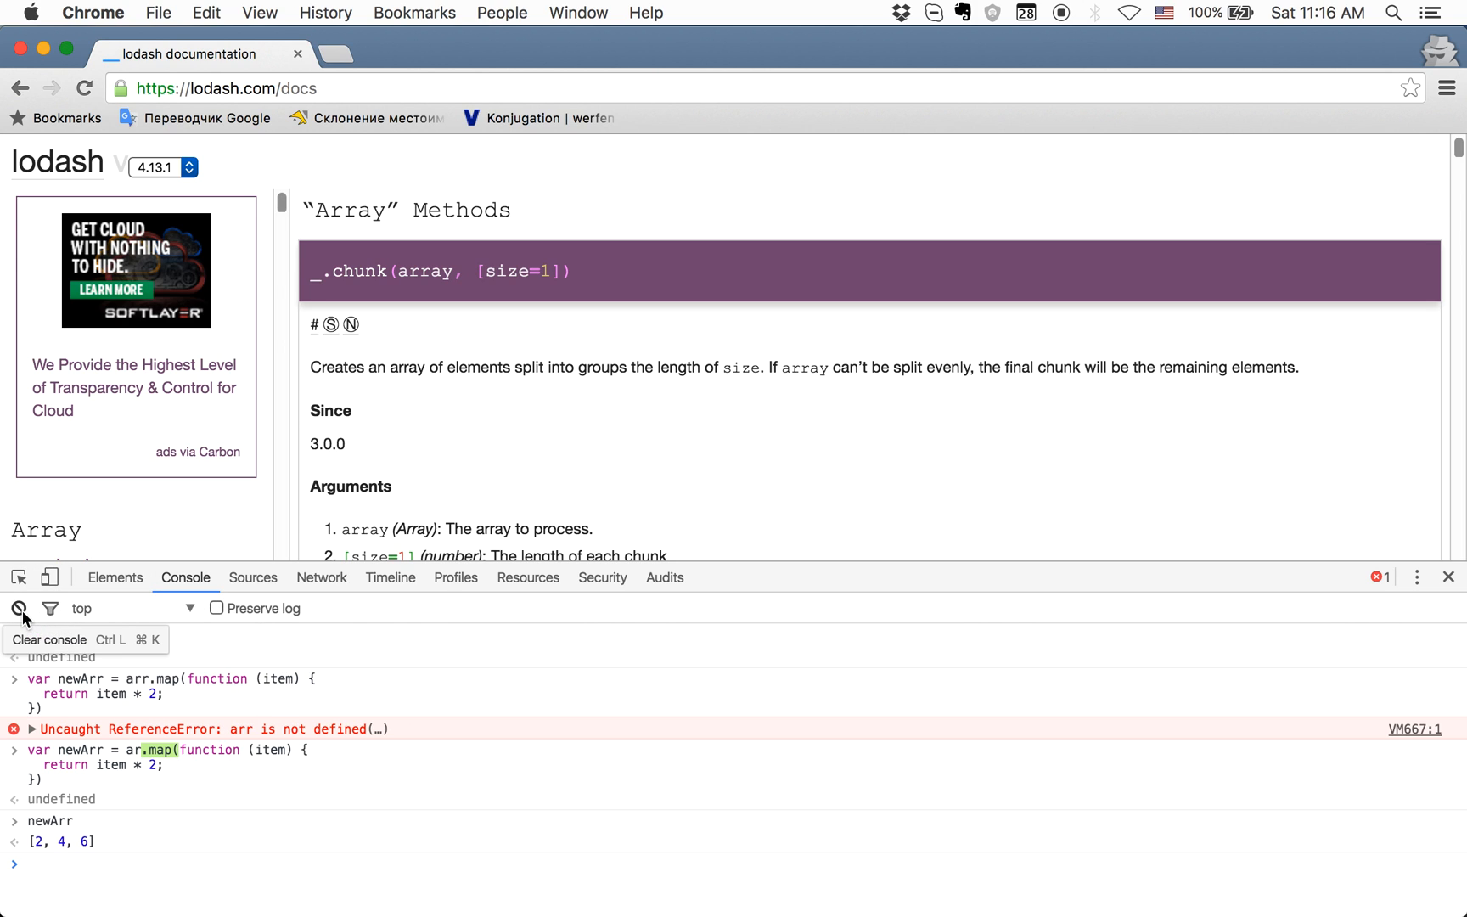
- Clear the console and run _.map([1,2,3], function(item){ return item * 2; }), returning [2, 4, 6]
click(18, 607)
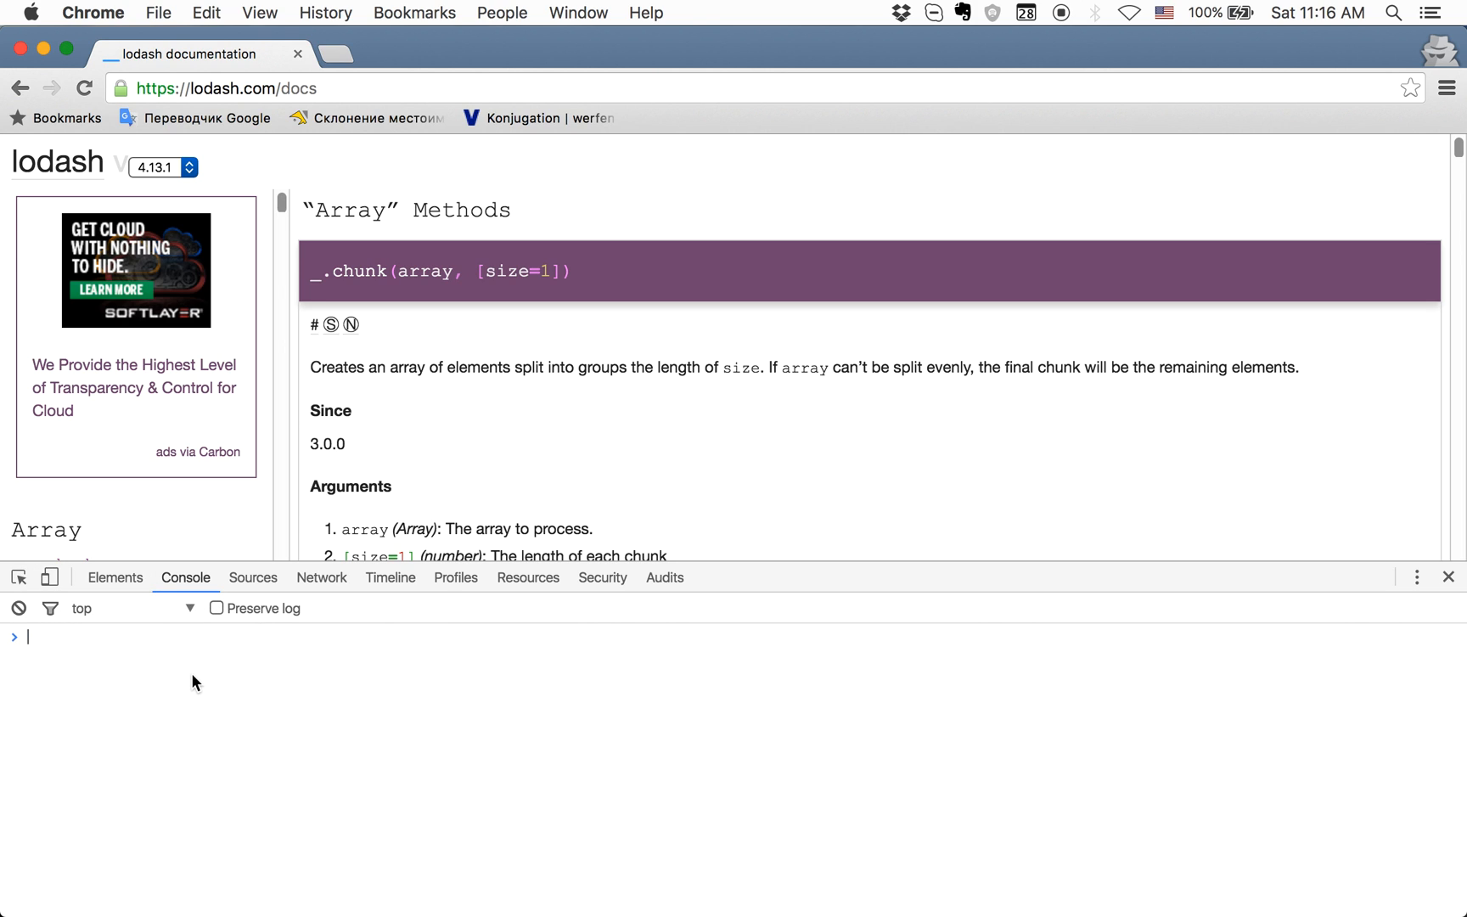
text(_.map)
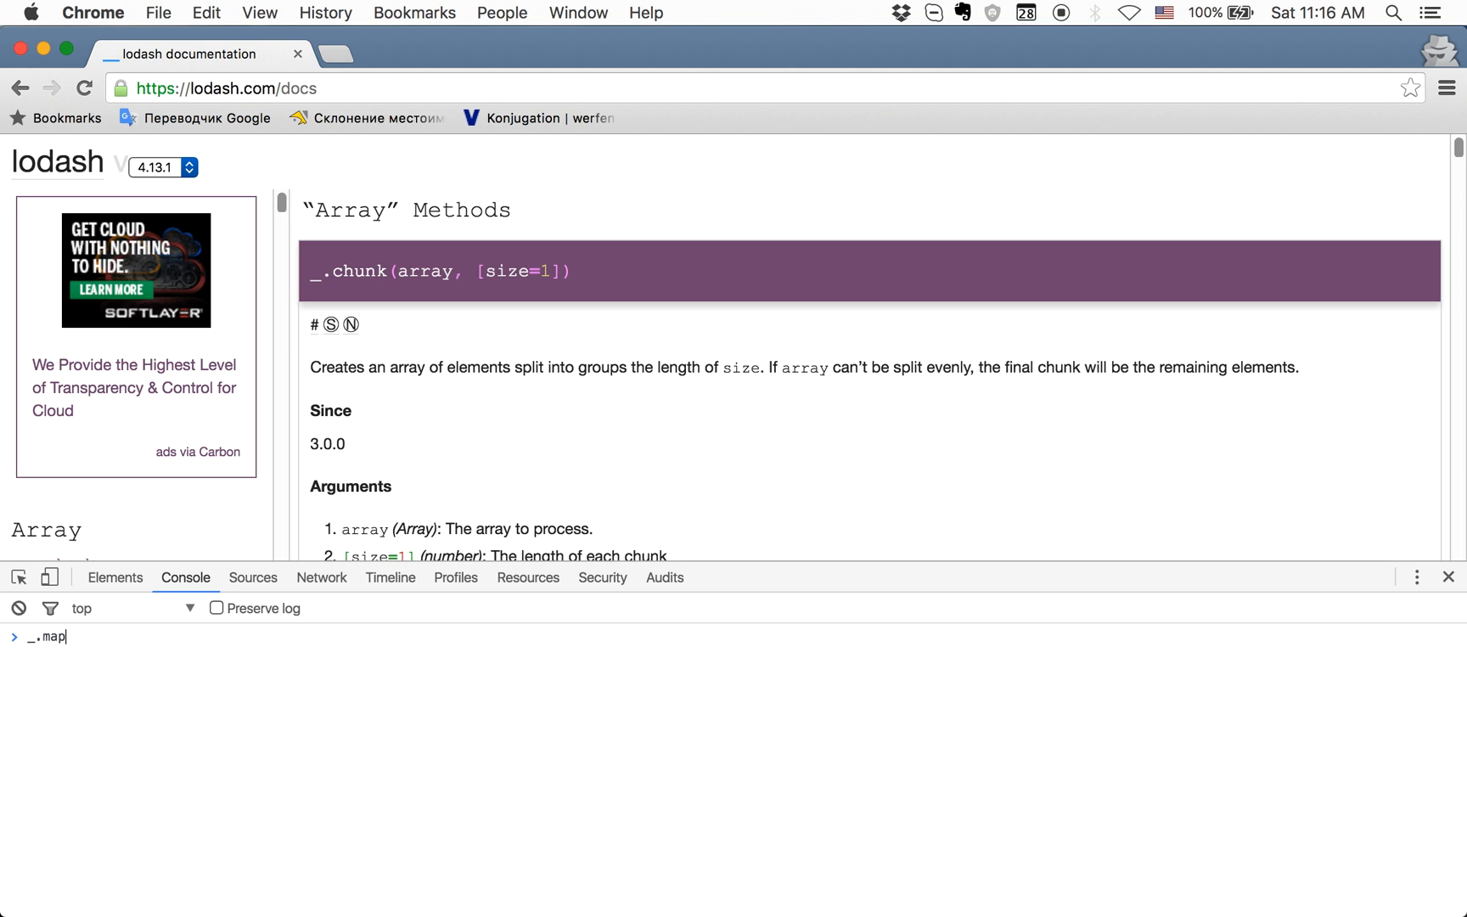
text(()
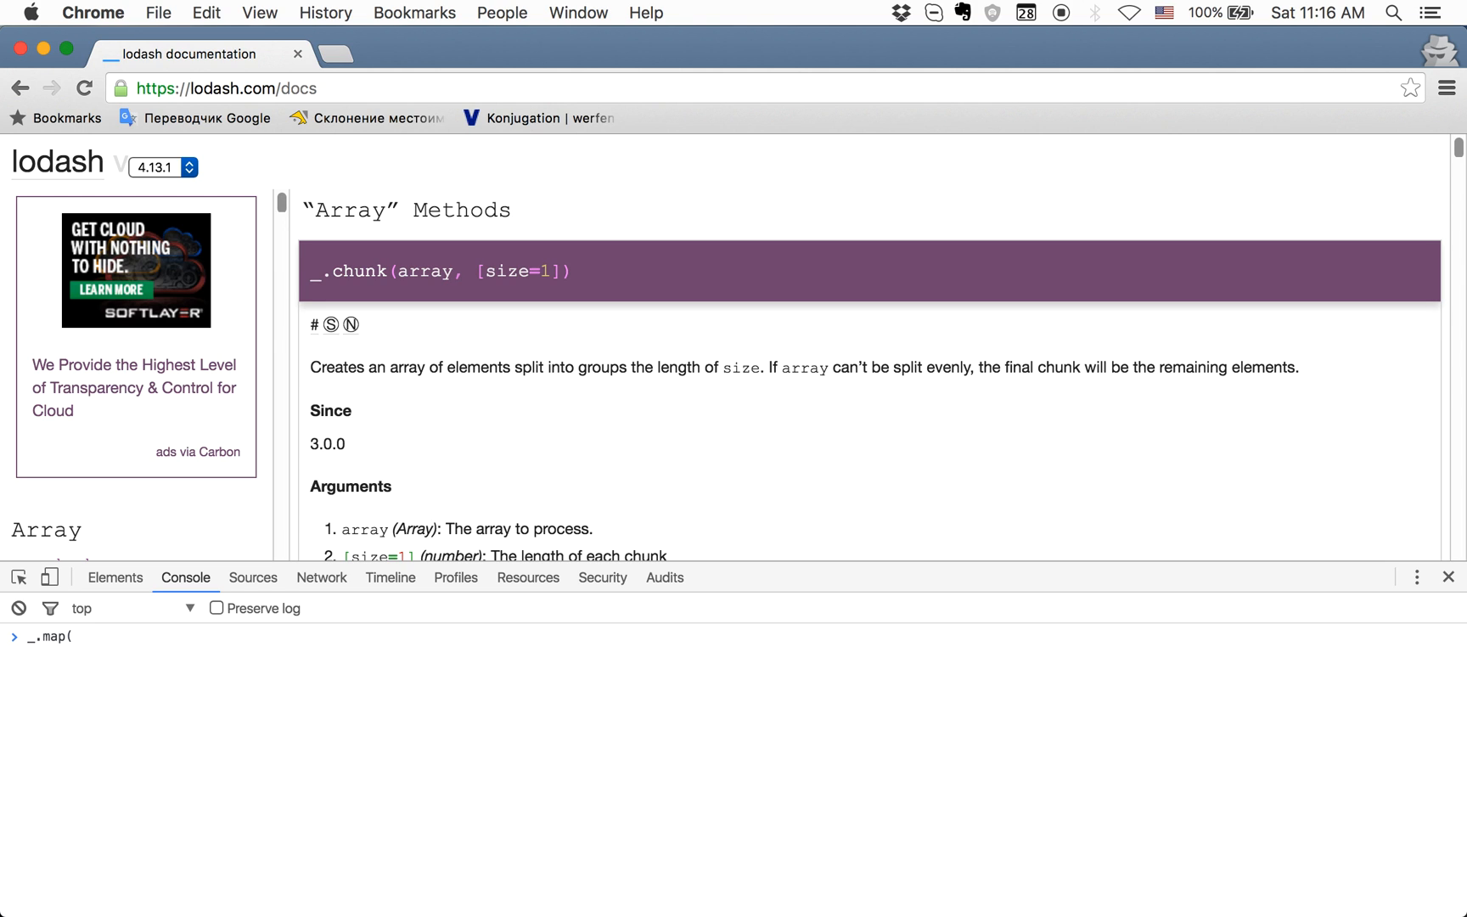
text([])
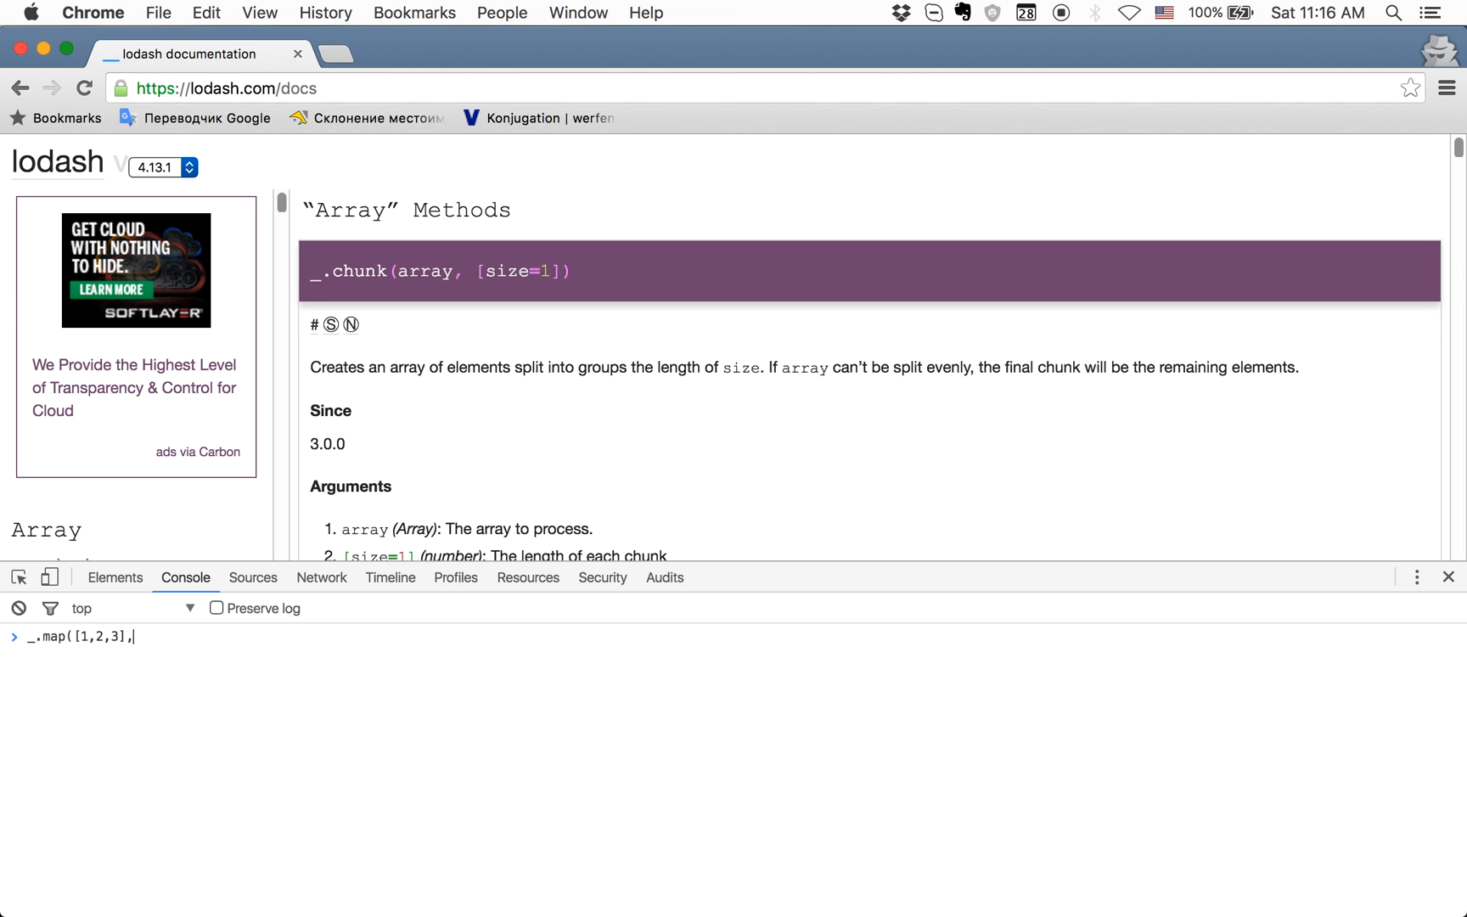
text(function)
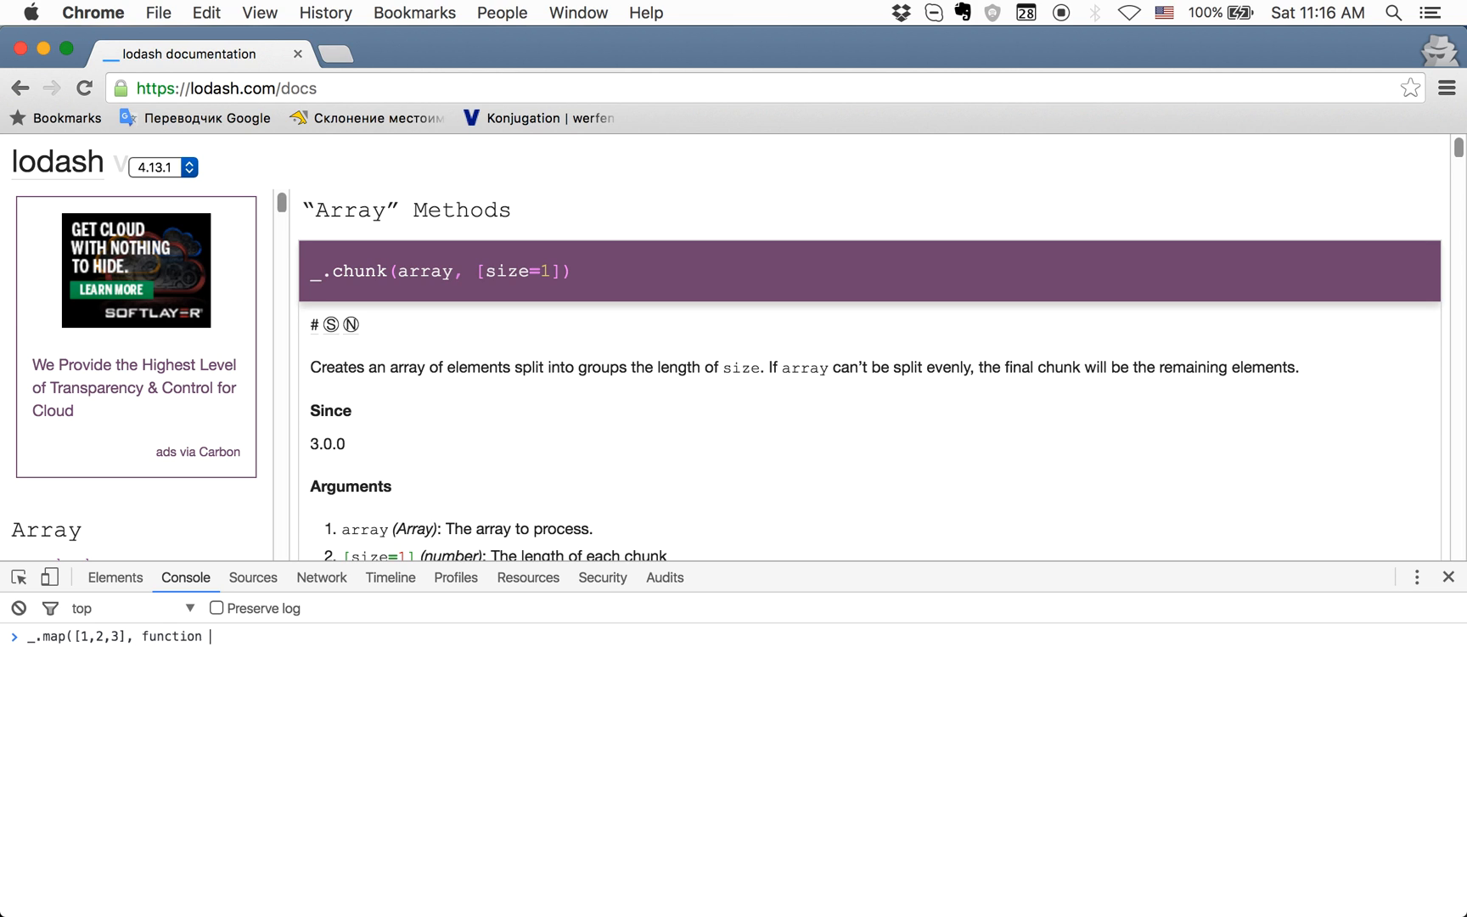
text((i))
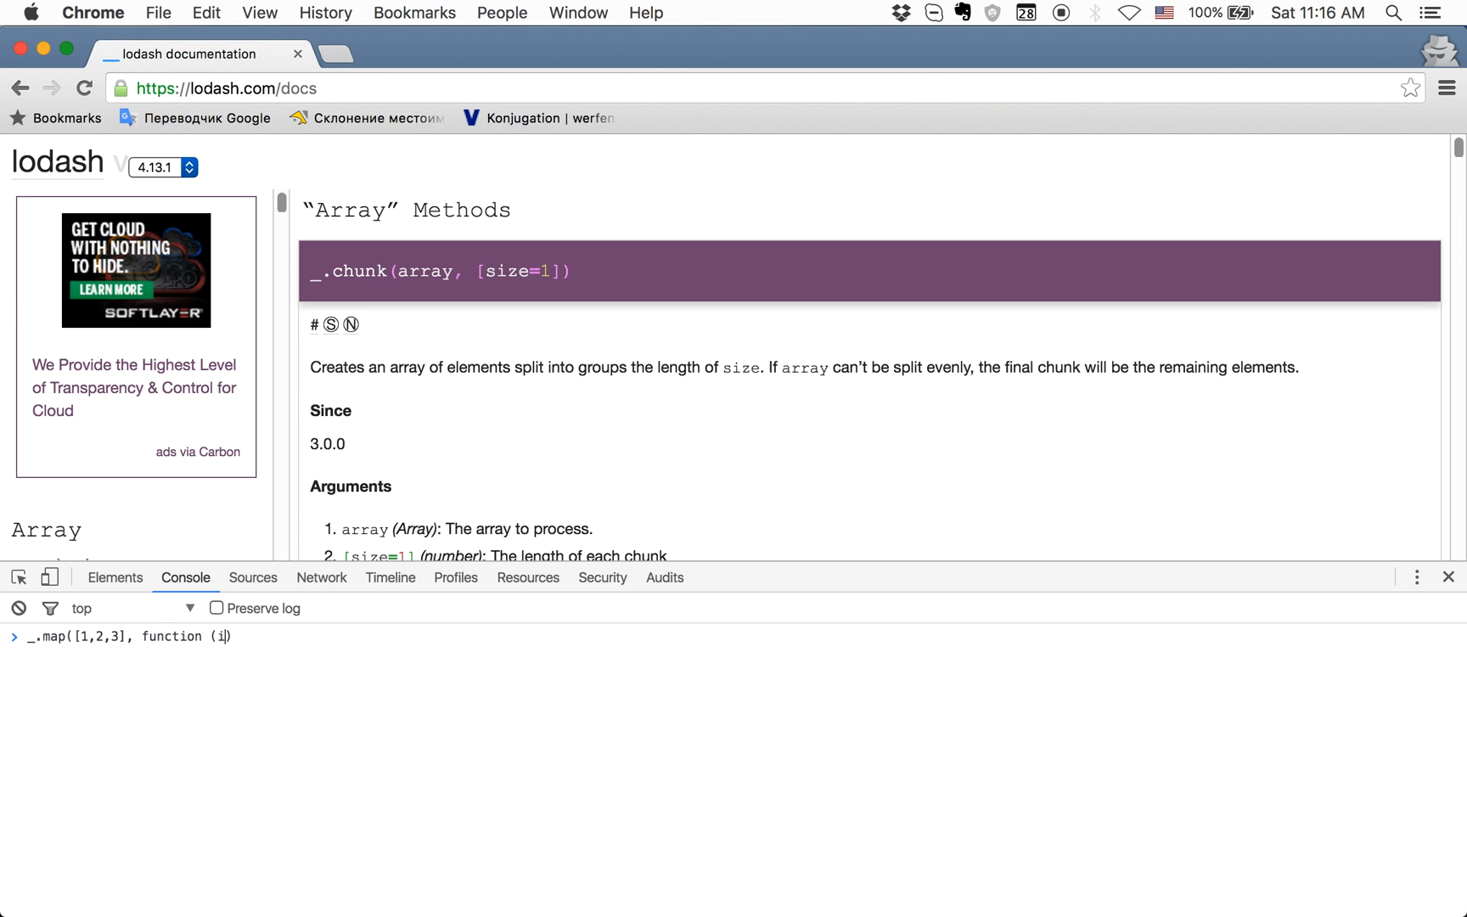
text(tem){})
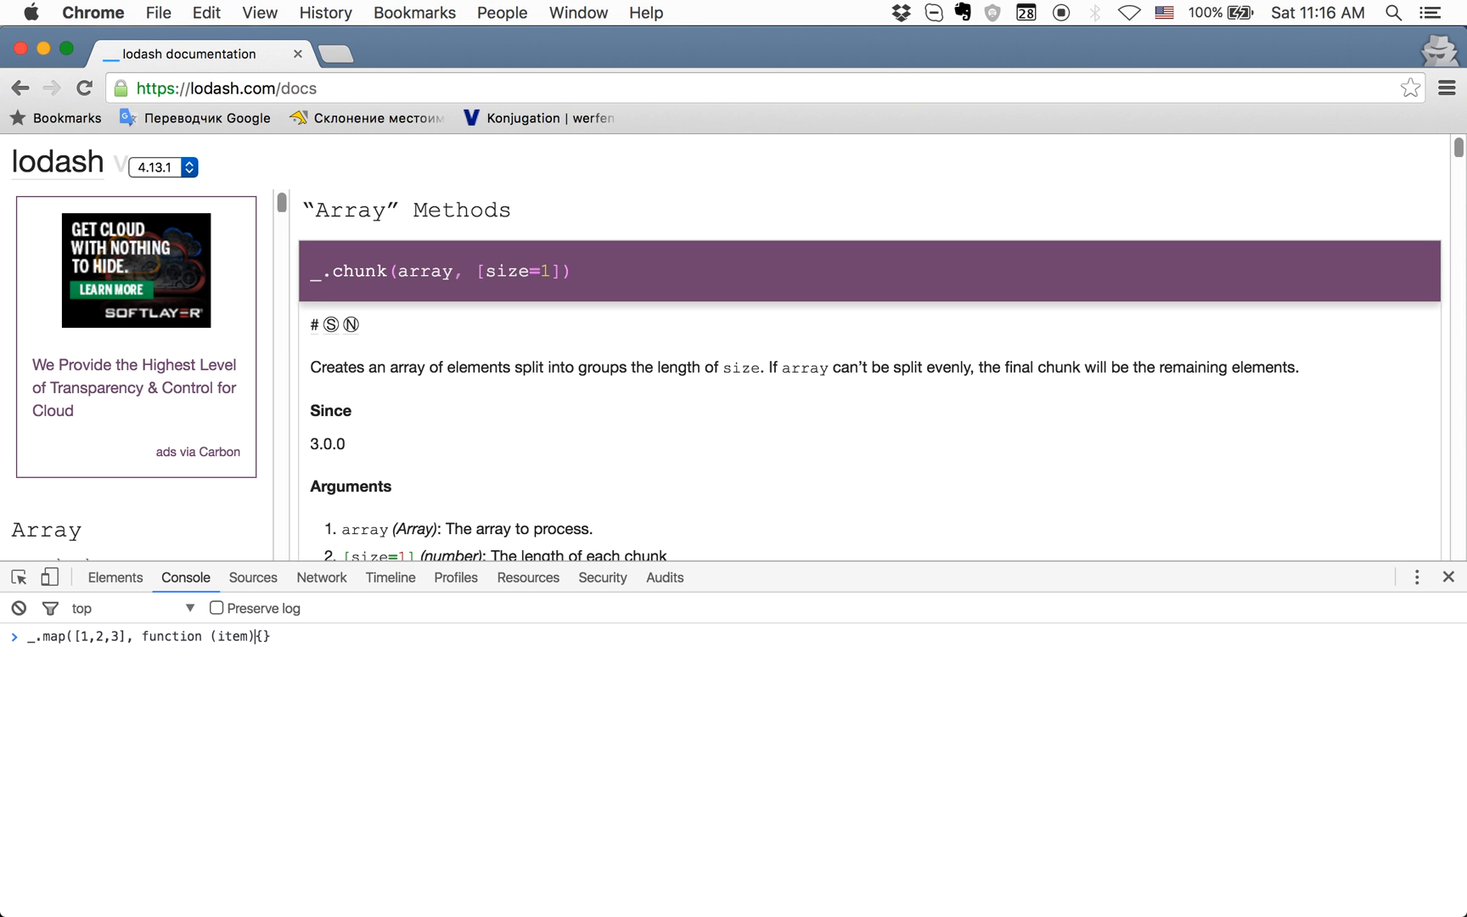
text({)
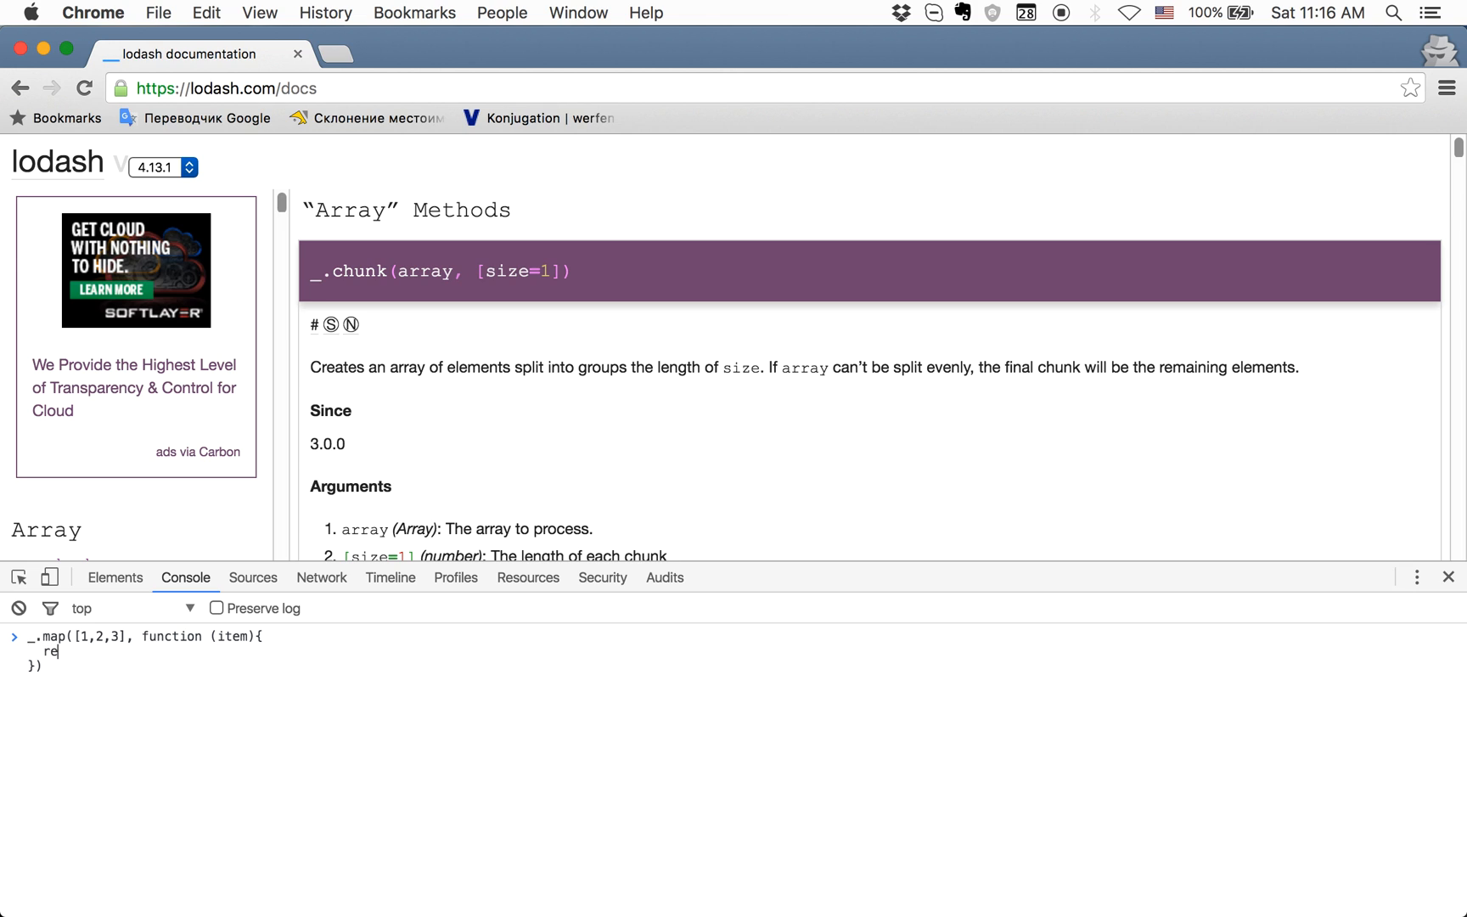
text(turn)
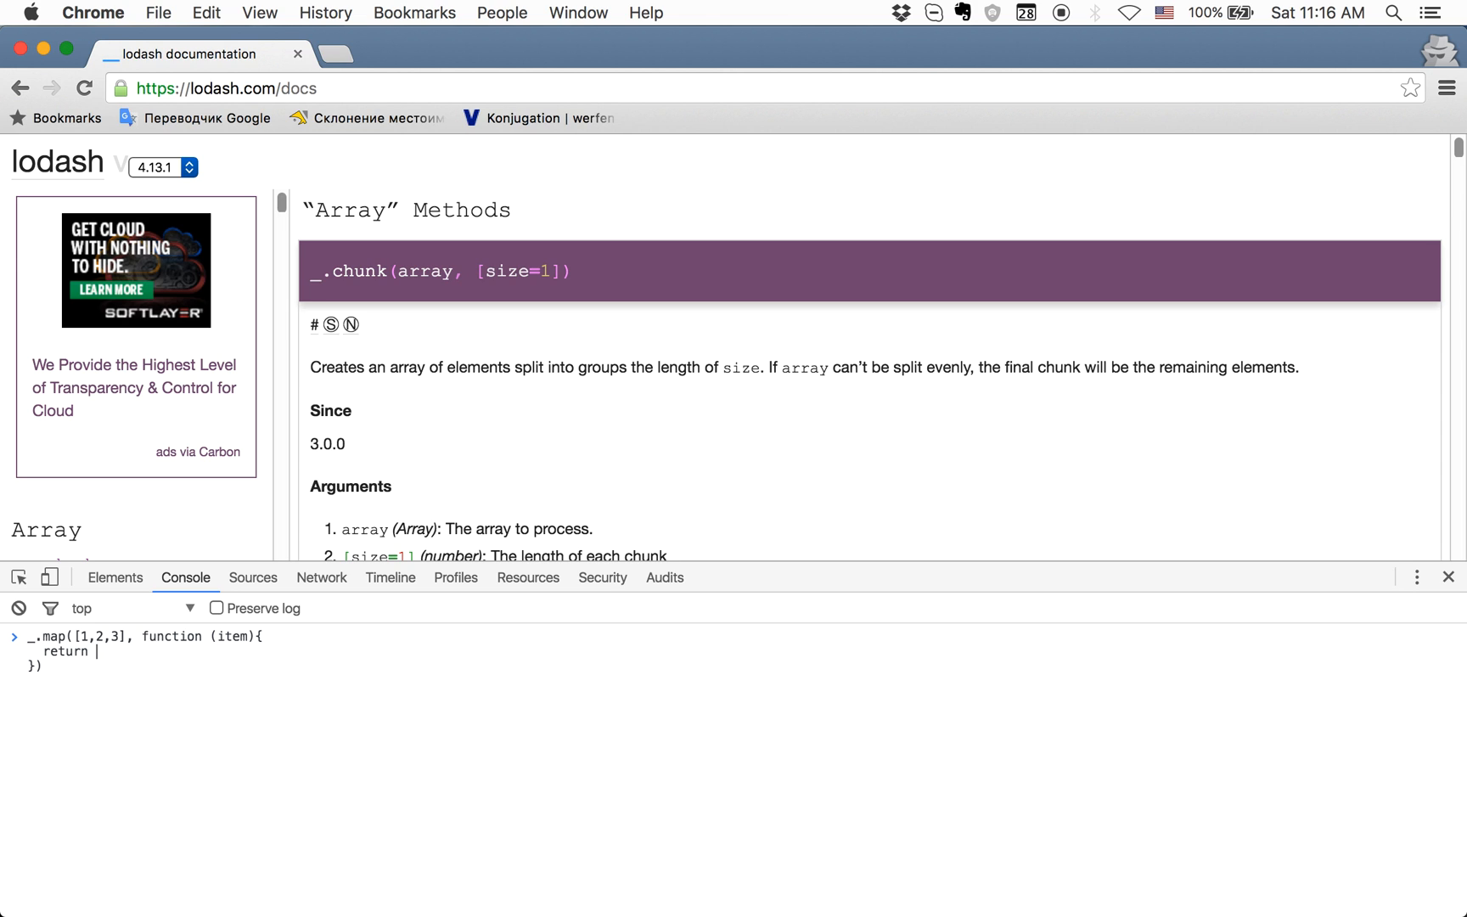
text(item * 2;)
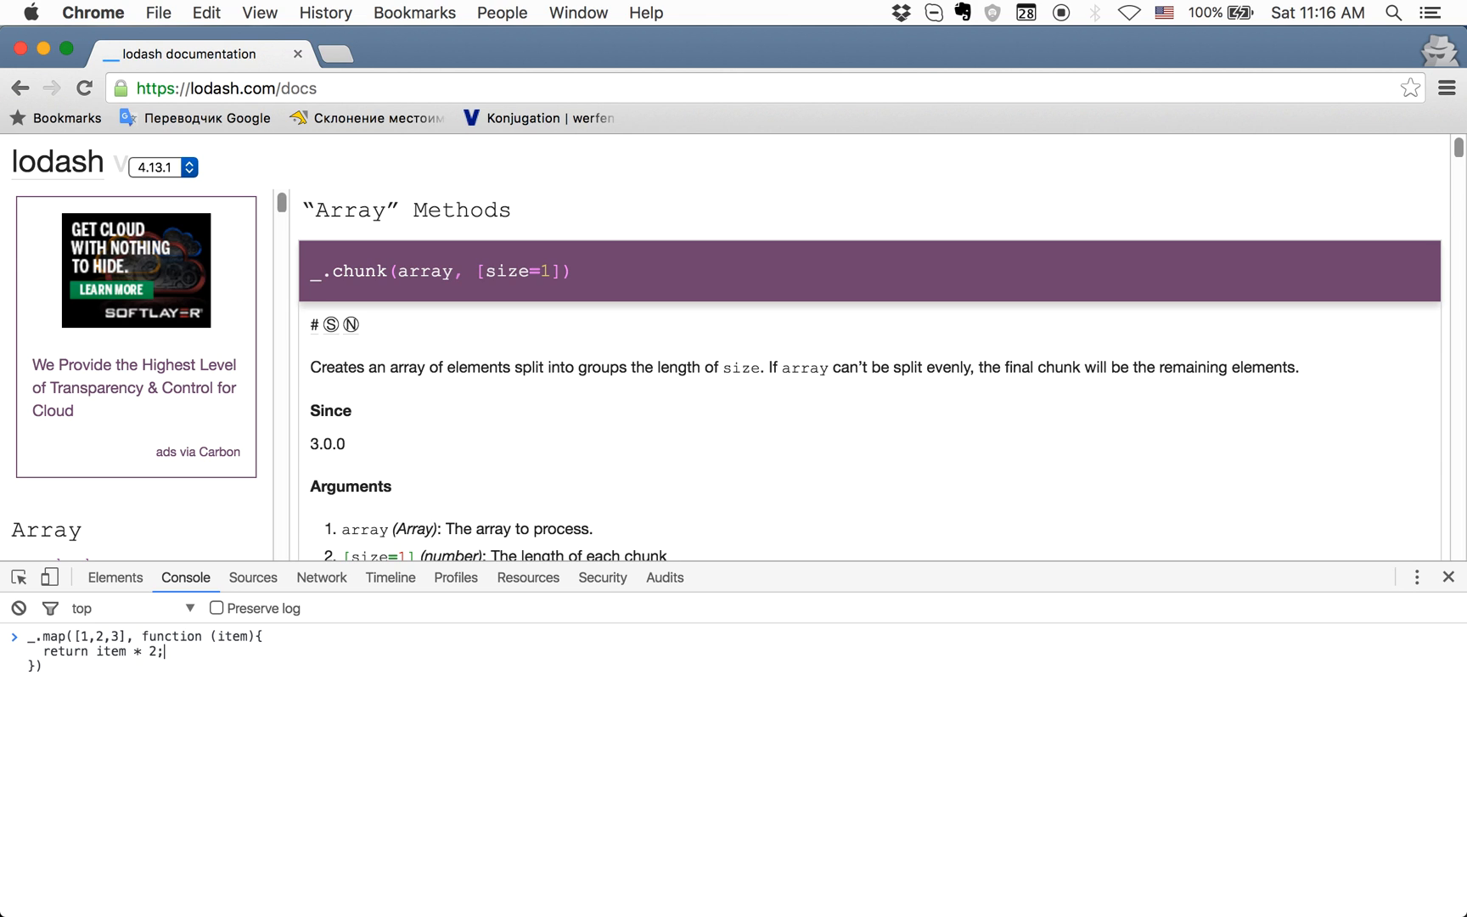
key(Enter)
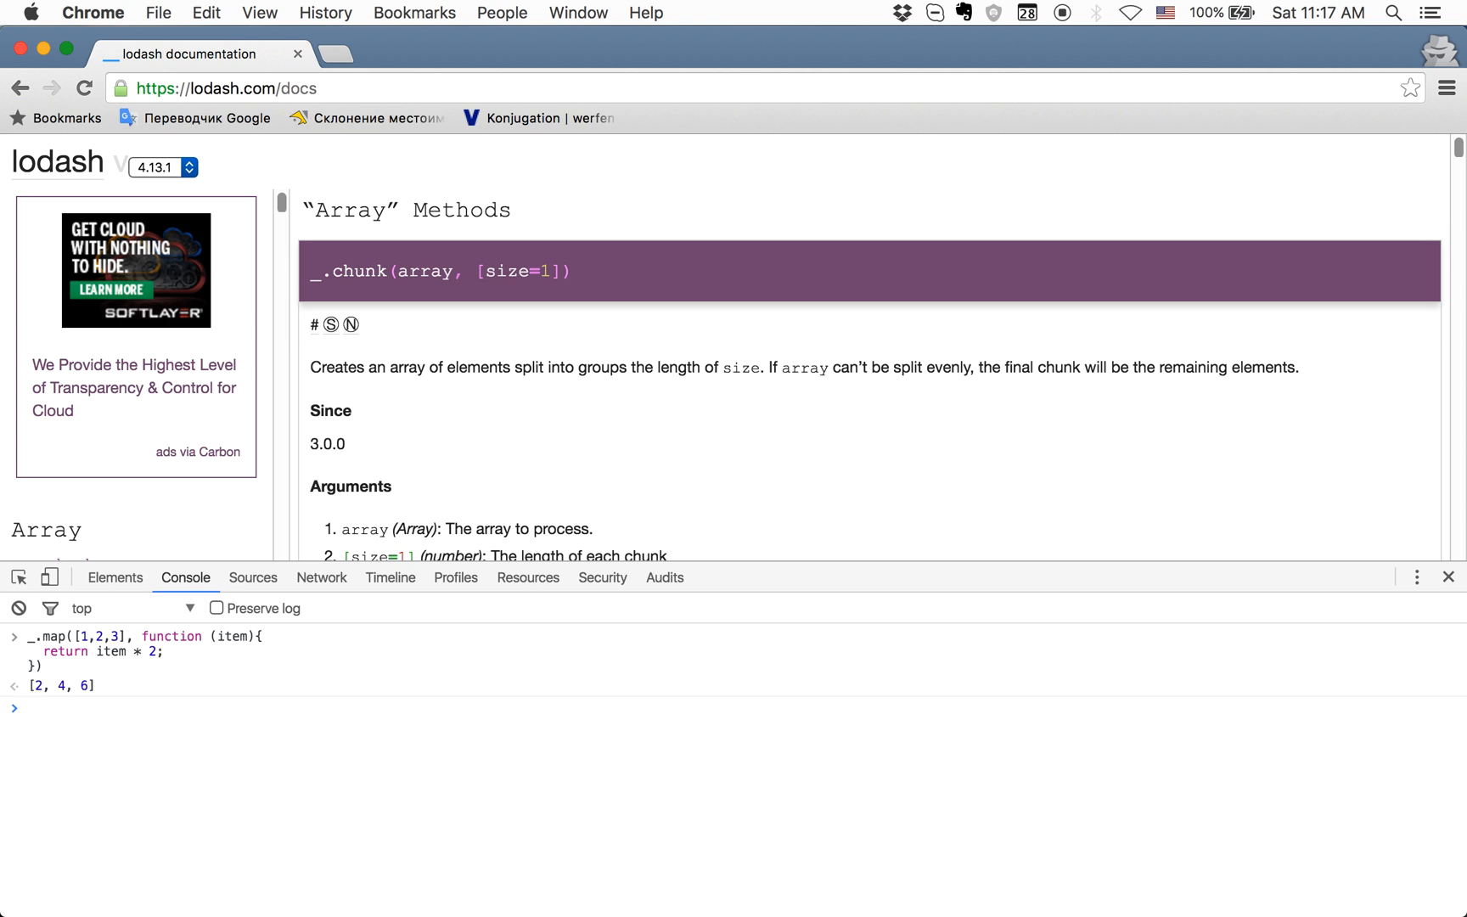
mouse_move(375, 749)
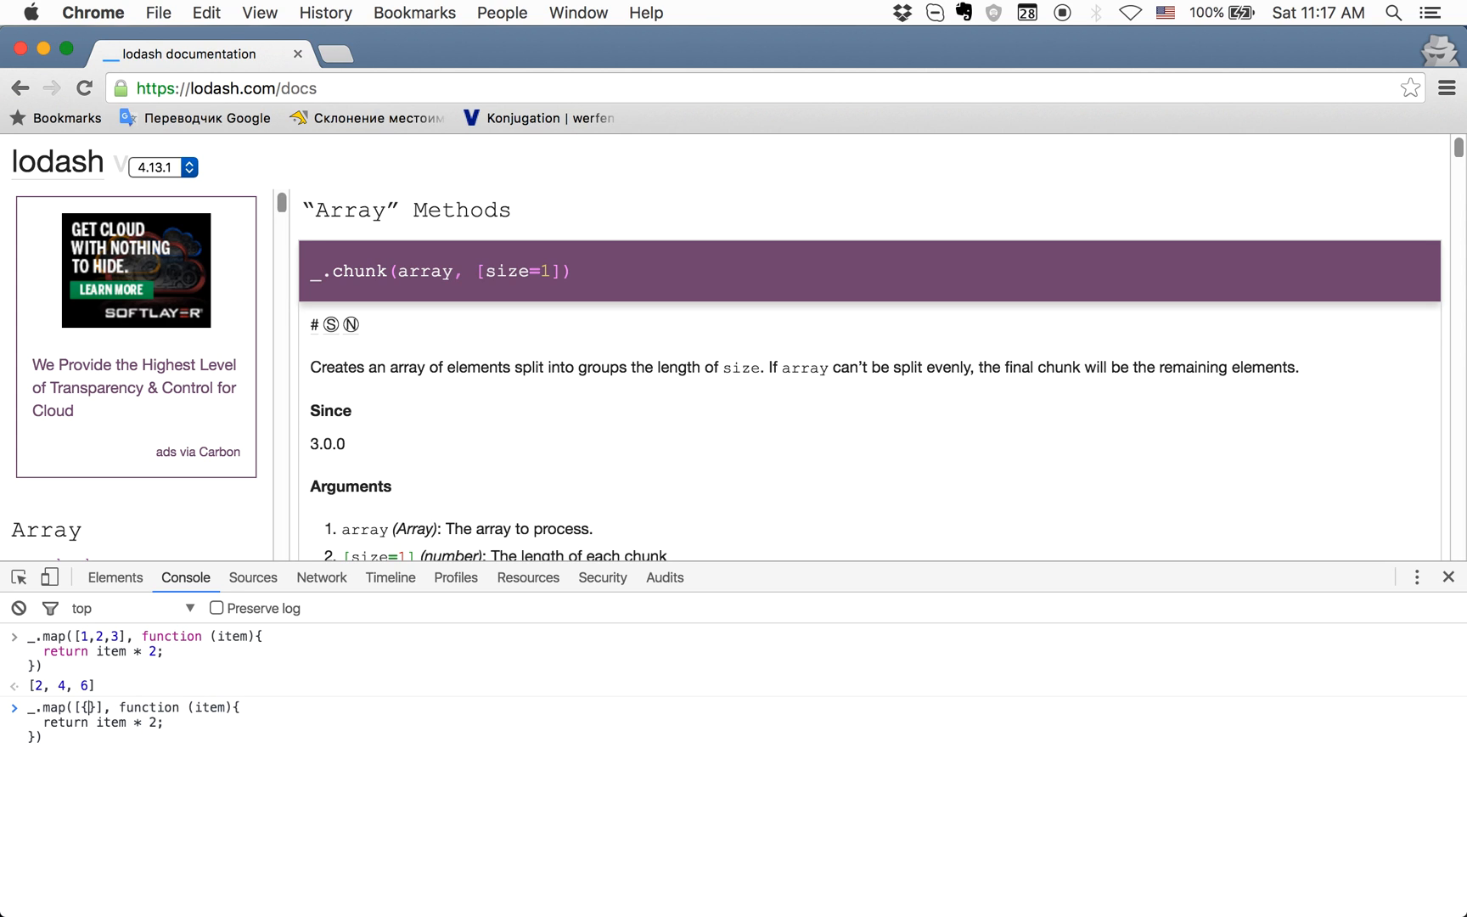
- Type the object array with Foo and {id: 2, name: 'Bar'} as the _.map input
text(id: 1, name: ')
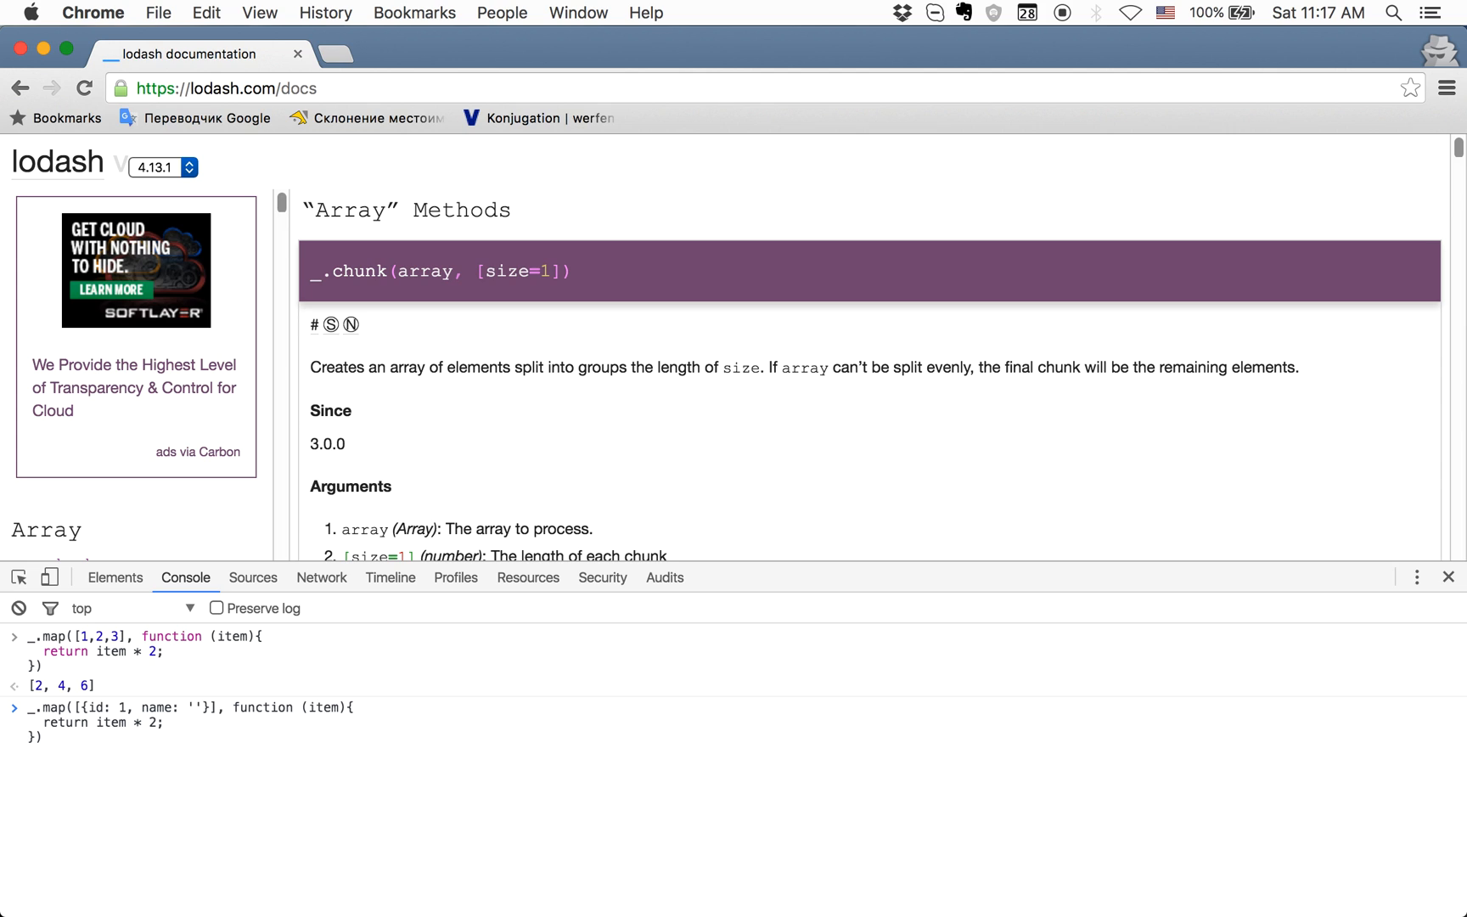
text(Foo)
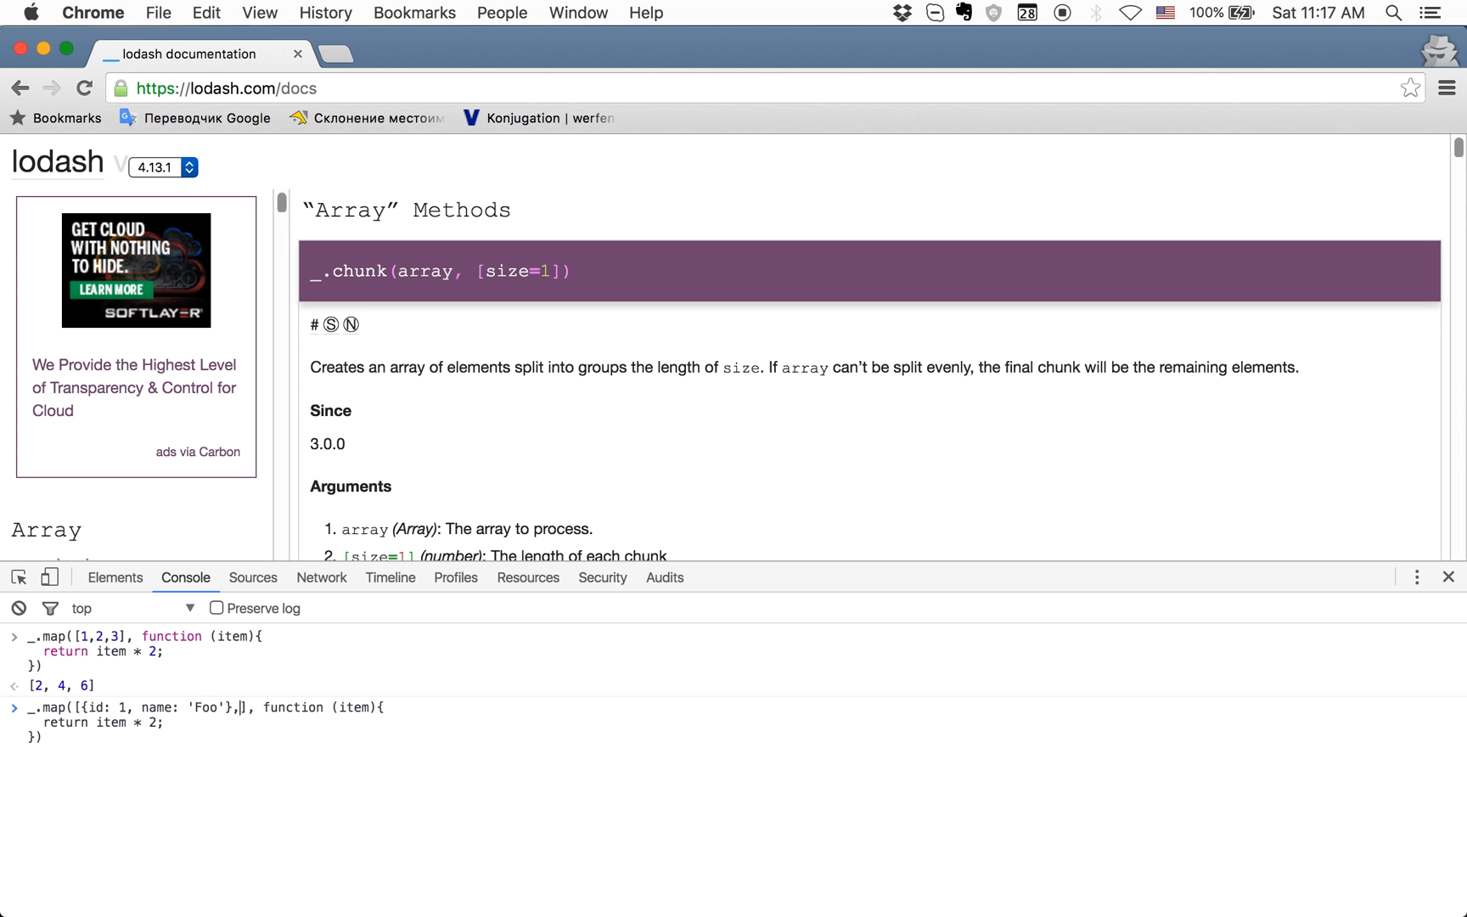
text({})
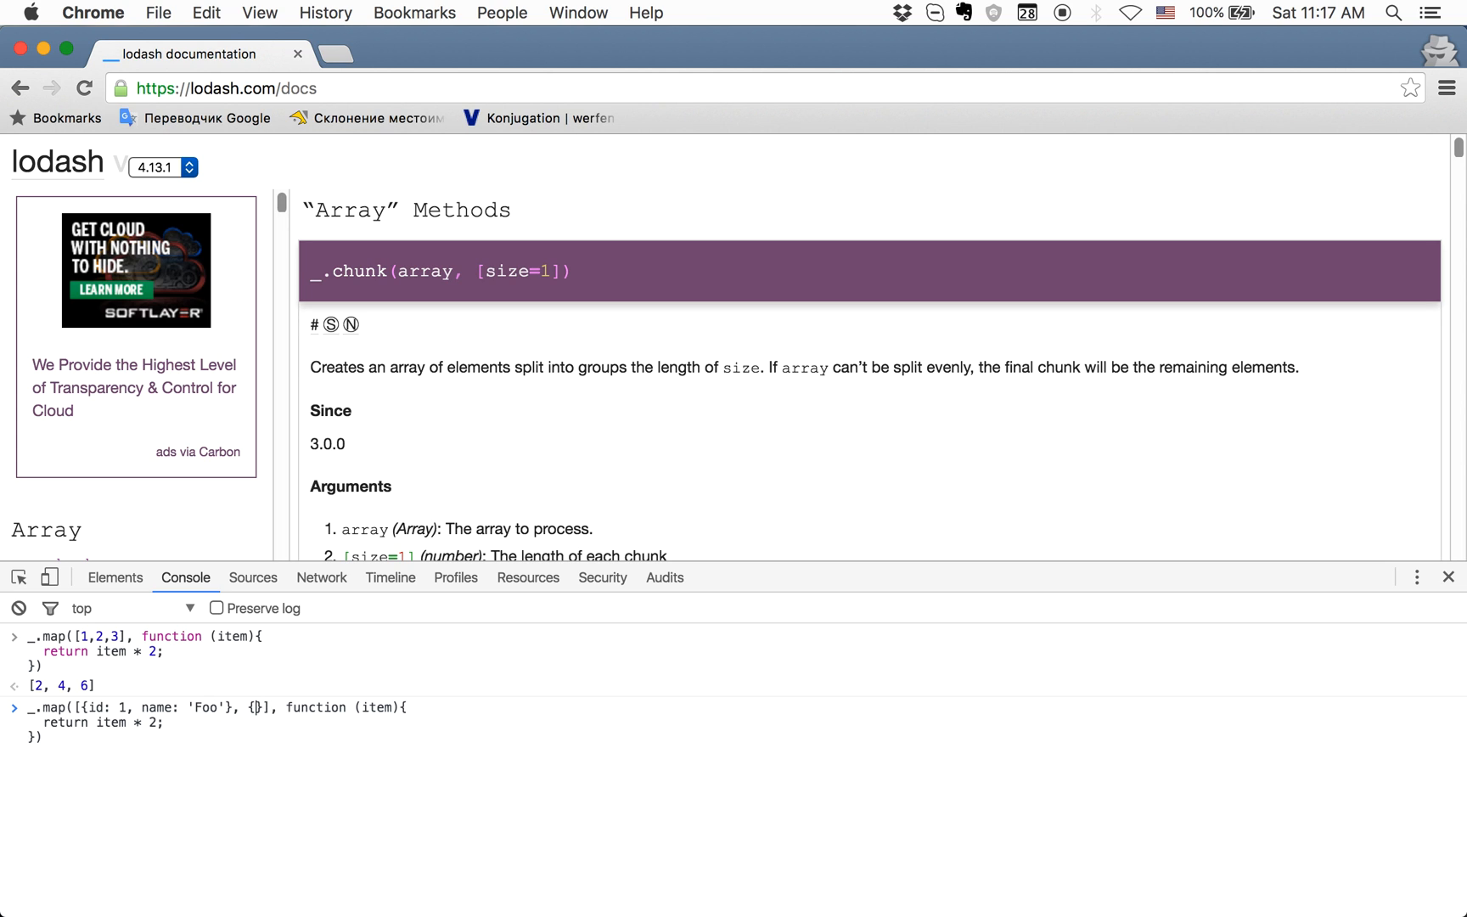
text(id: 2,)
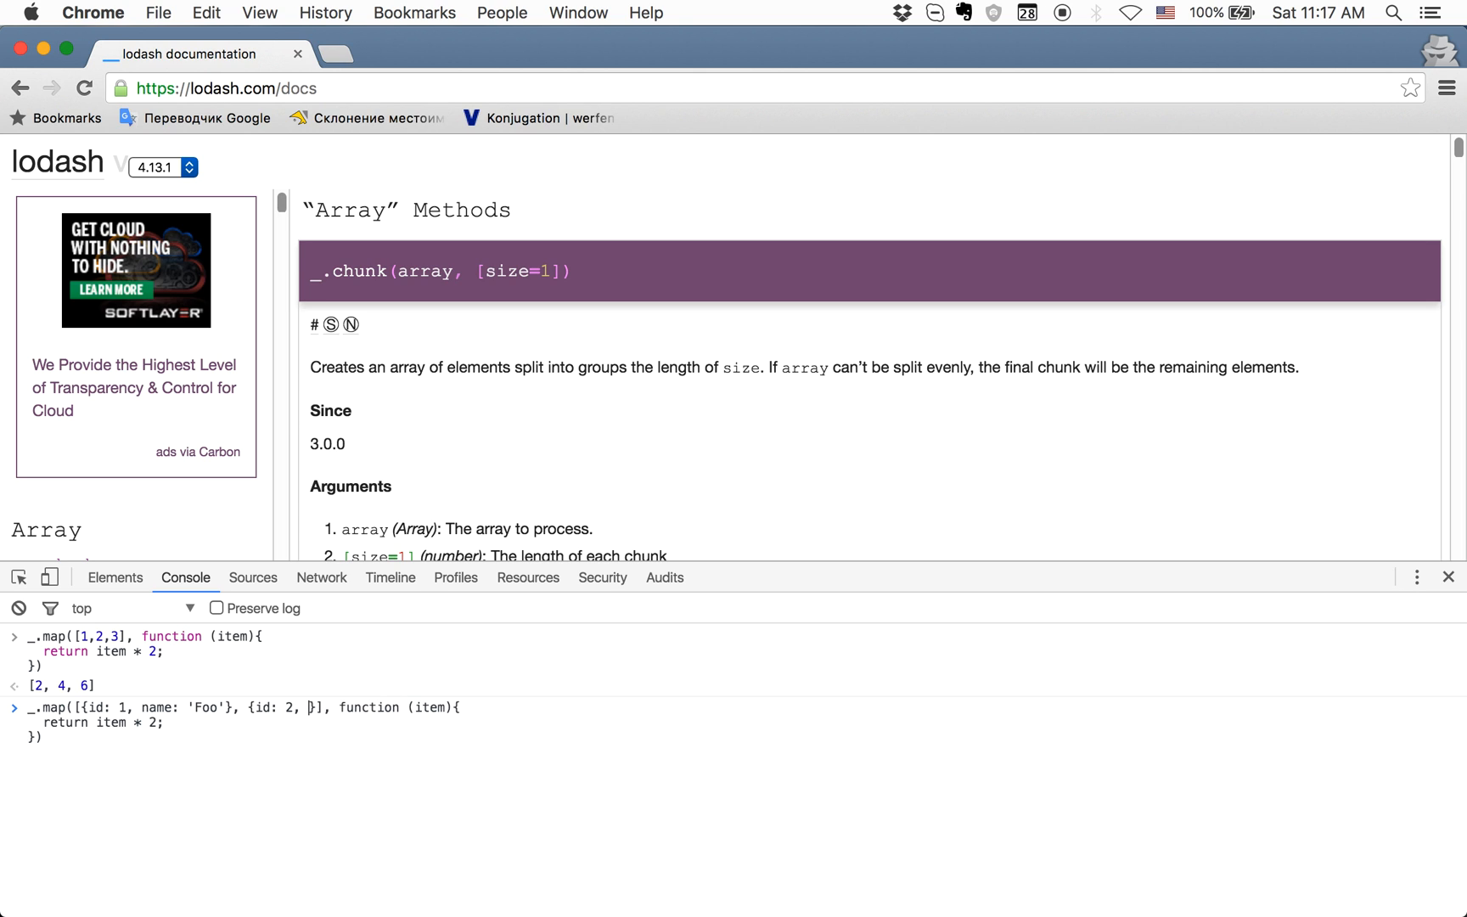
text(name: 'B)
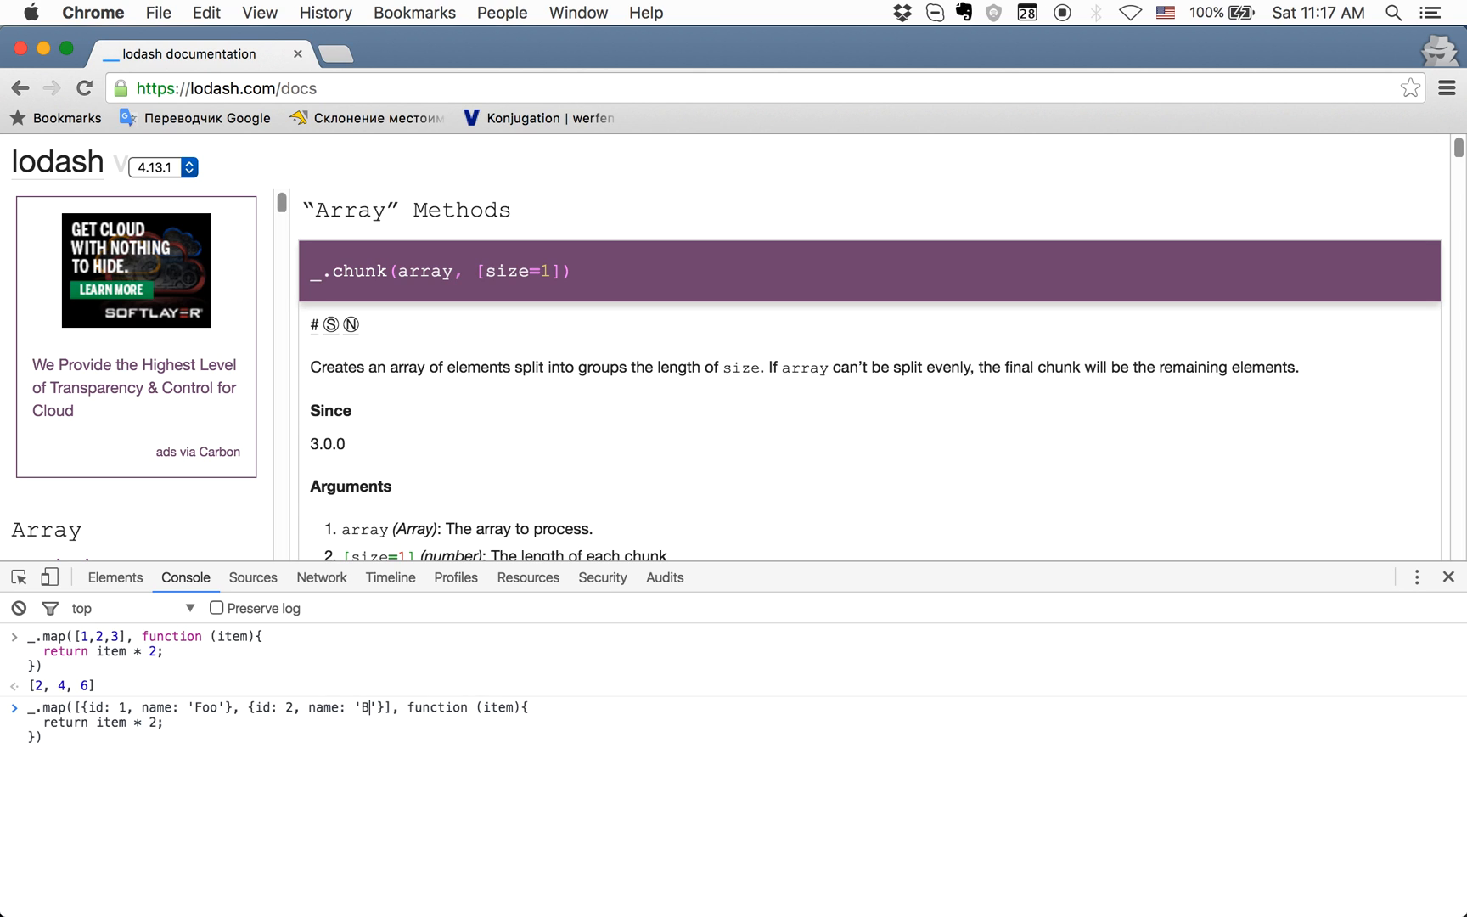
text(ar)
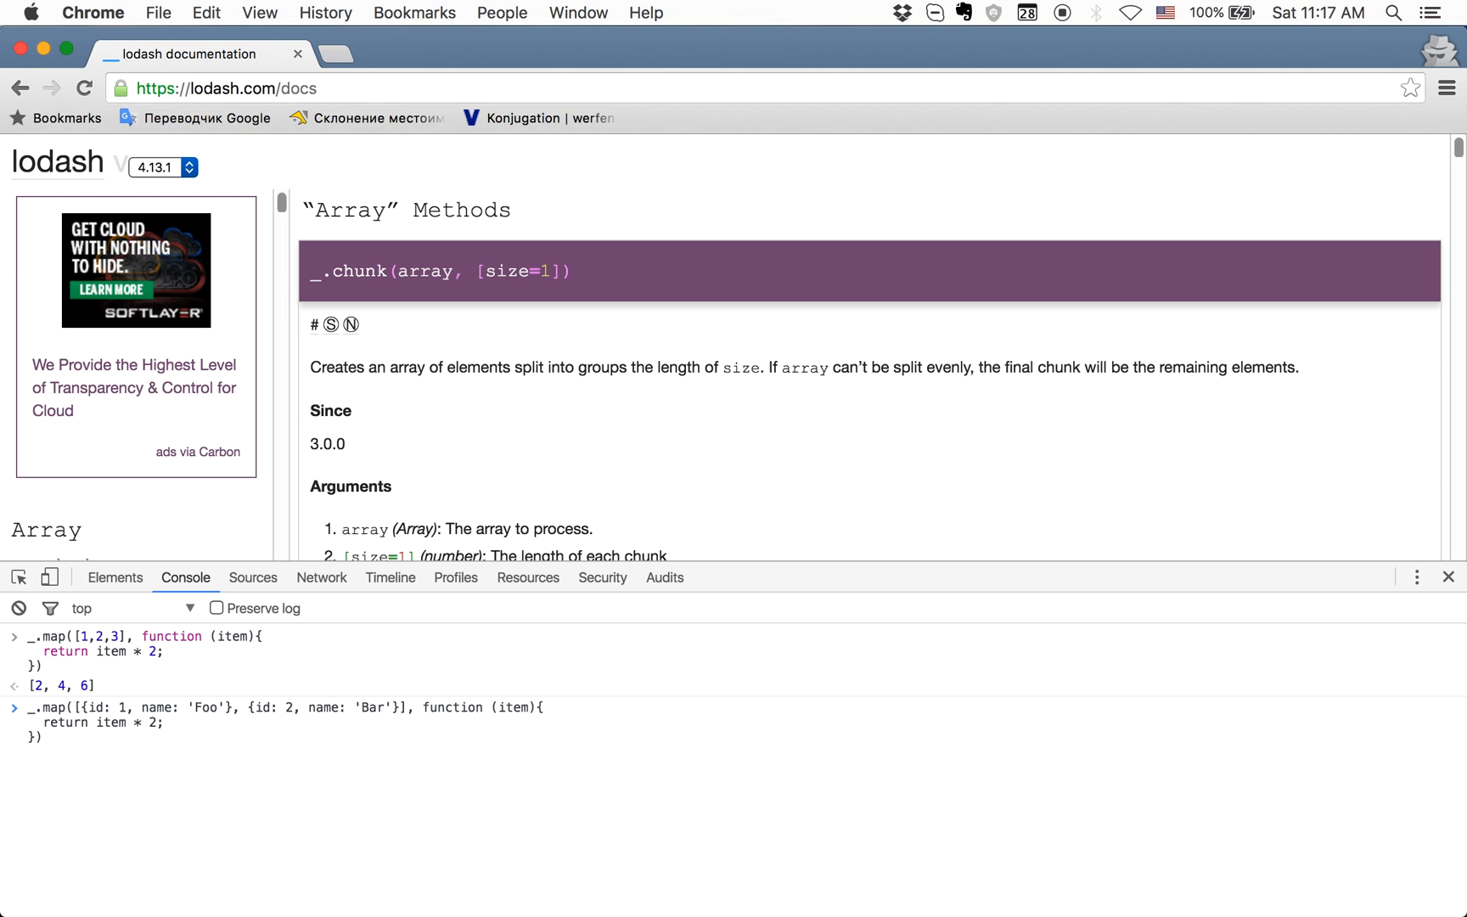
- Change the callback to return item.name and run it, yielding ["Foo", "Bar"]
click(161, 722)
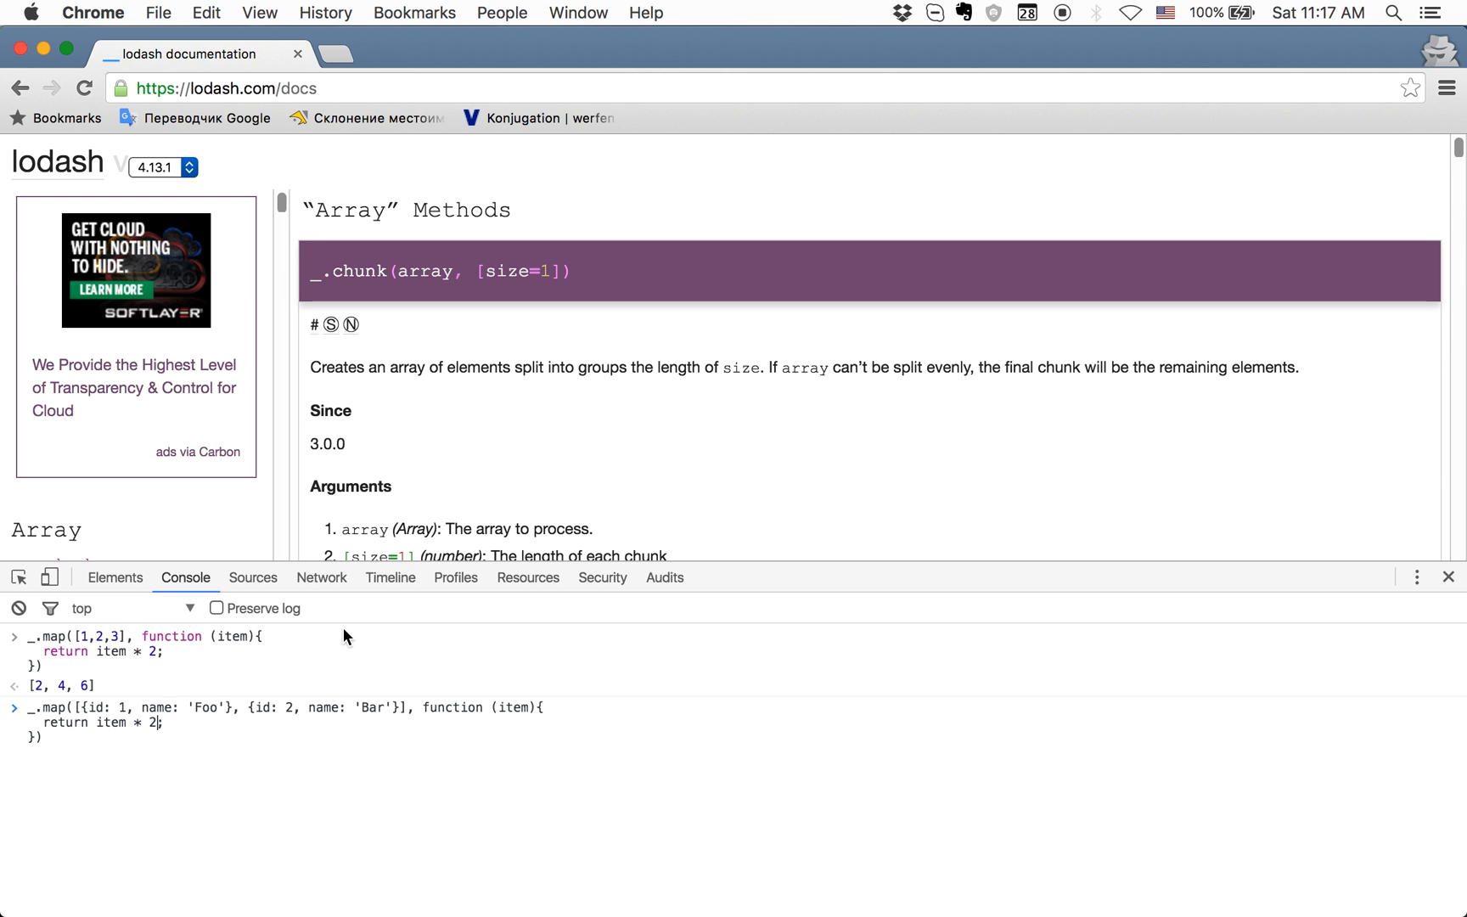
key(Backspace)
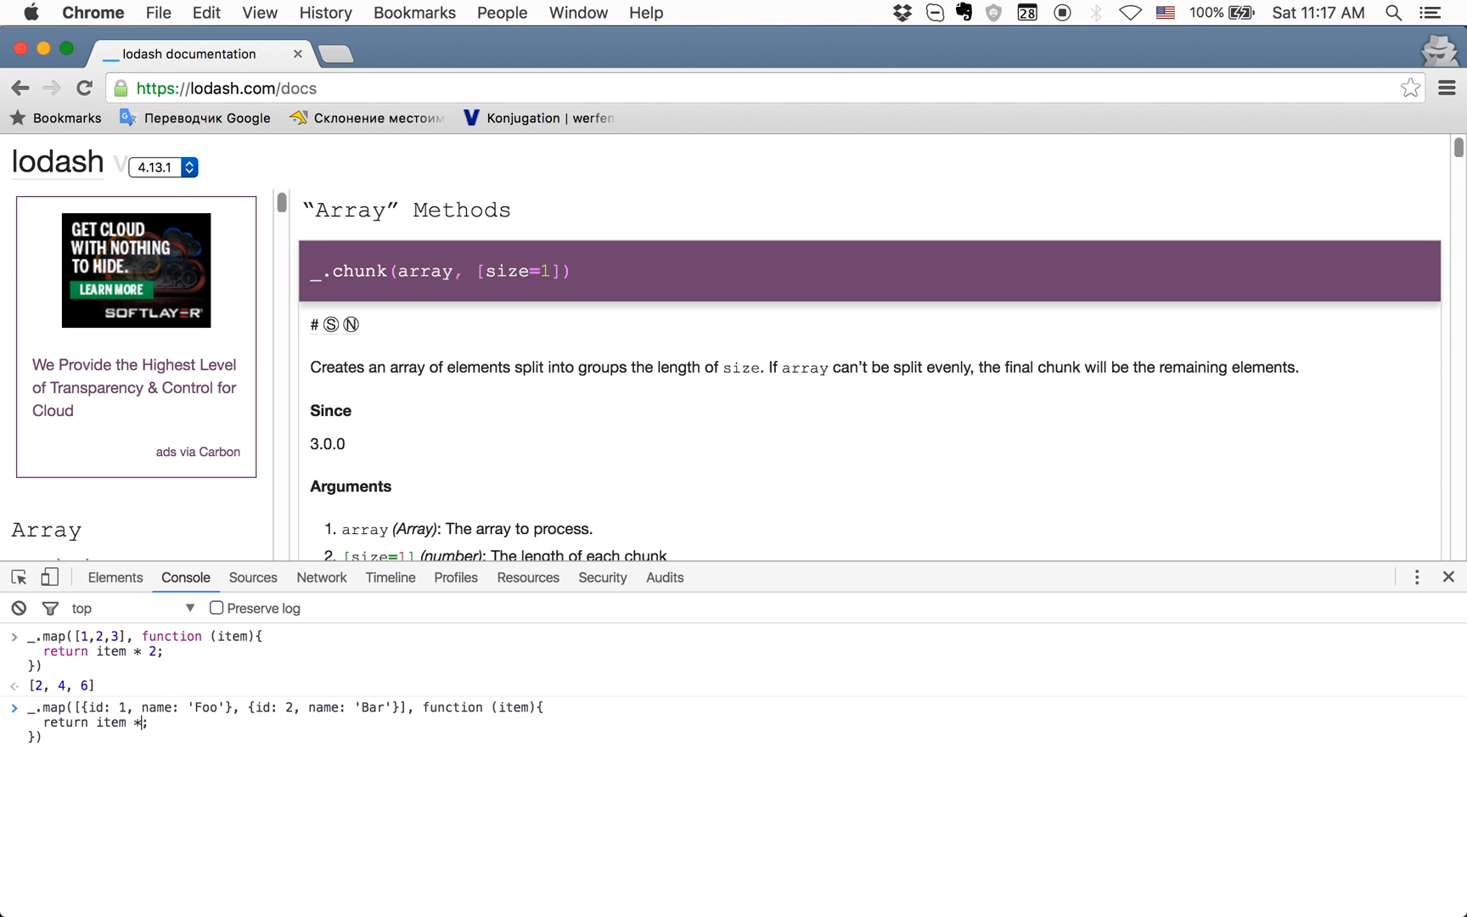
text(.)
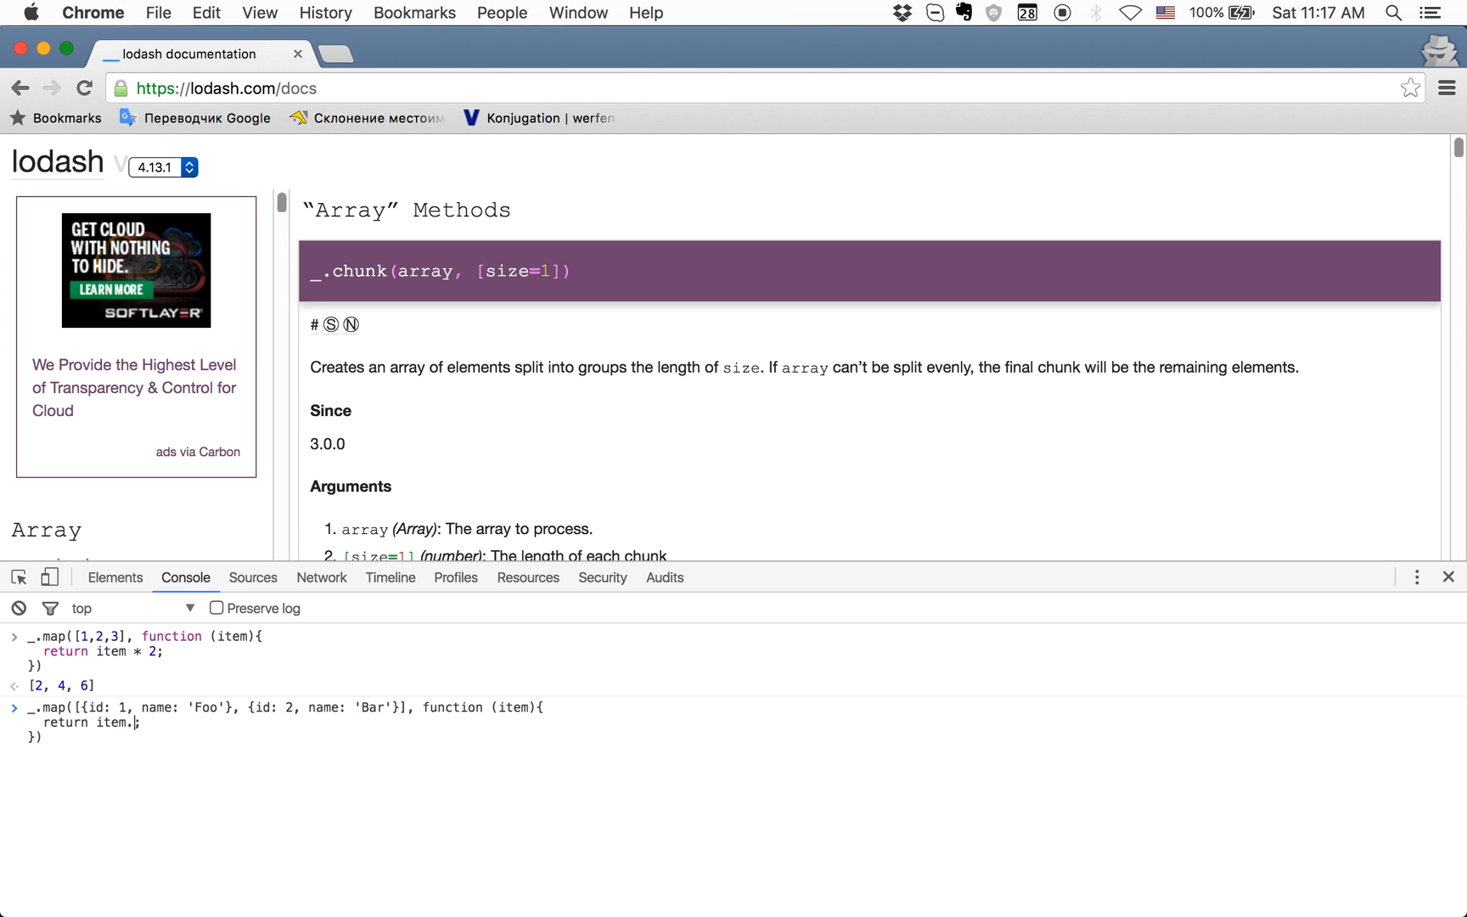
text(name)
key(Enter)
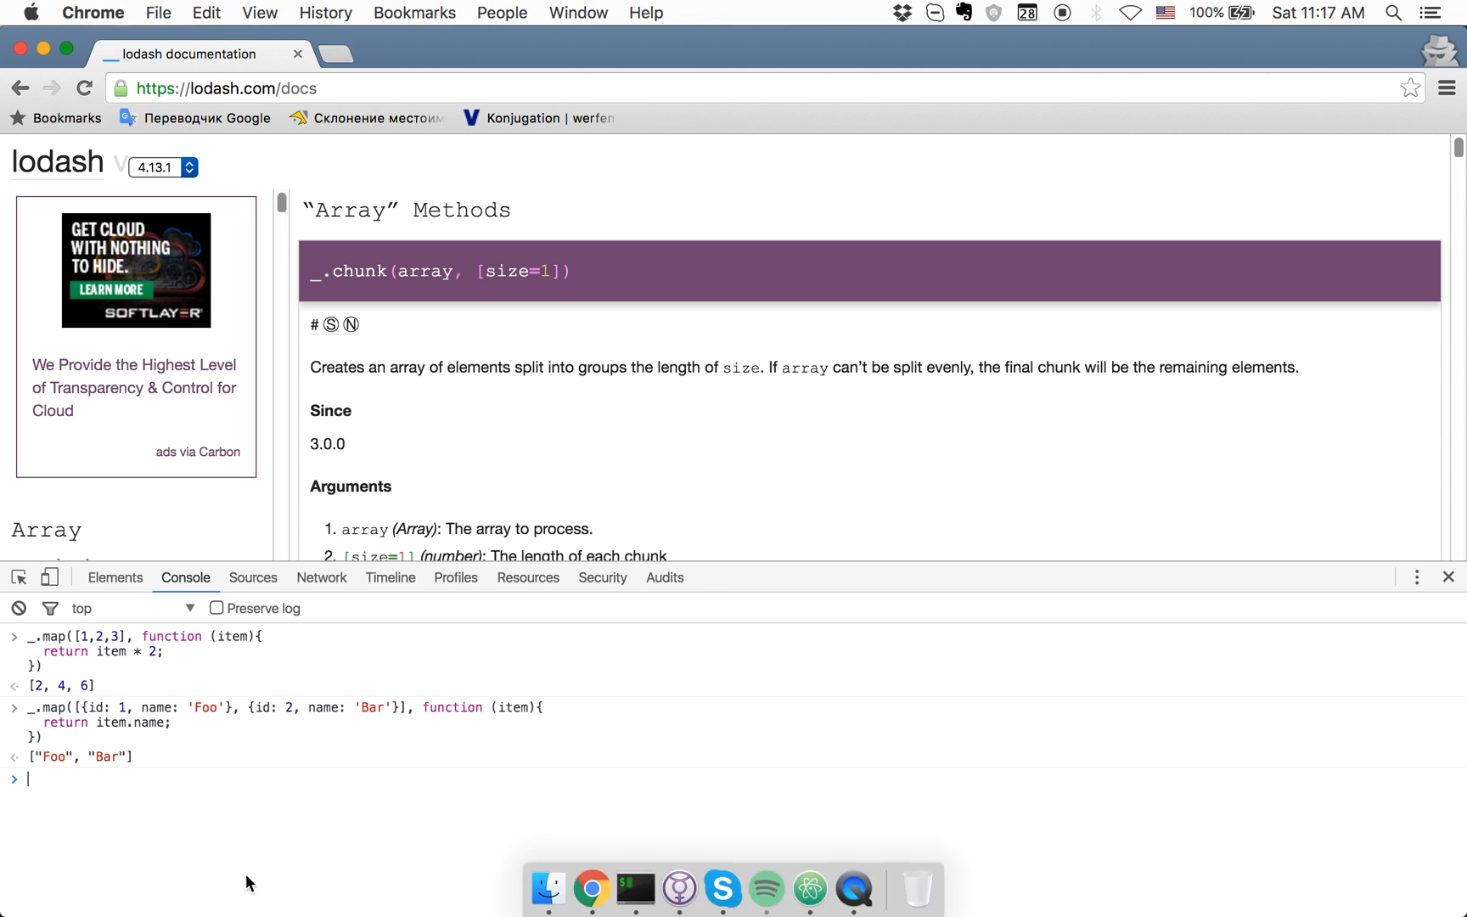
mouse_move(145, 713)
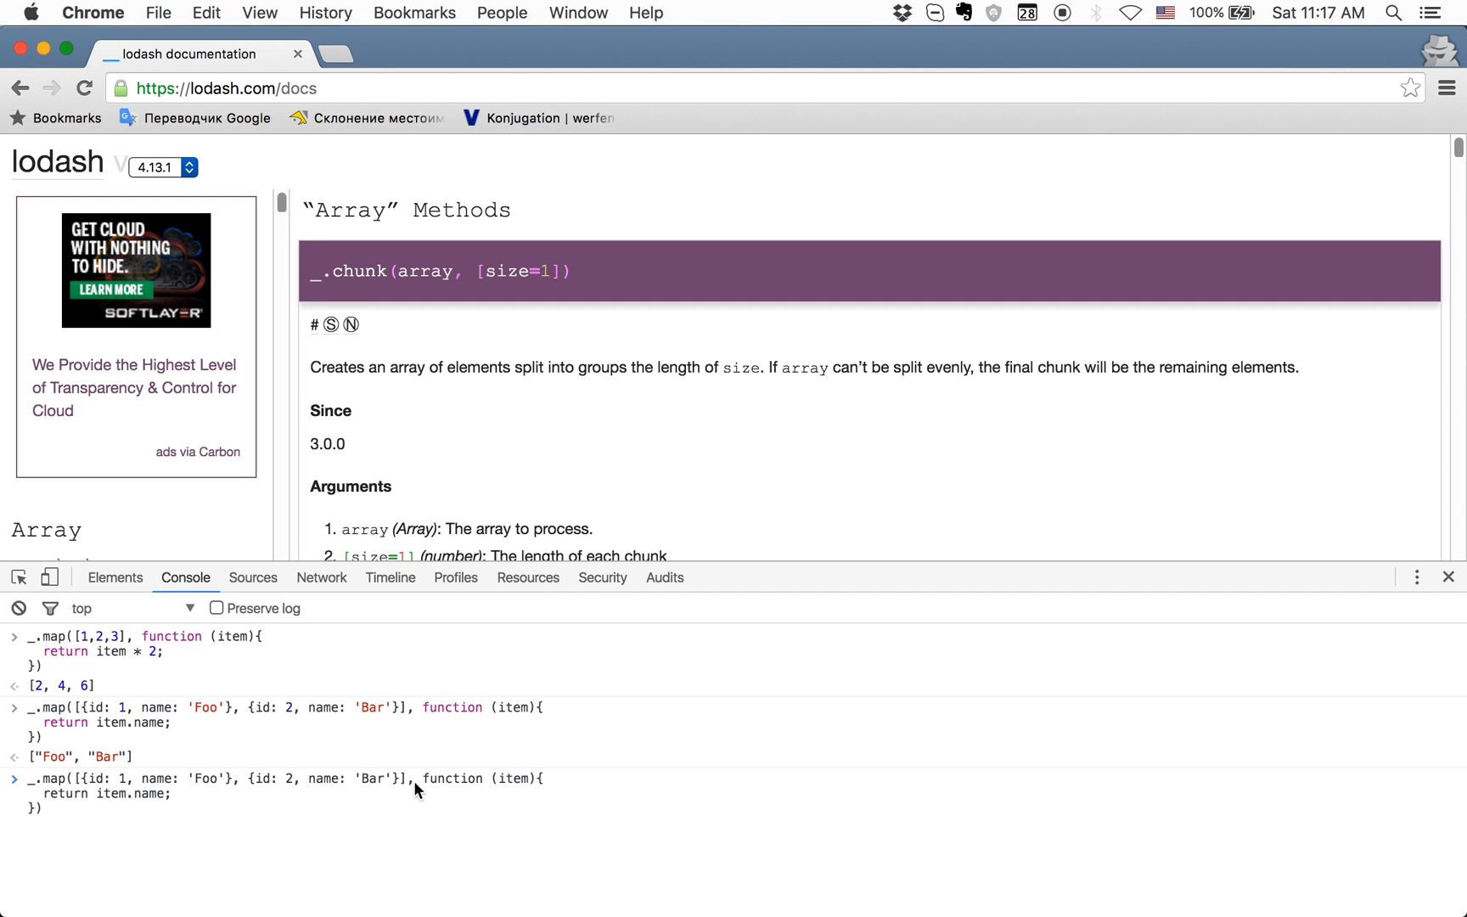
- Replace the callback with the 'name' shorthand, returning ["Foo", "Bar"], and highlight 'name'
drag(430, 777, 112, 794)
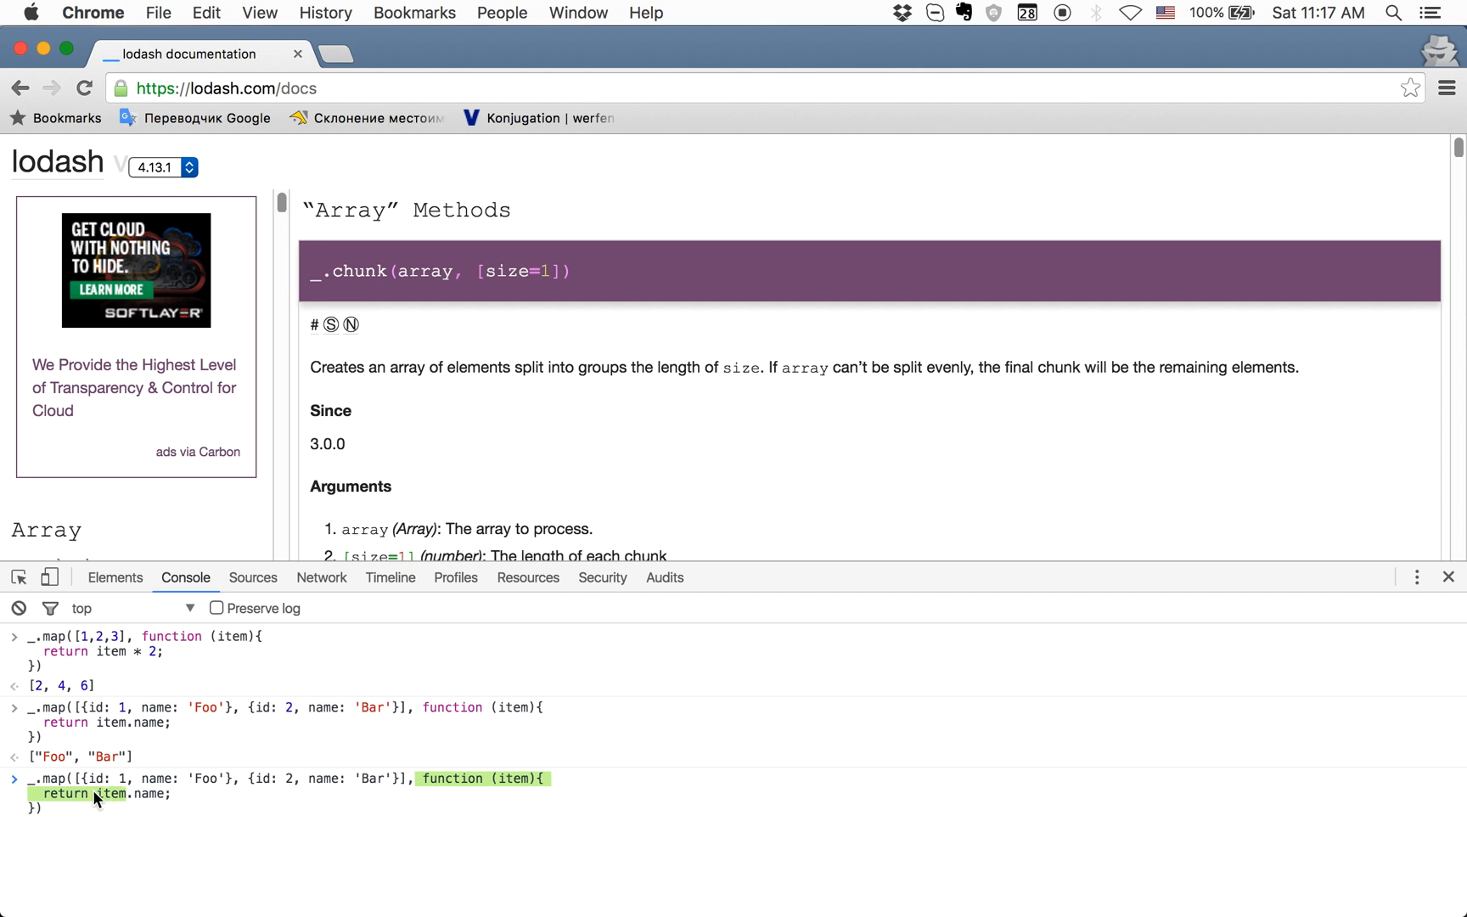
mouse_move(350, 826)
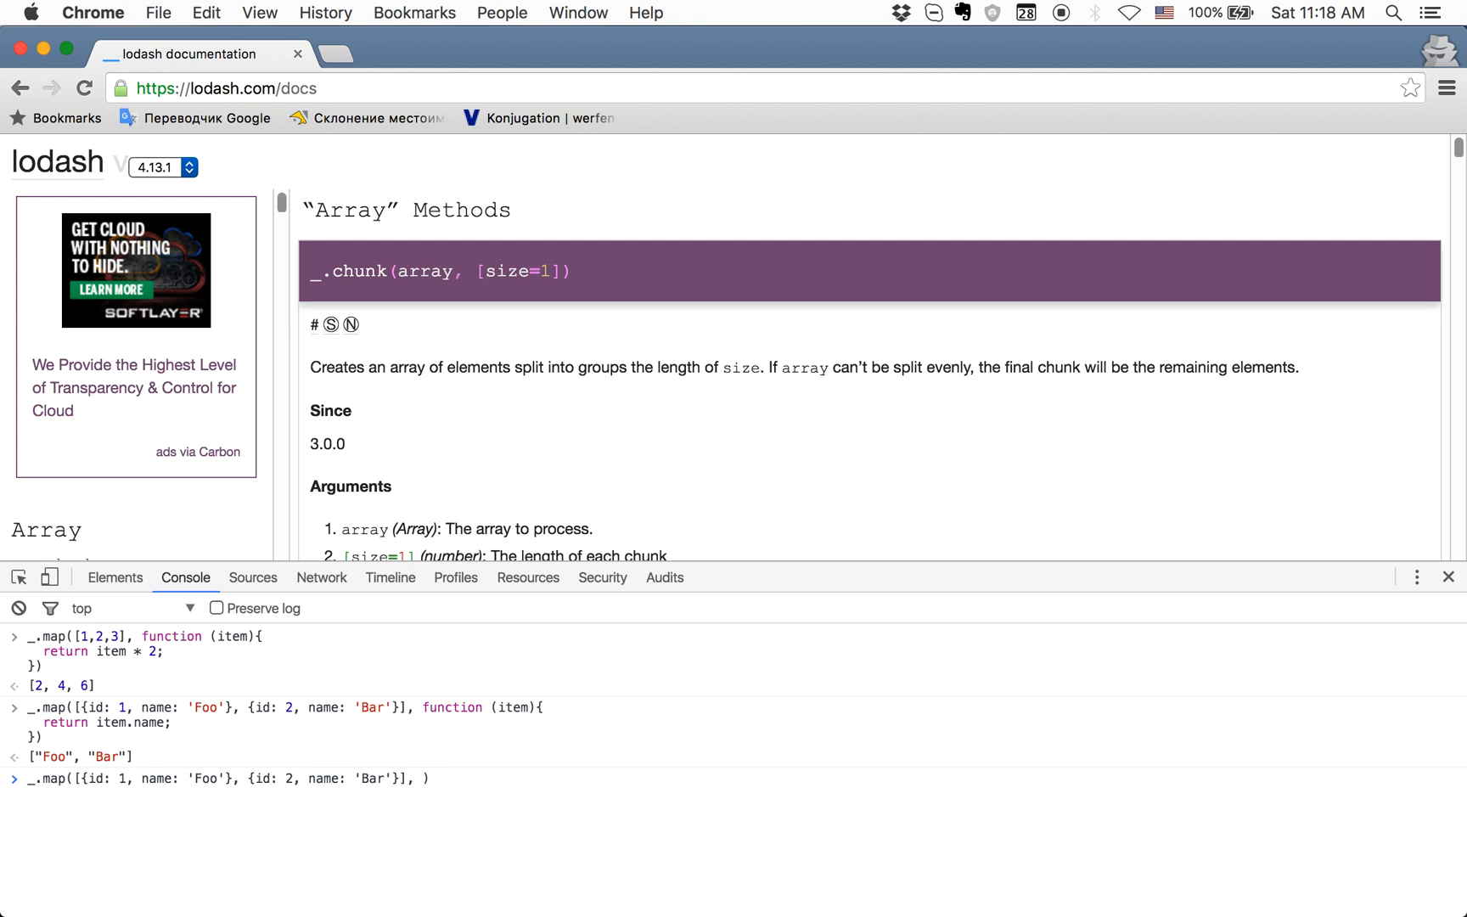
text('')
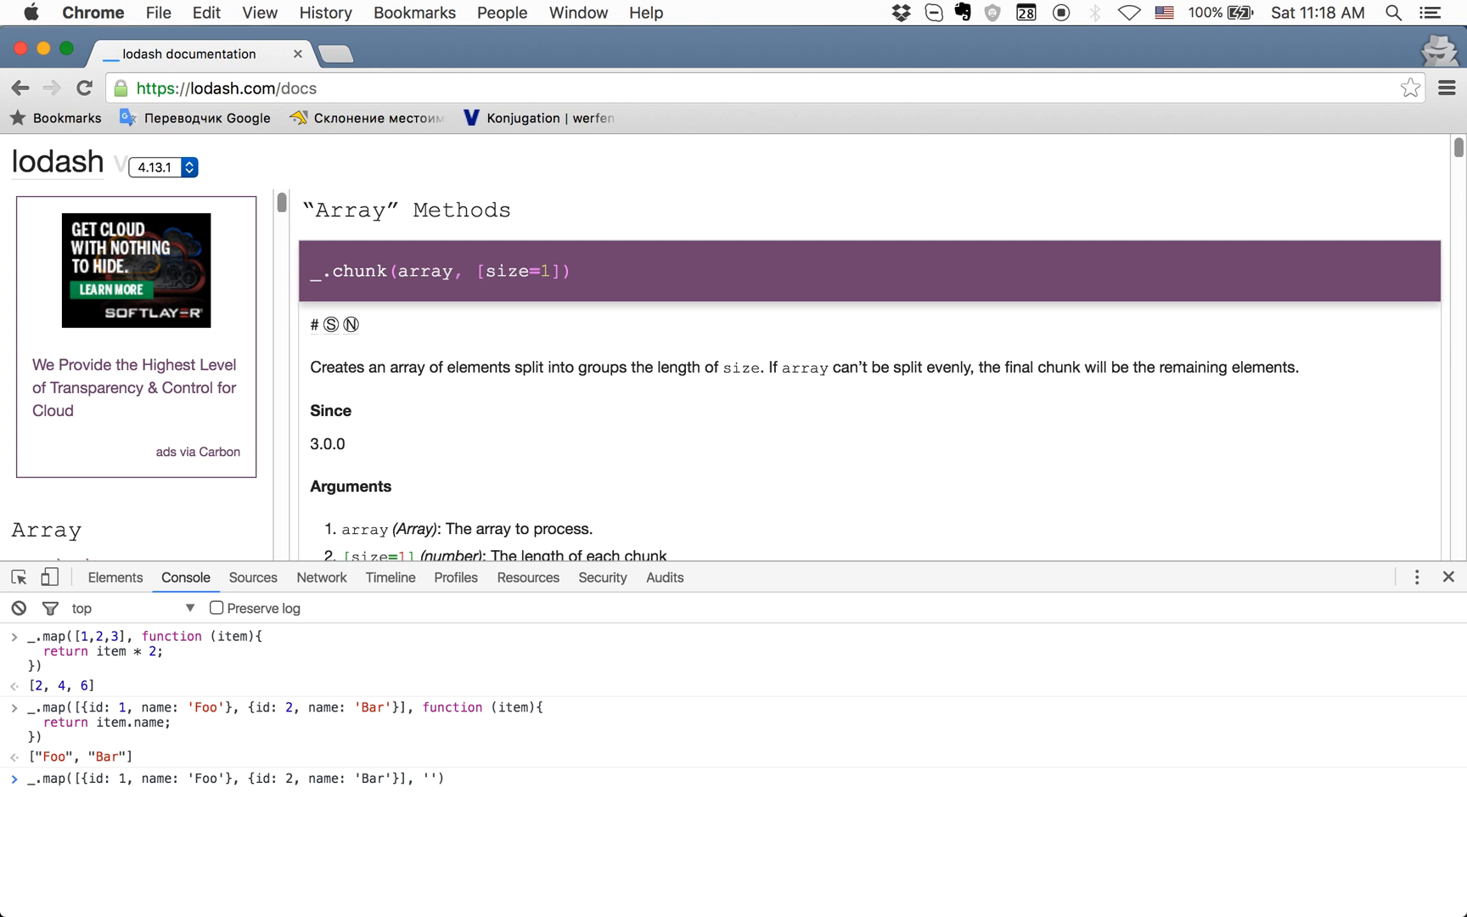
text(name)
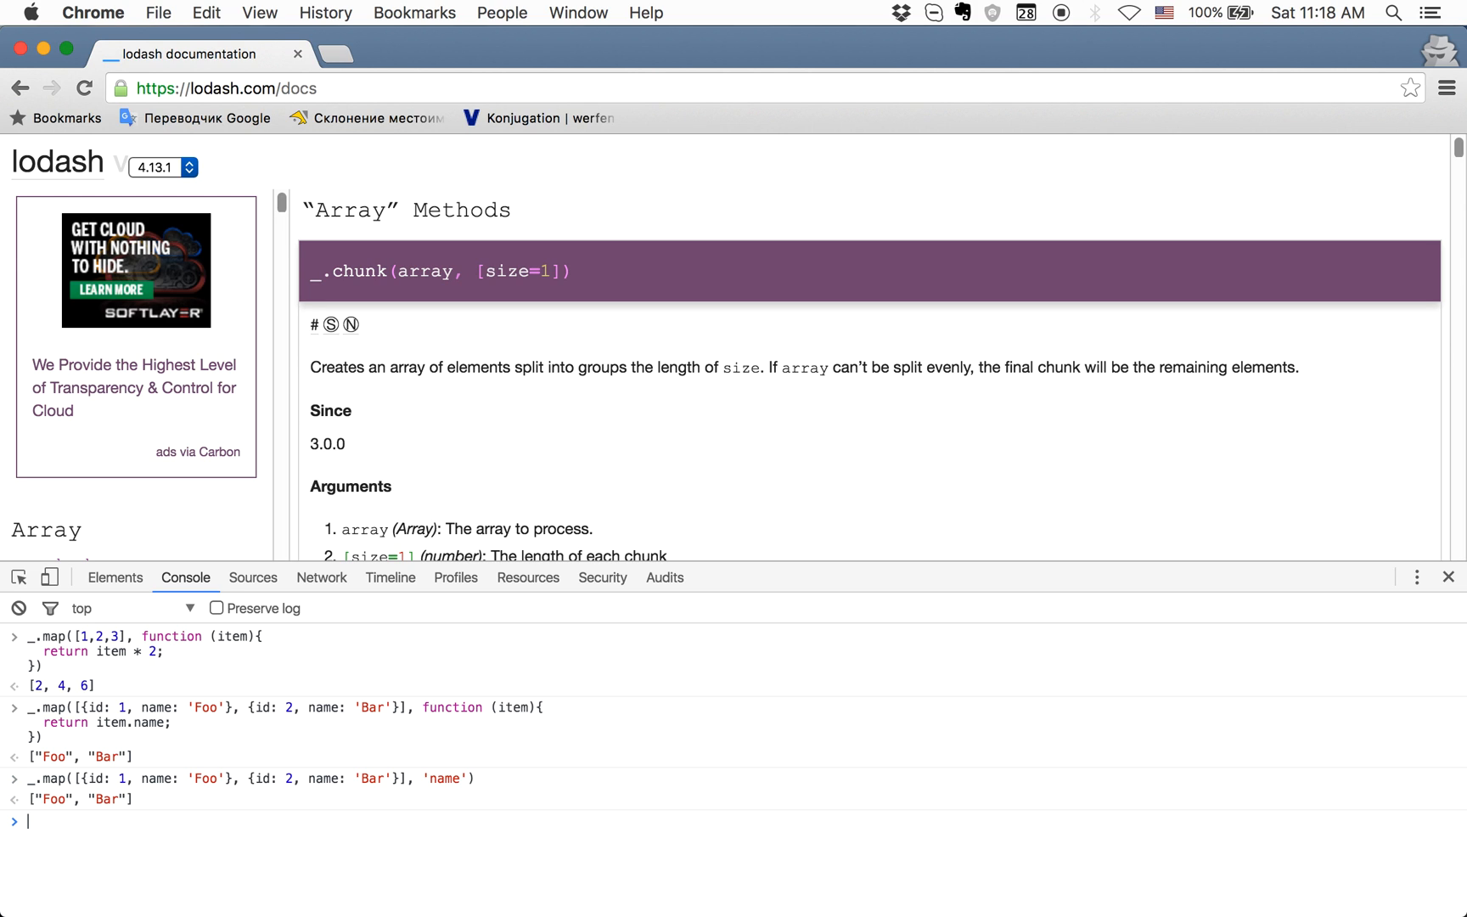
mouse_move(429, 784)
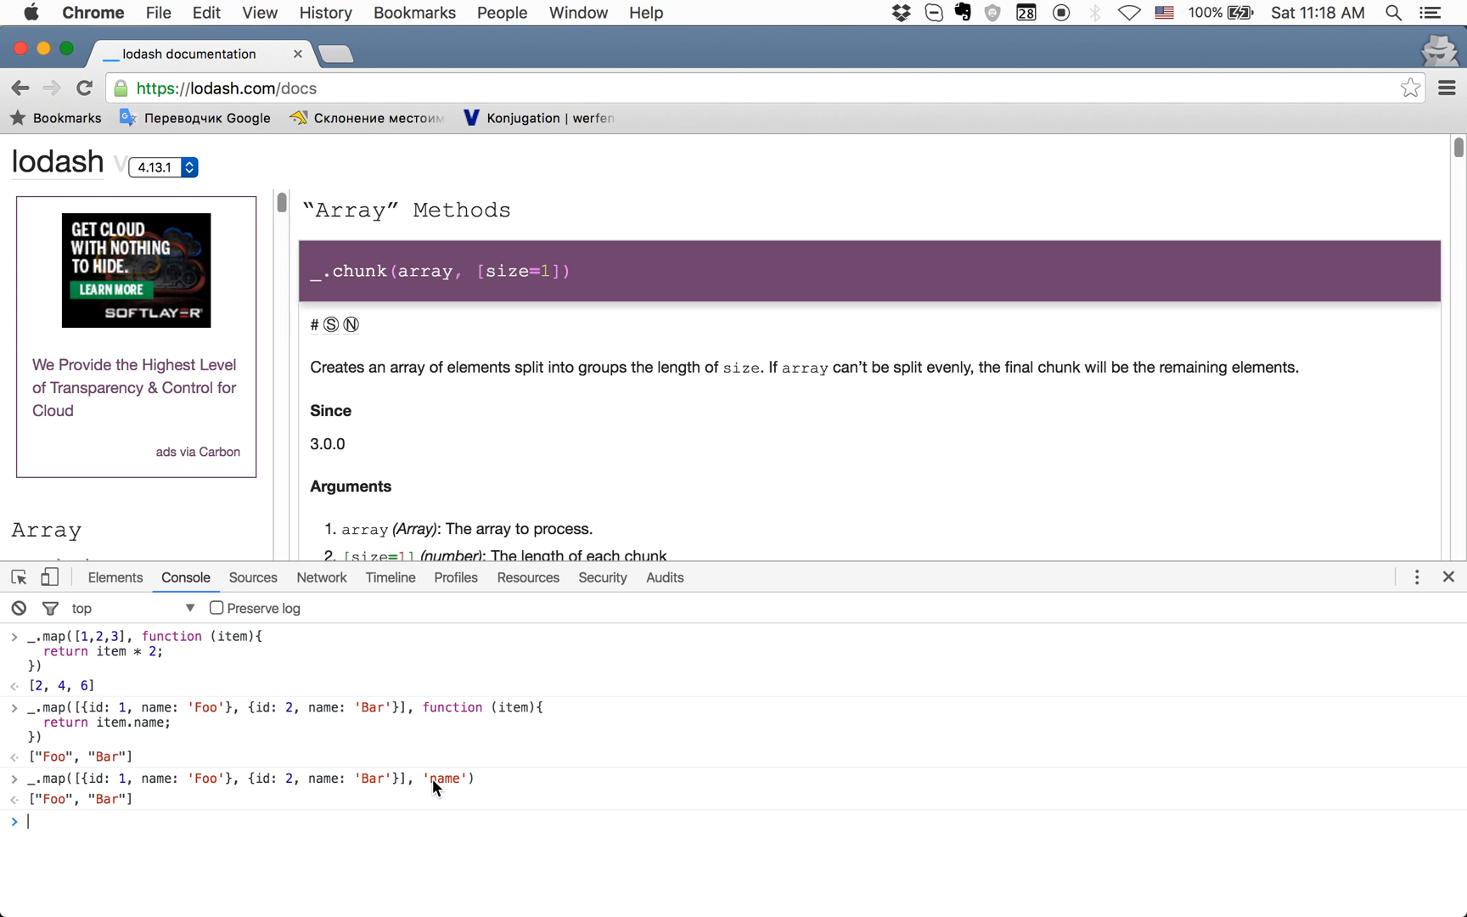
double_click(445, 778)
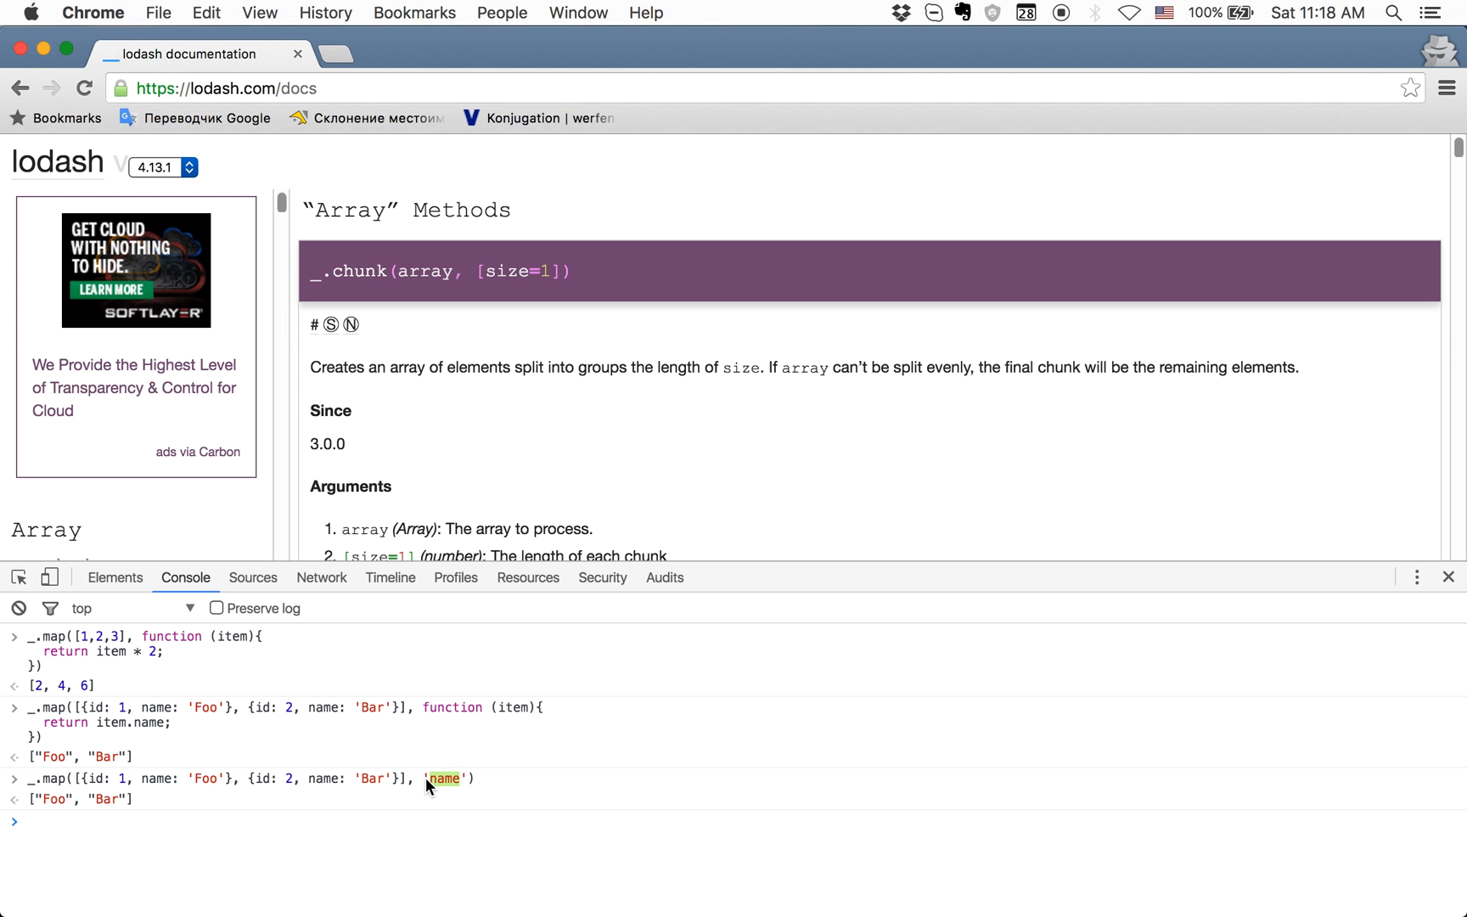
mouse_move(348, 796)
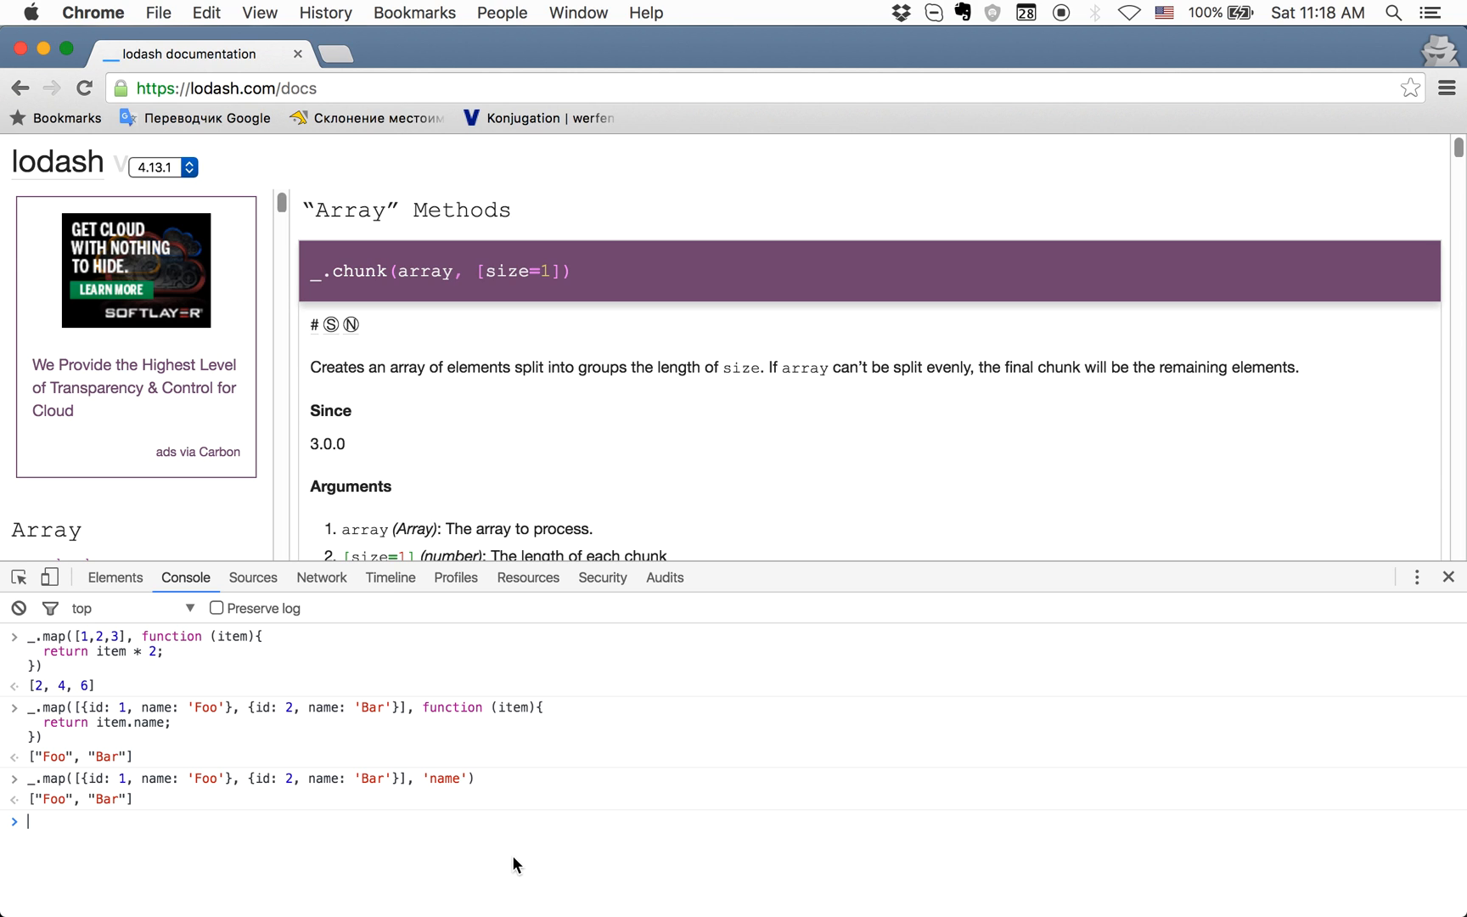
- Type _.map over {1: {name: 'Foo'}, 2: {name: 'Bar'}} and begin a callback function
text(_.map()
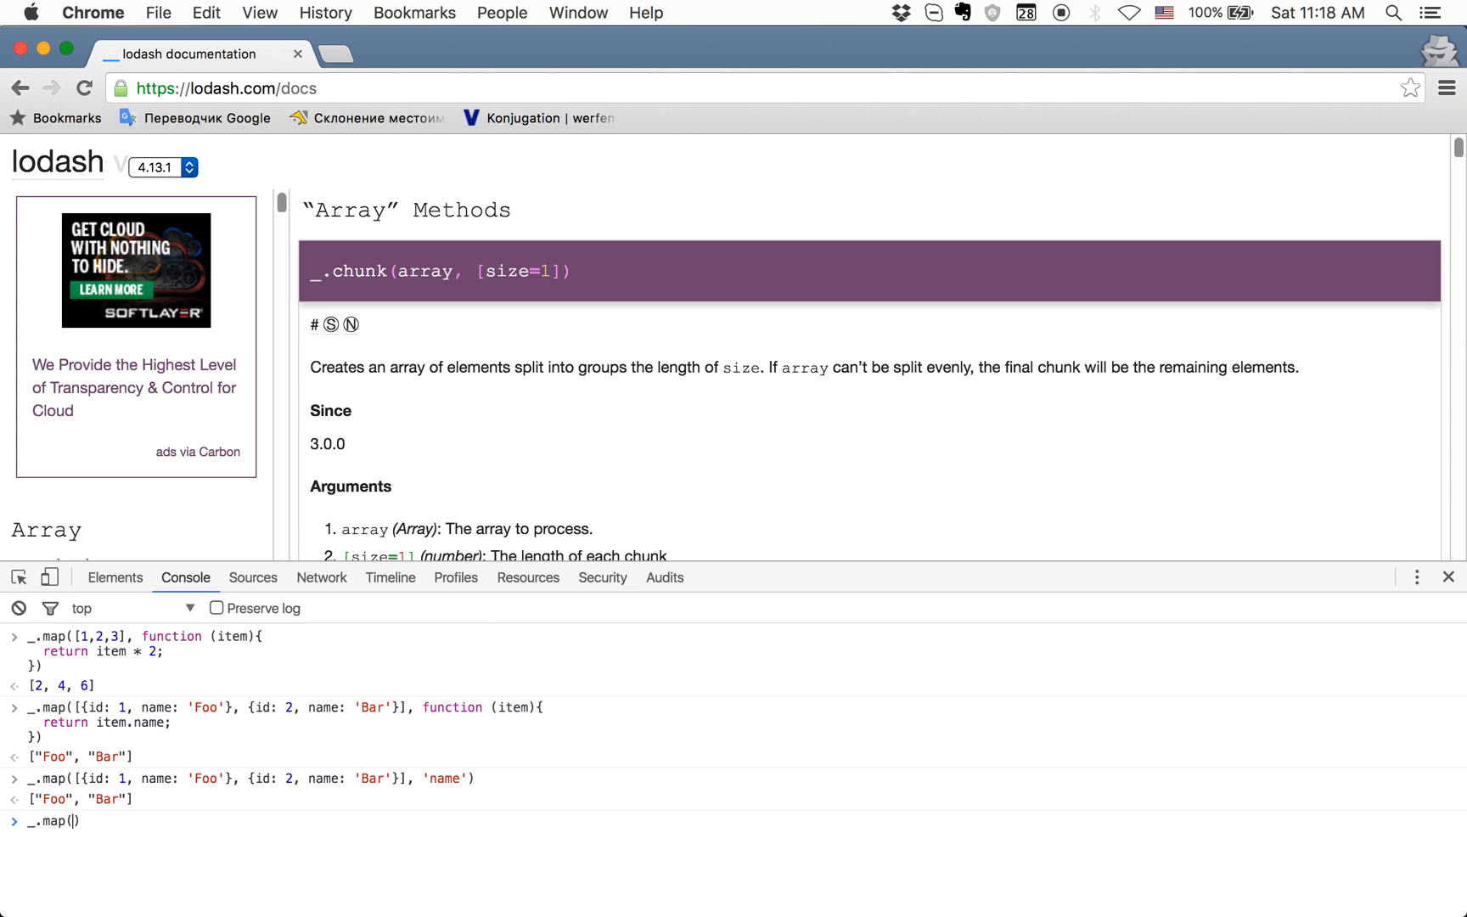
text({})
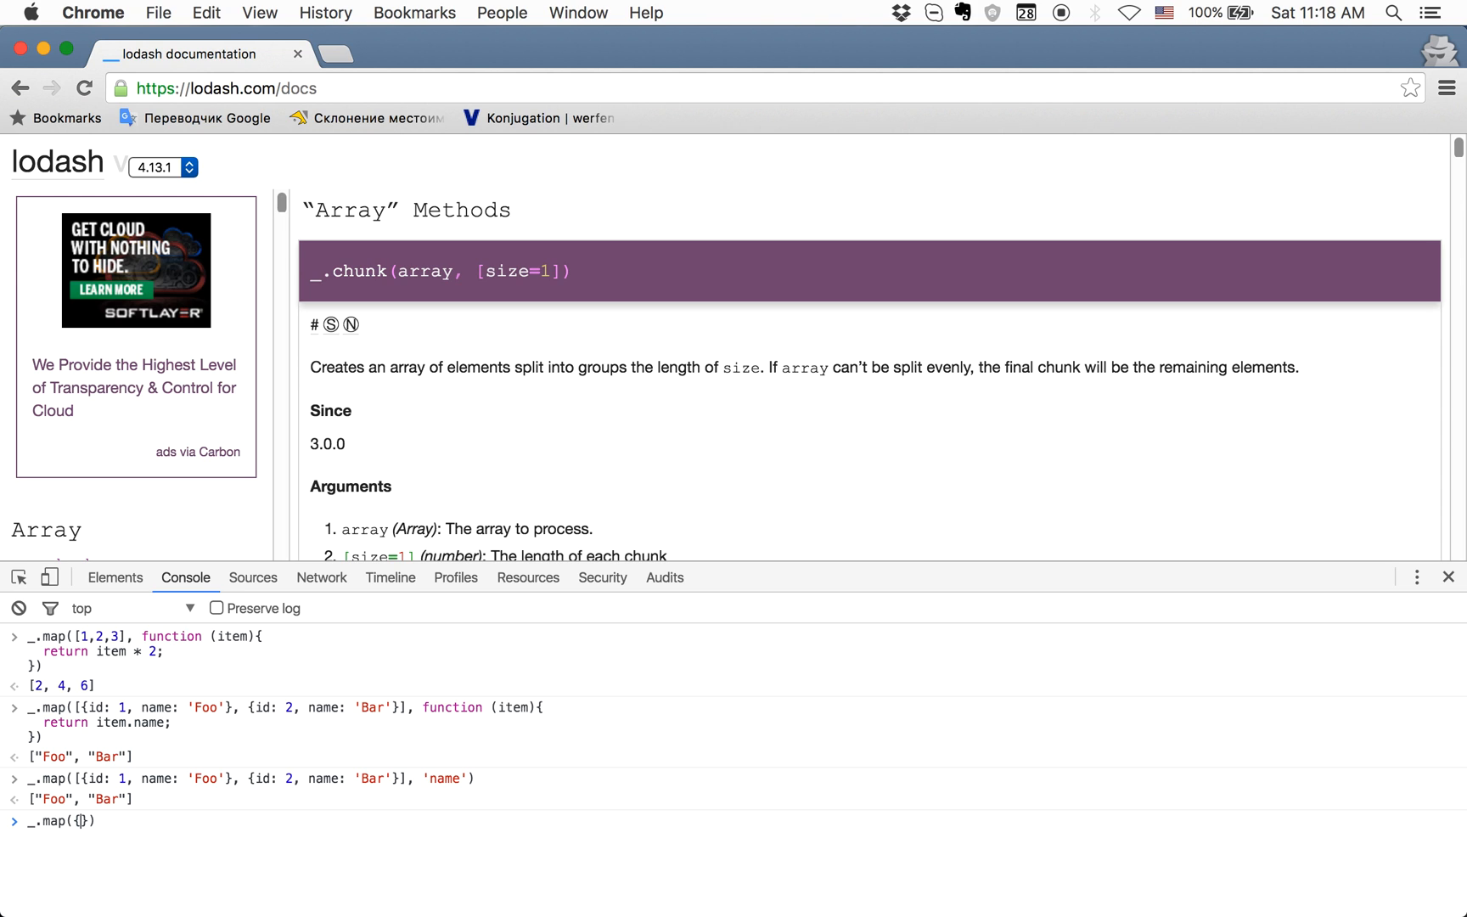
text(1:)
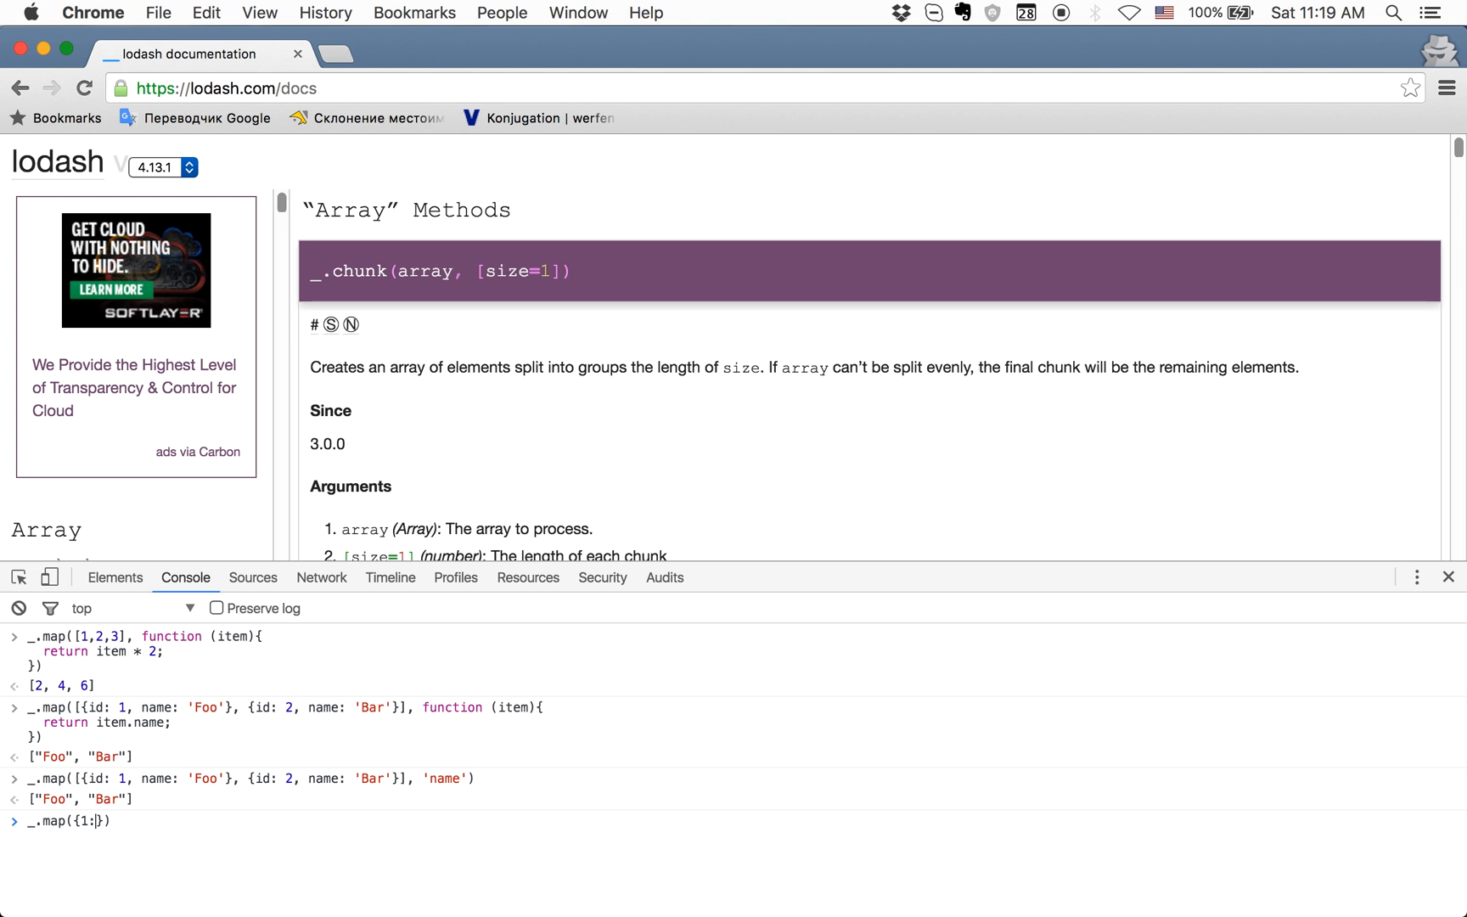
text({})
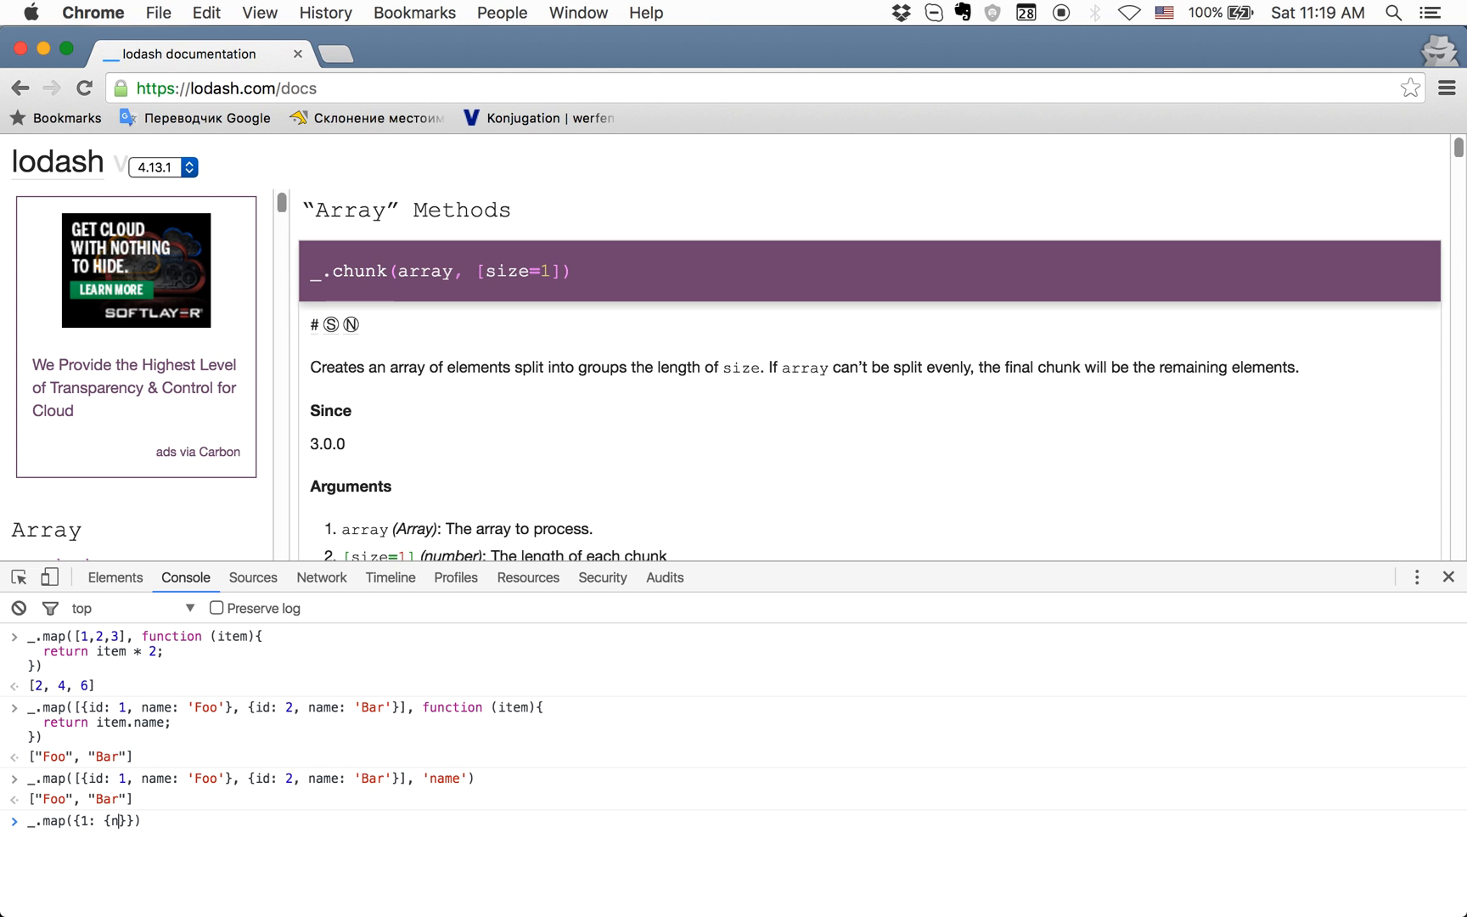
text(name: 'Fo')
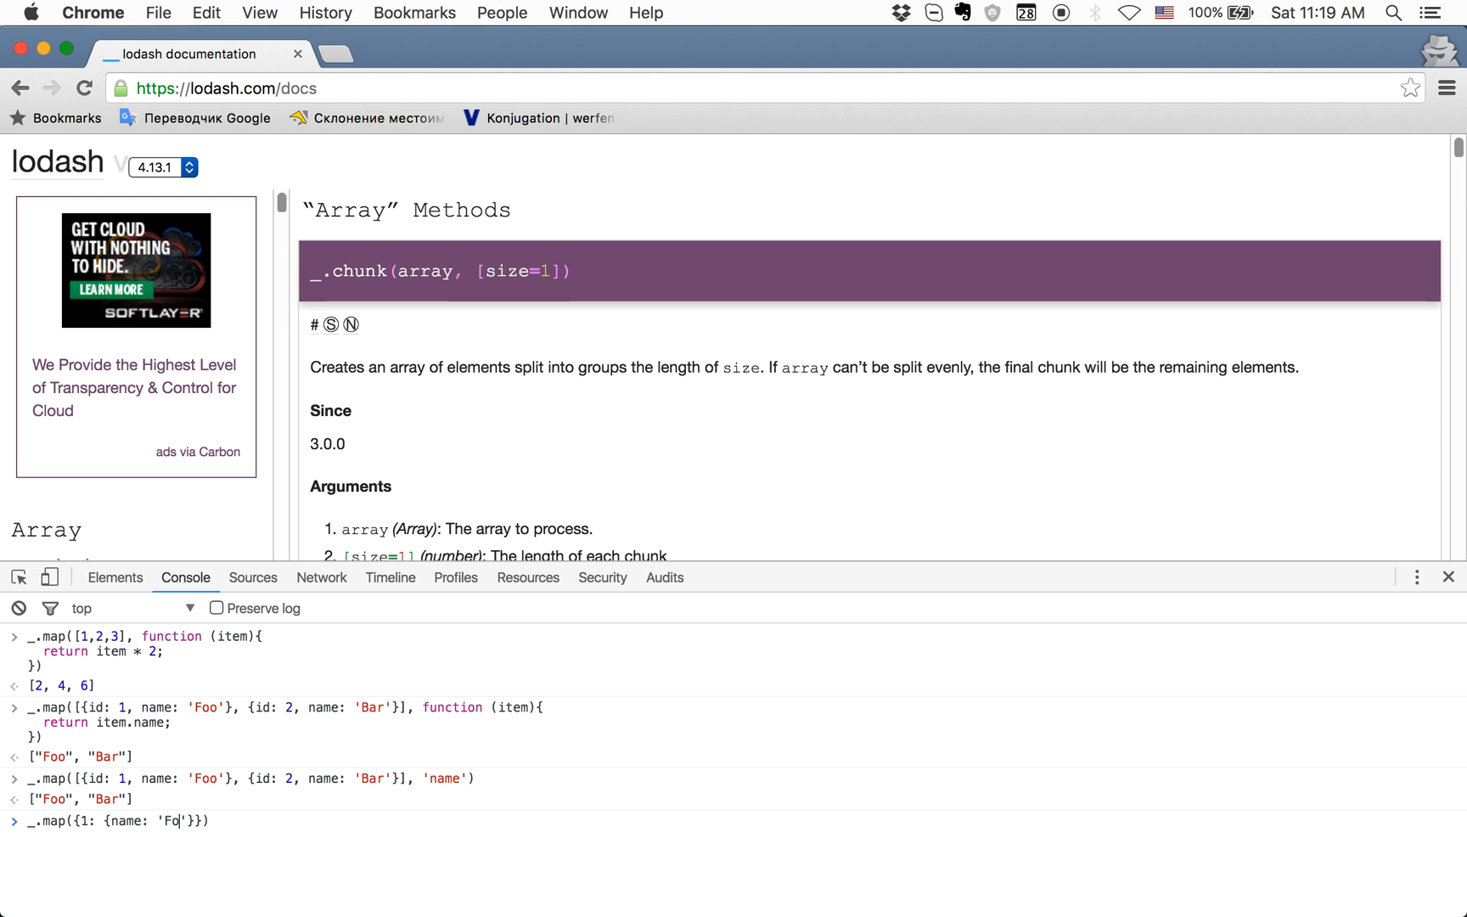
text(o)
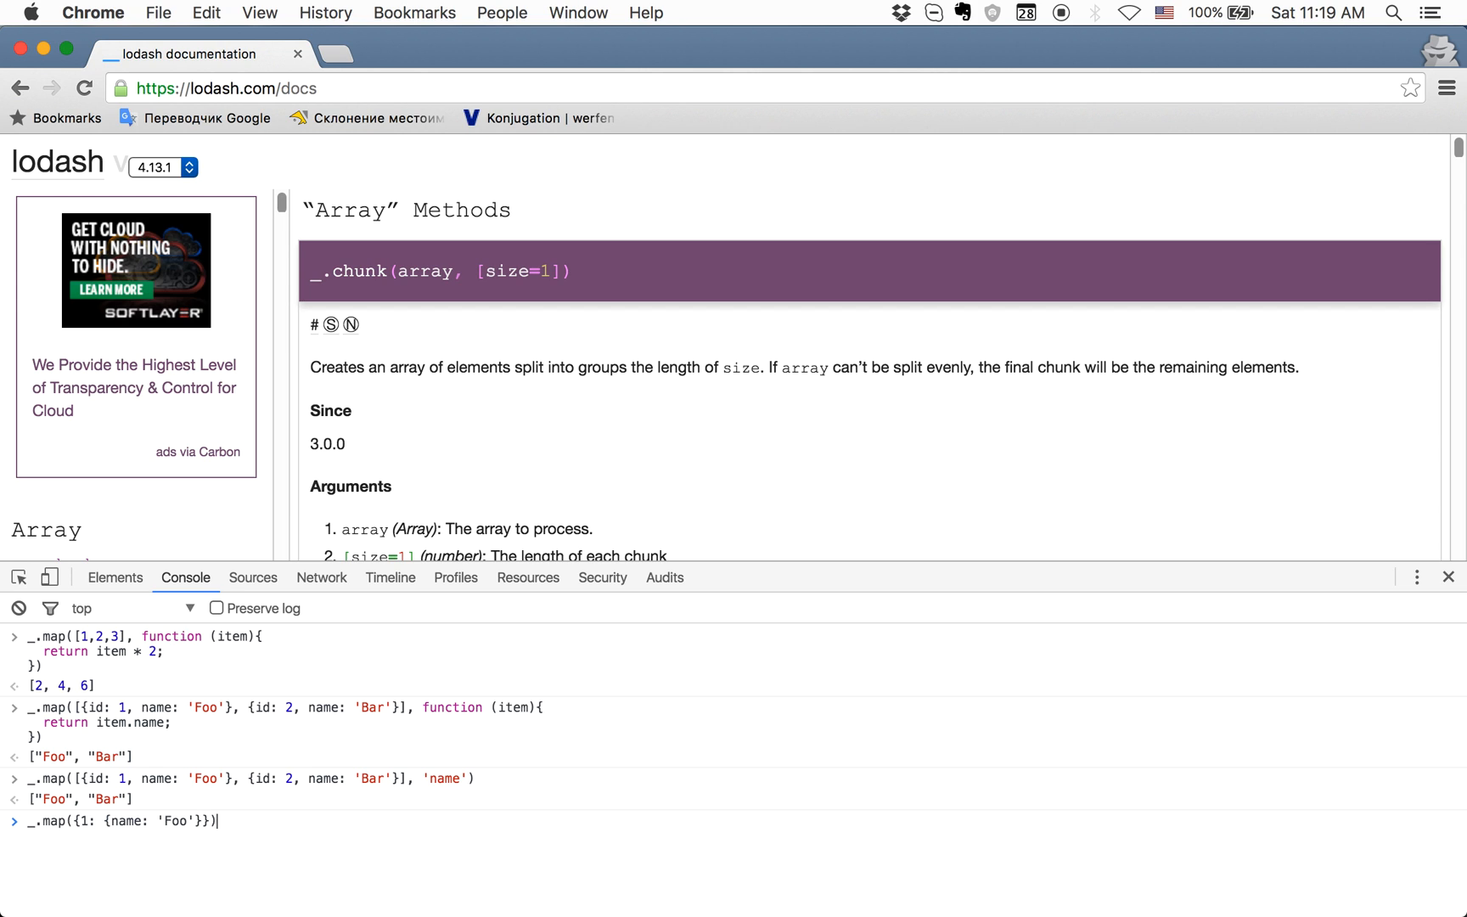
text(, 2: {name: 'Bar)
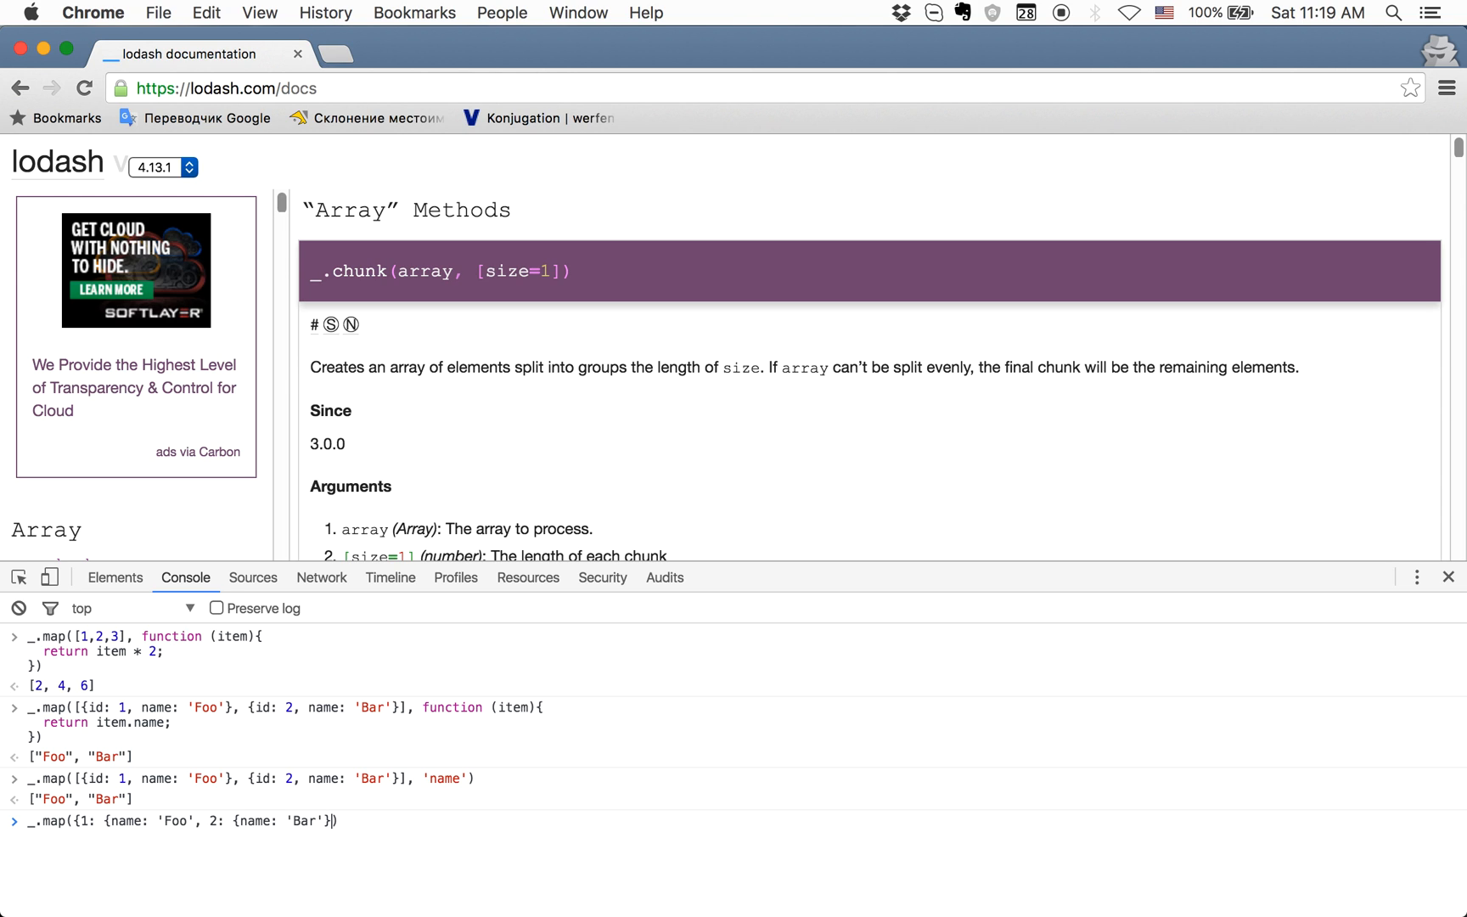
text())
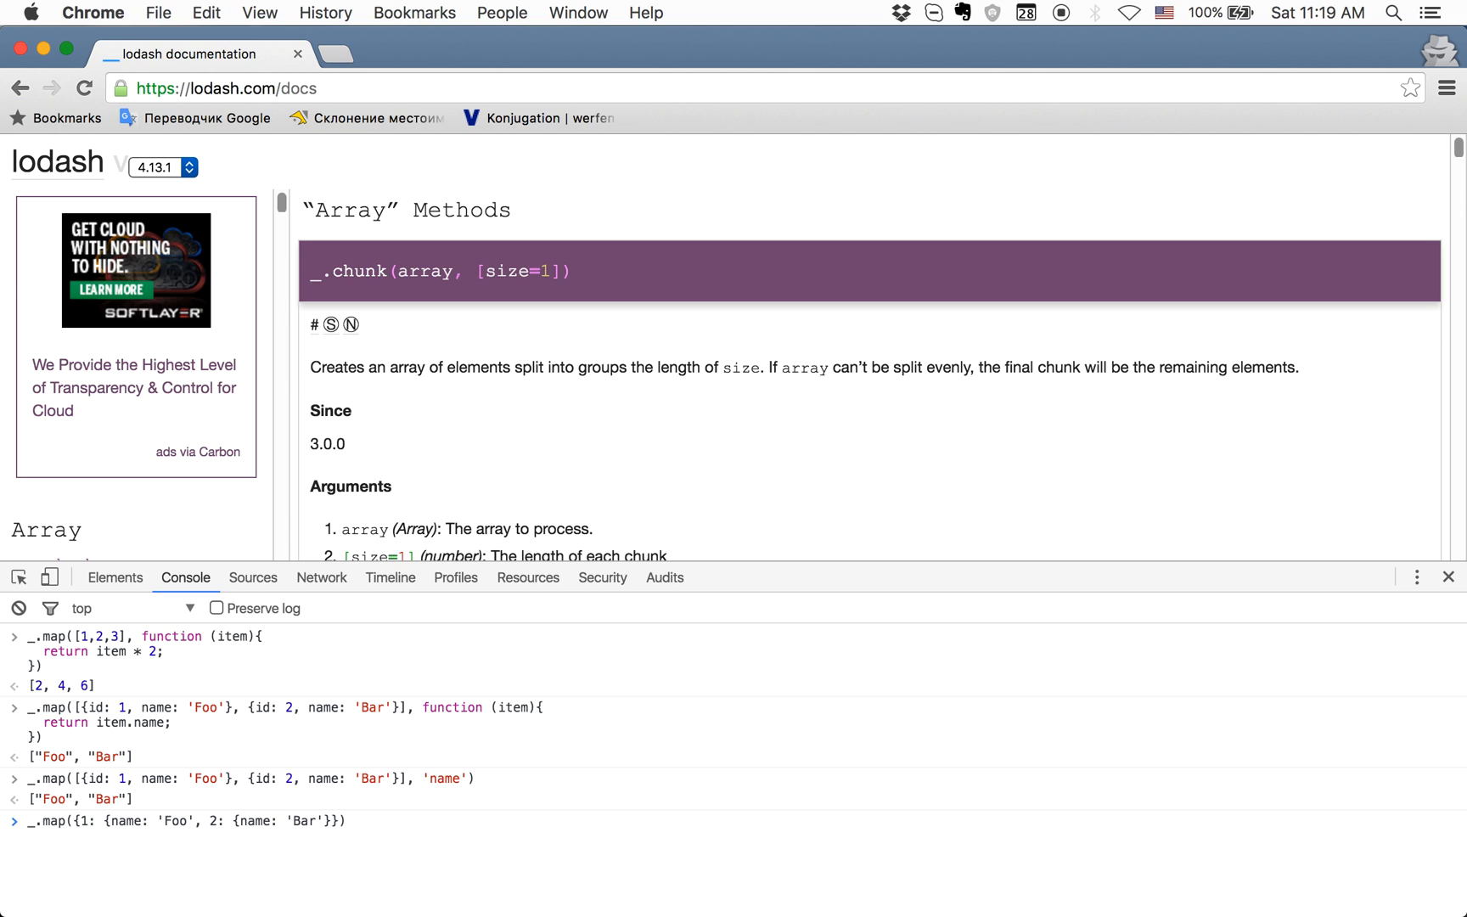
text(, function ())
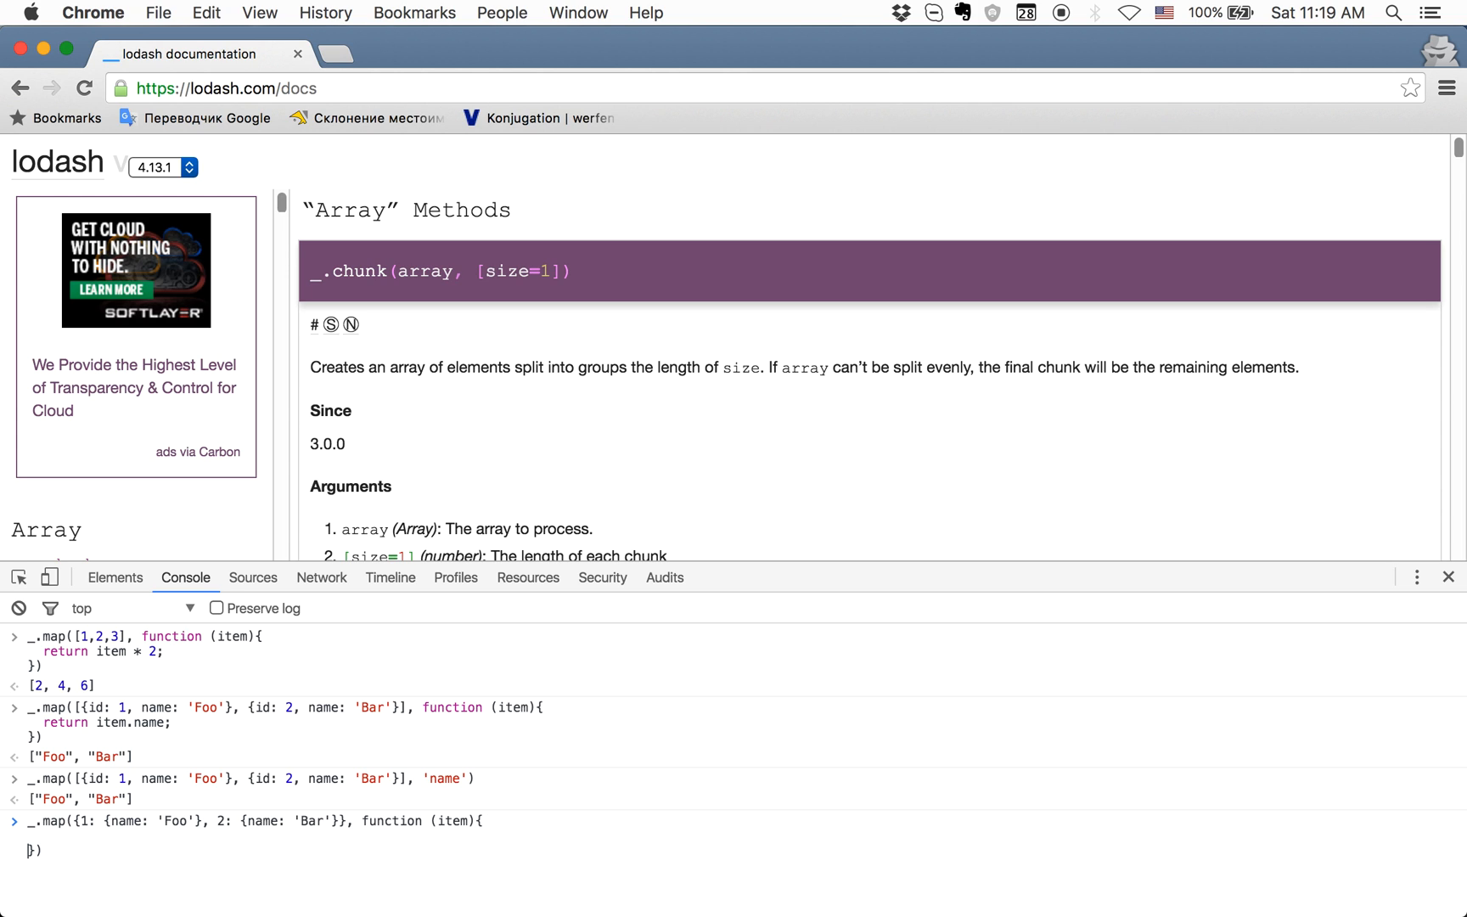
- Finish the callback with return item.name and run it, yielding ["Foo", "Bar"]
text(return nam)
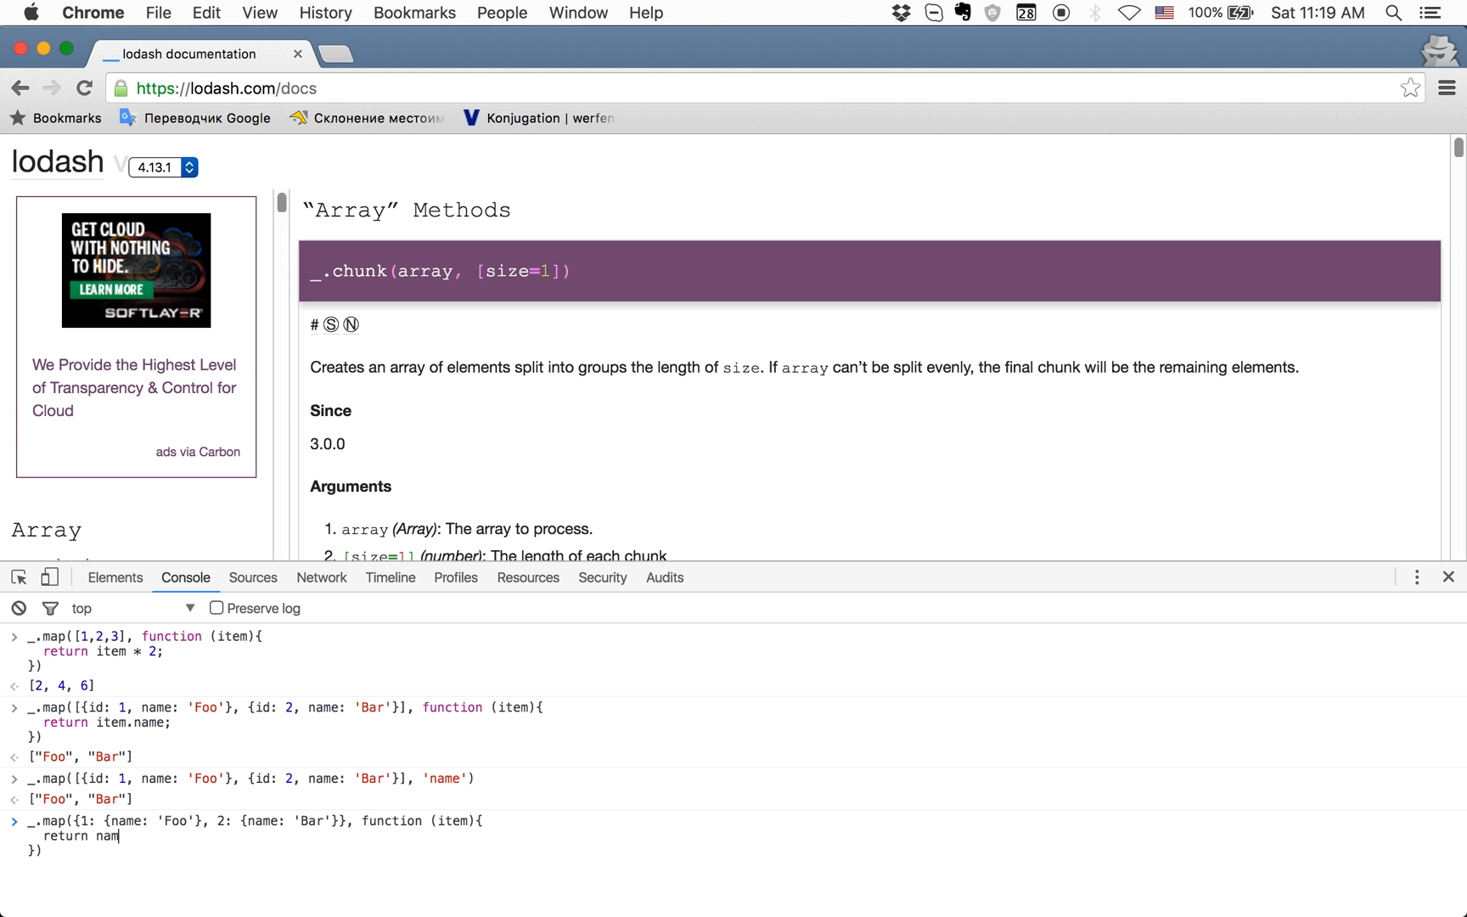
text(item.)
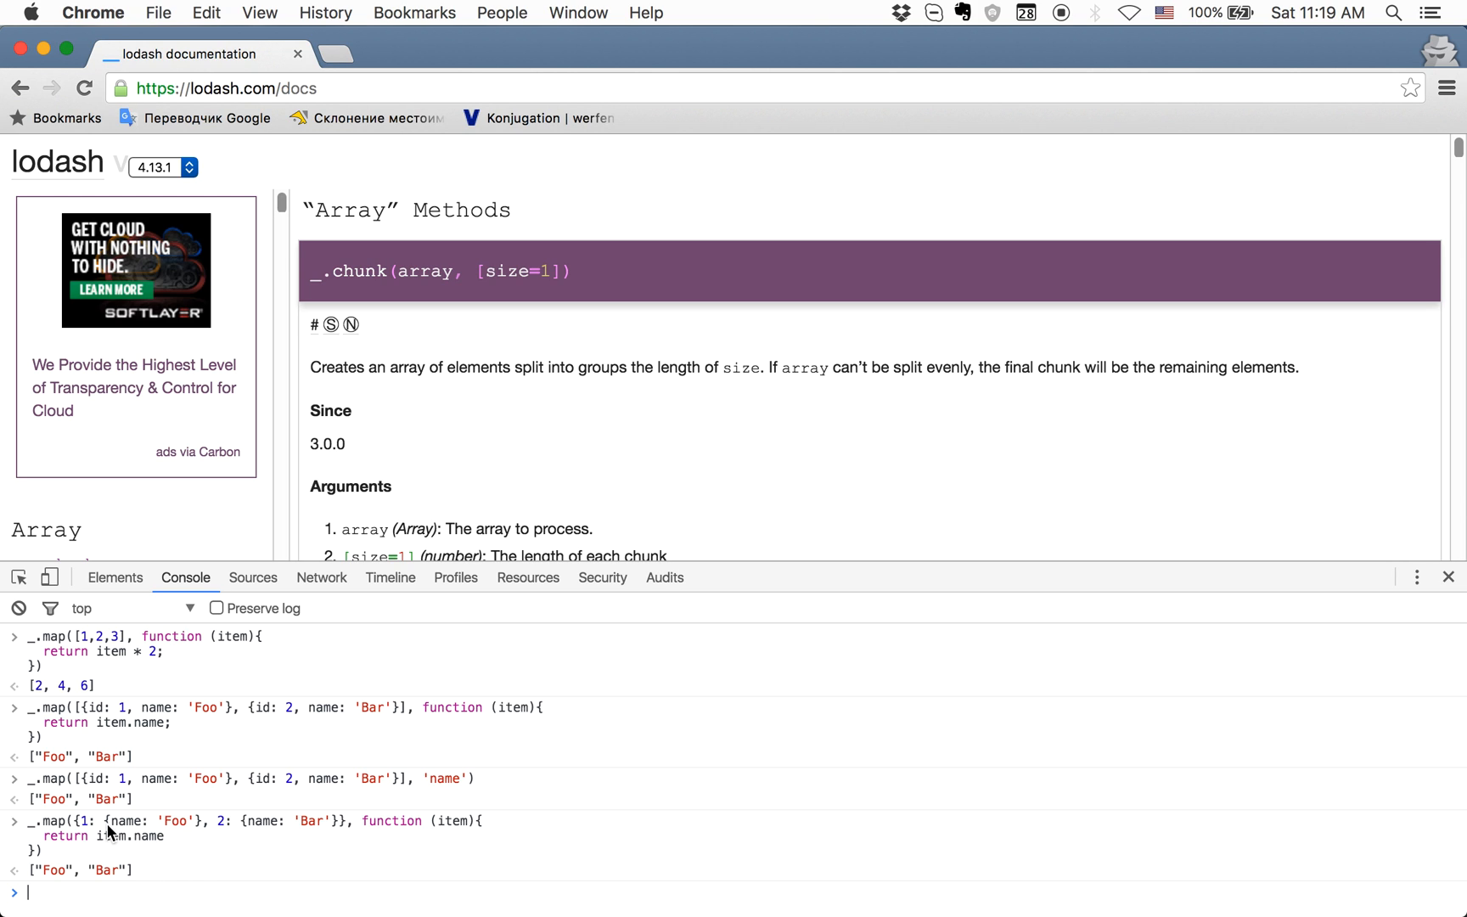
mouse_move(194, 837)
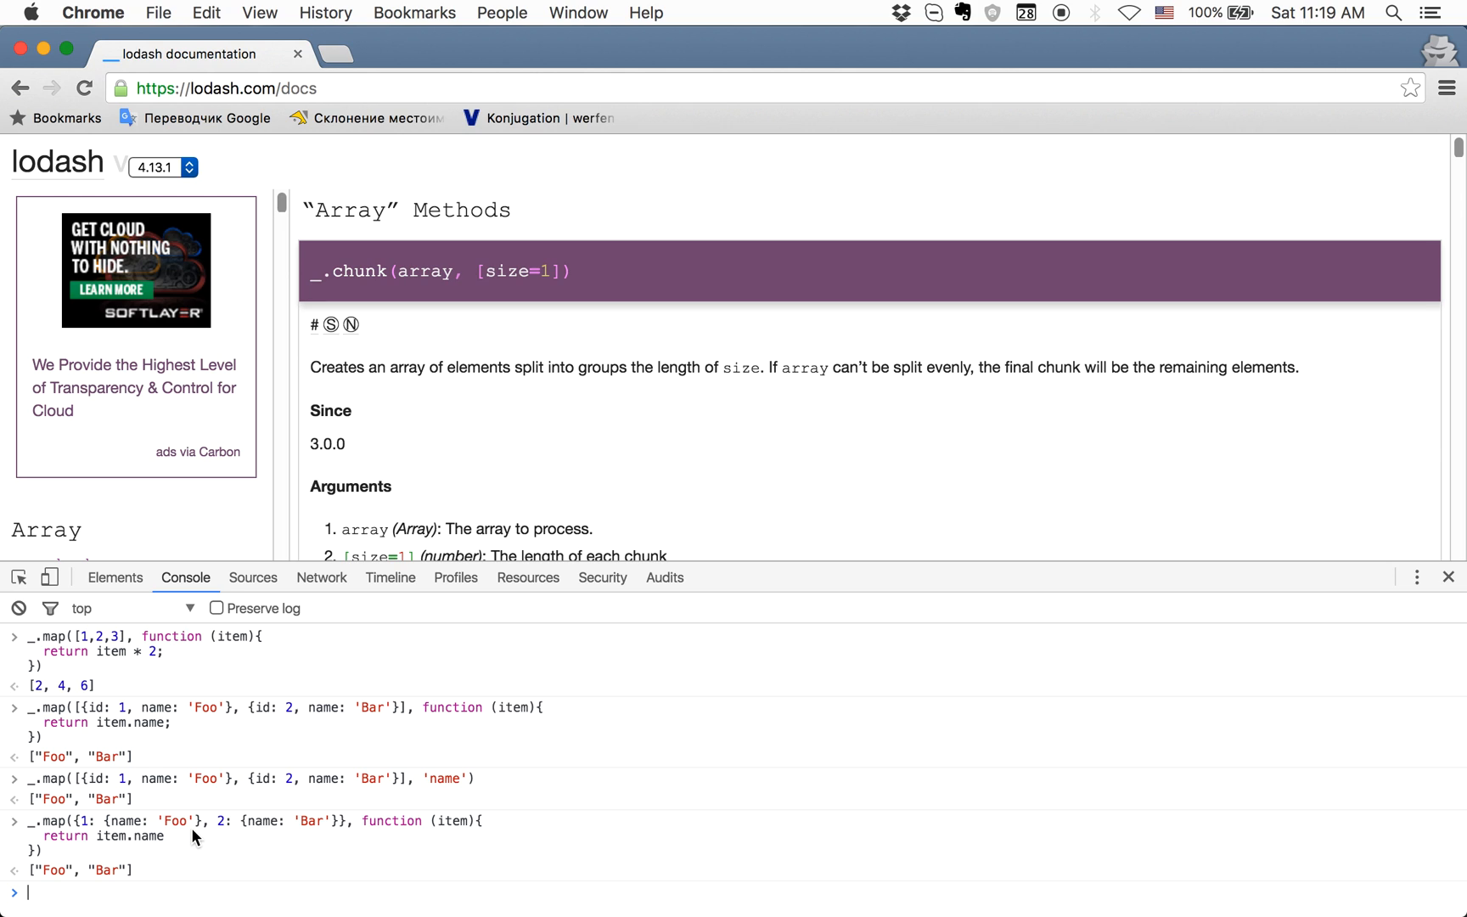
mouse_move(501, 827)
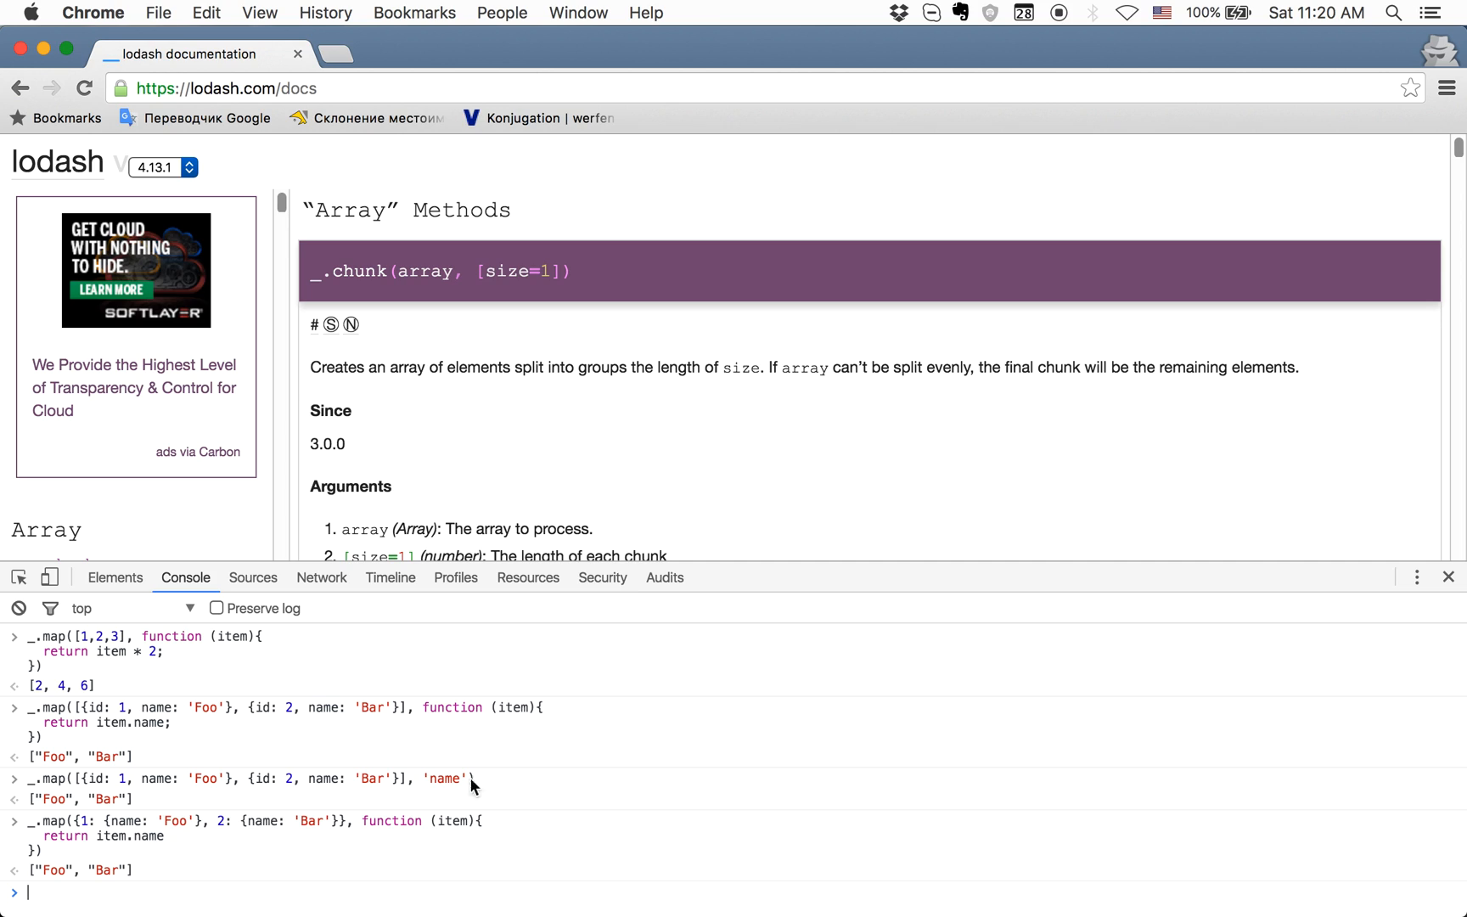
mouse_move(1160, 45)
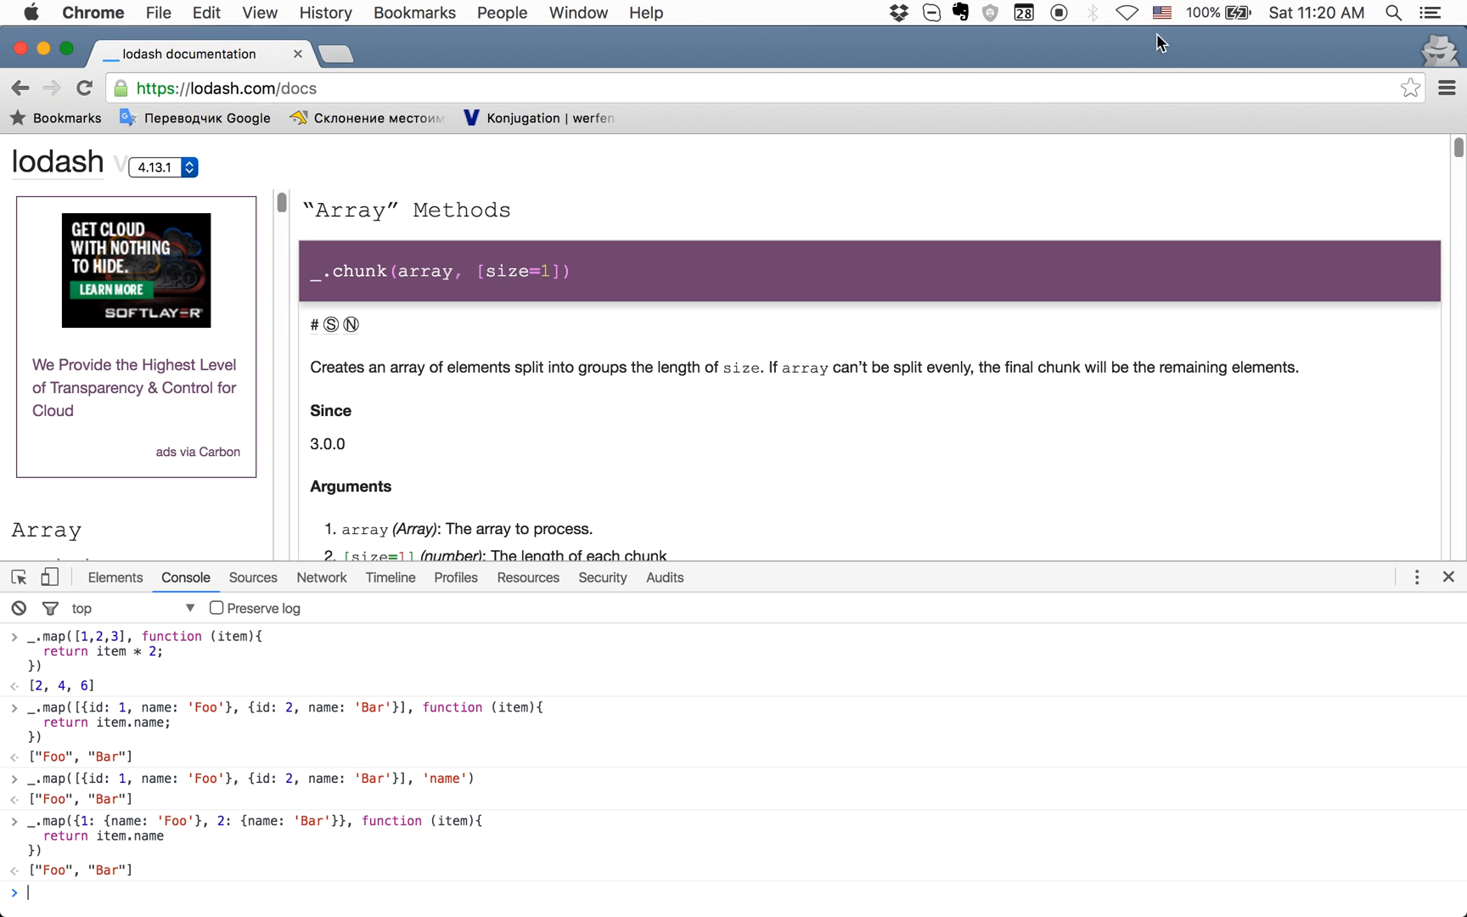